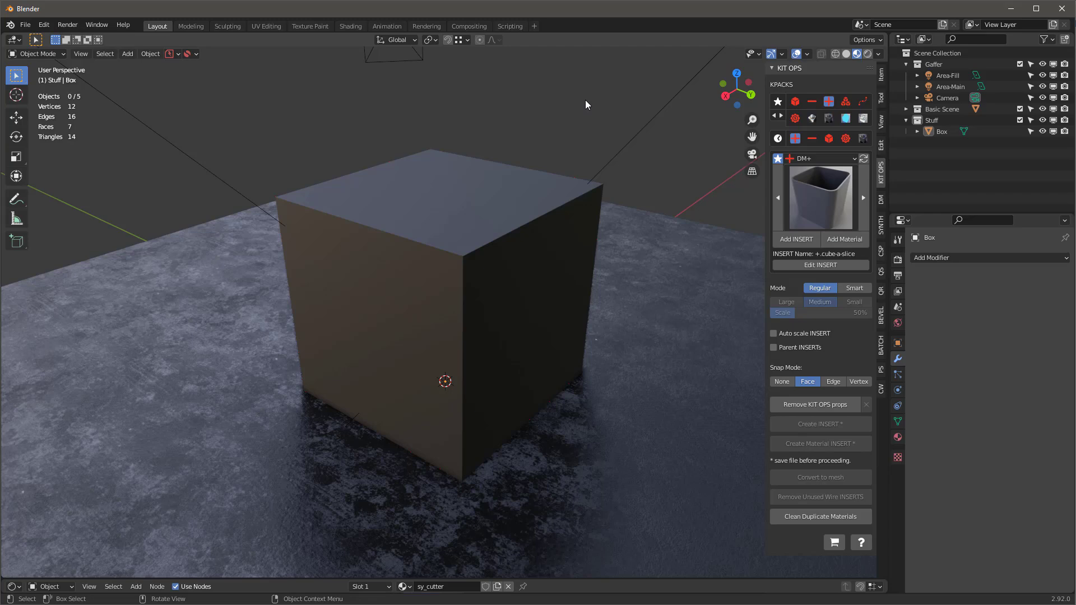
Browse the DM-Solids, DM+, DM-Arrays and DM-Decals KPACKs in the KIT OPS sidebar.
{"action": "left_click", "coordinate": [819, 195]}
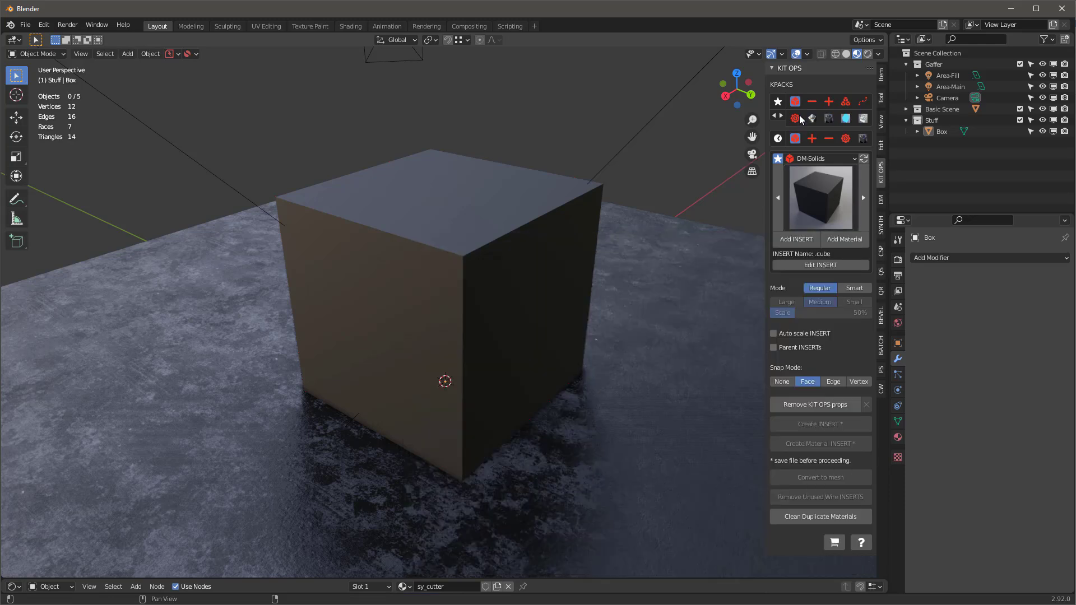
{"action": "left_click", "coordinate": [818, 197]}
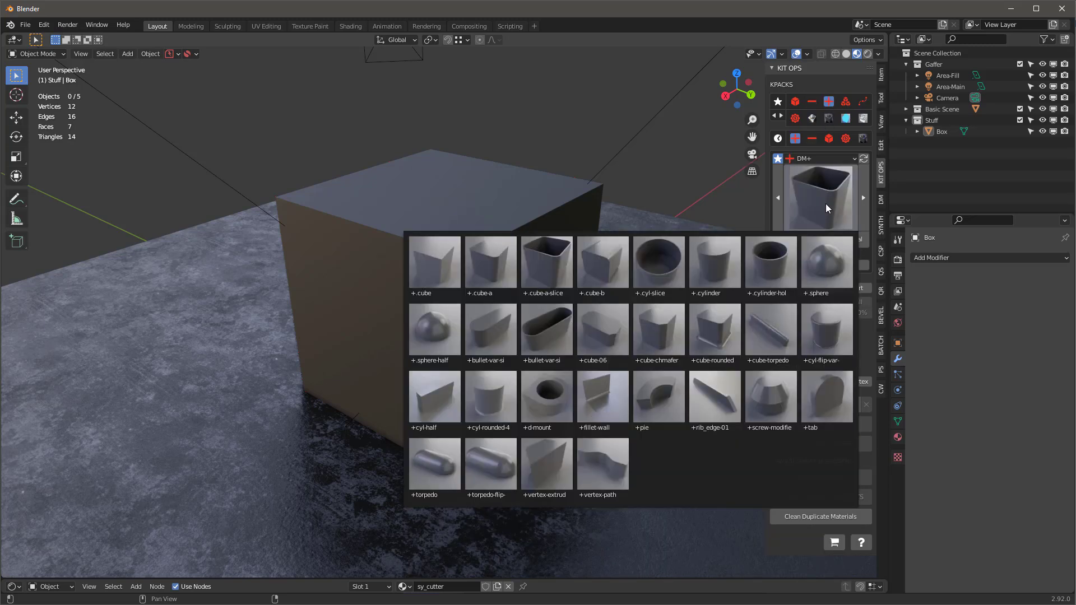
{"action": "left_click", "coordinate": [546, 263]}
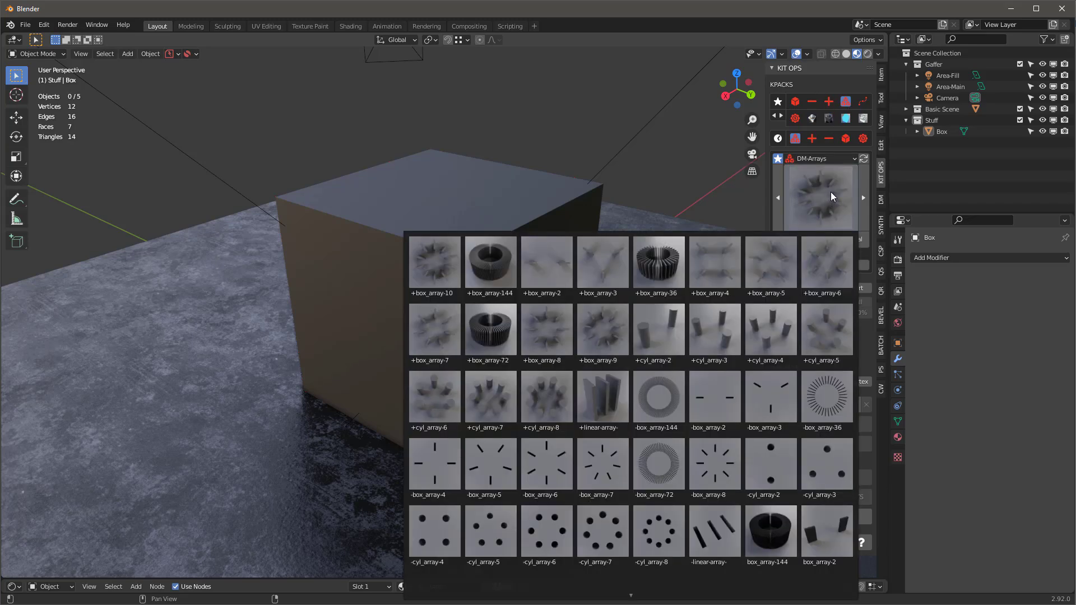
{"action": "left_click", "coordinate": [433, 263]}
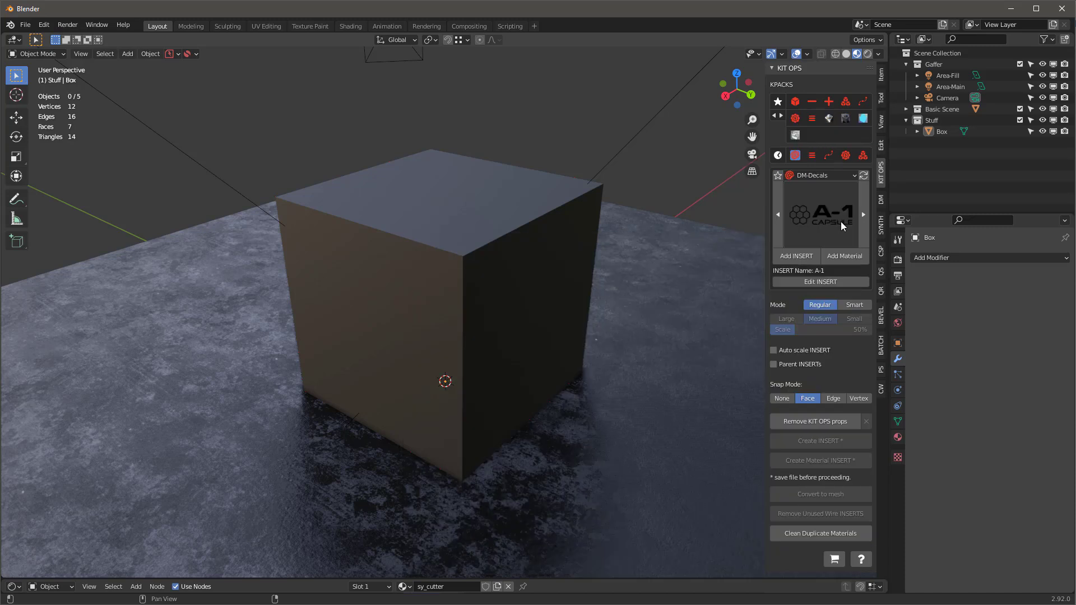
Settle on the DM-Solids collection, preview its inserts and close the preview grid.
{"action": "left_click", "coordinate": [821, 213]}
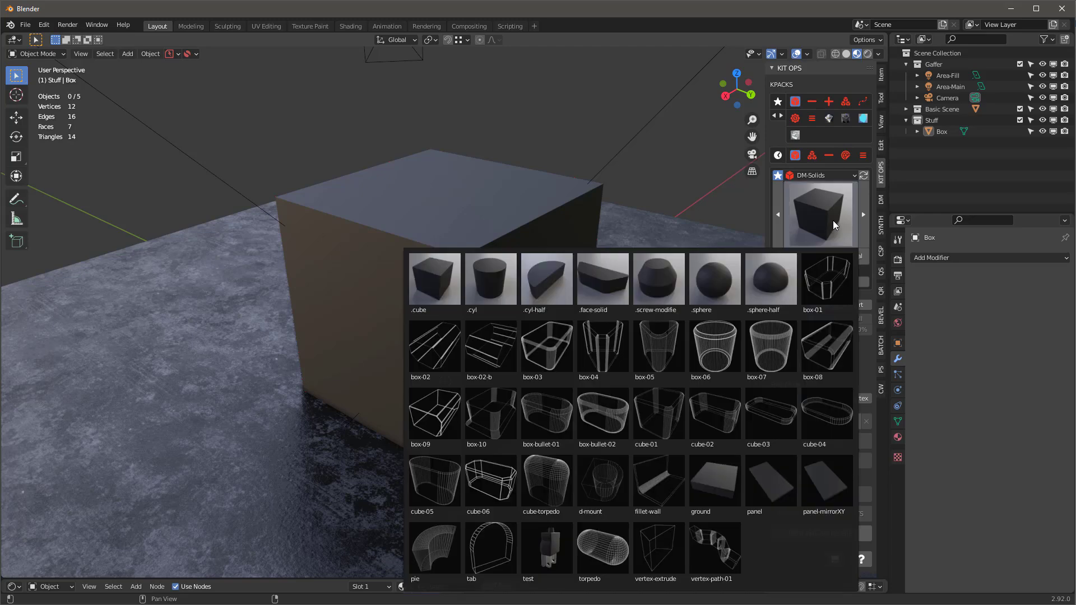
{"action": "left_click", "coordinate": [490, 417]}
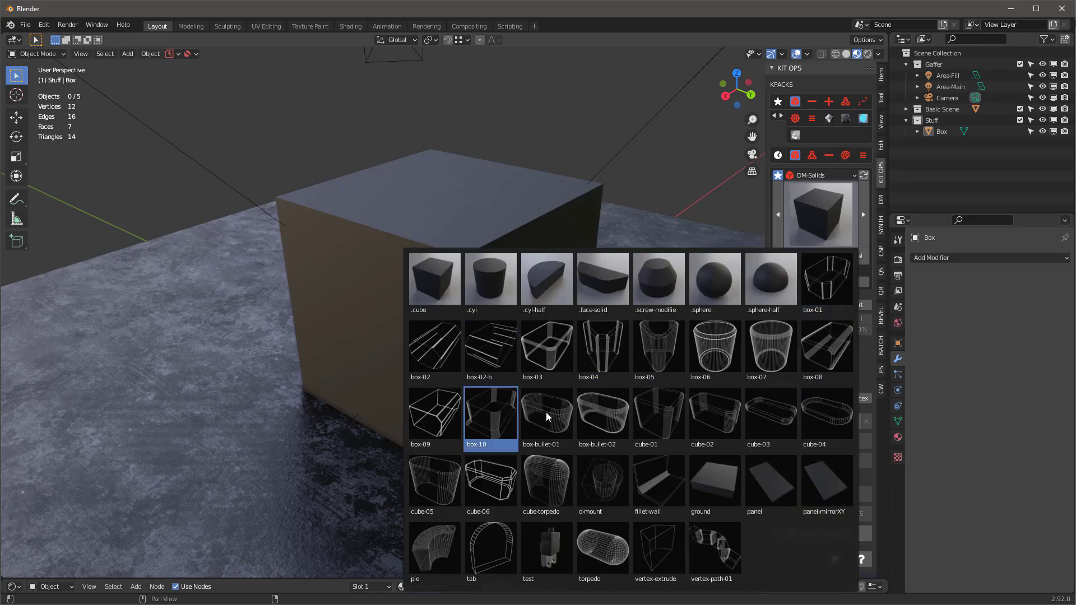
{"action": "left_click", "coordinate": [546, 346]}
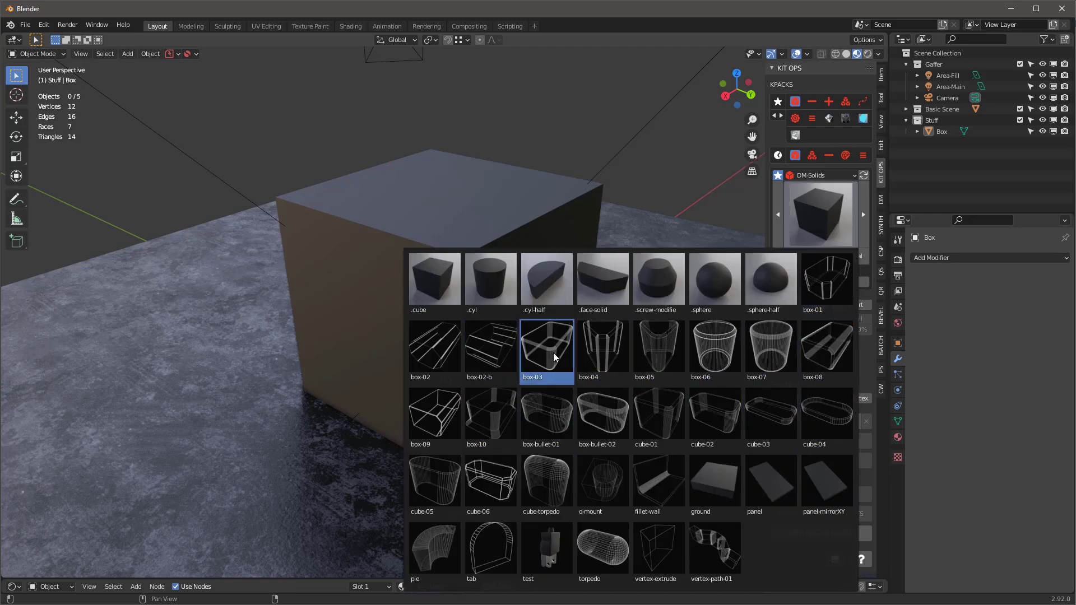
{"action": "left_click", "coordinate": [434, 278]}
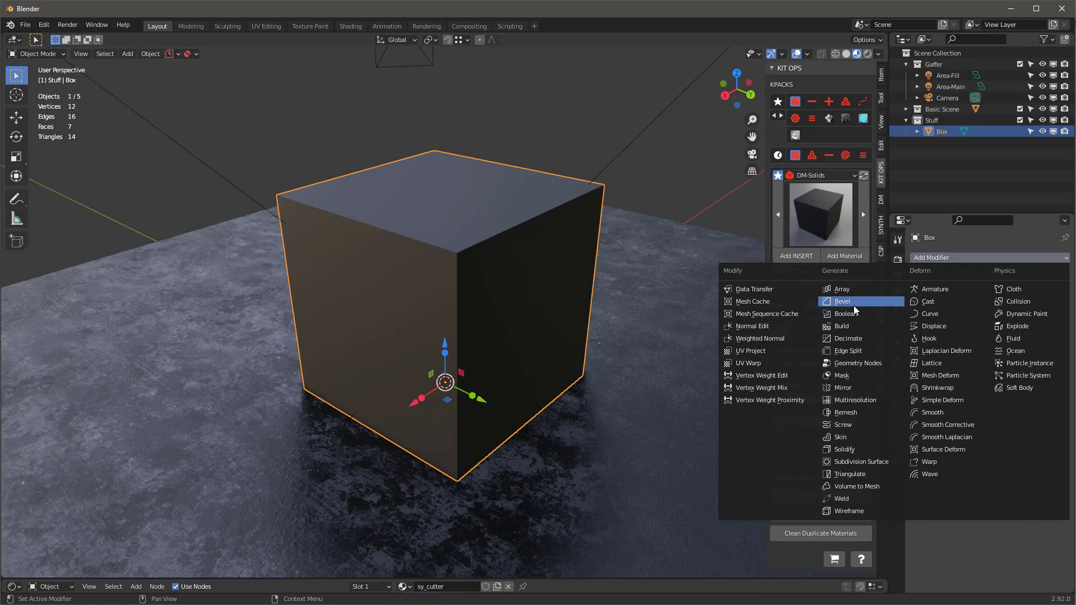
Add a Bevel modifier to the Box and set its segment count to 3.
{"action": "left_click", "coordinate": [842, 301]}
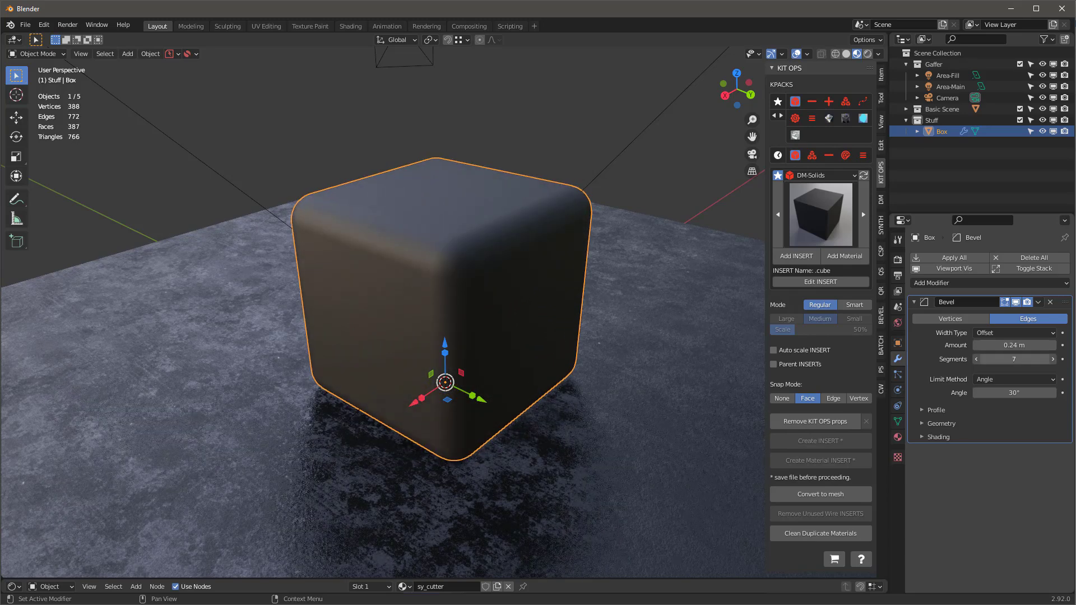
{"action": "left_click", "coordinate": [1052, 359]}
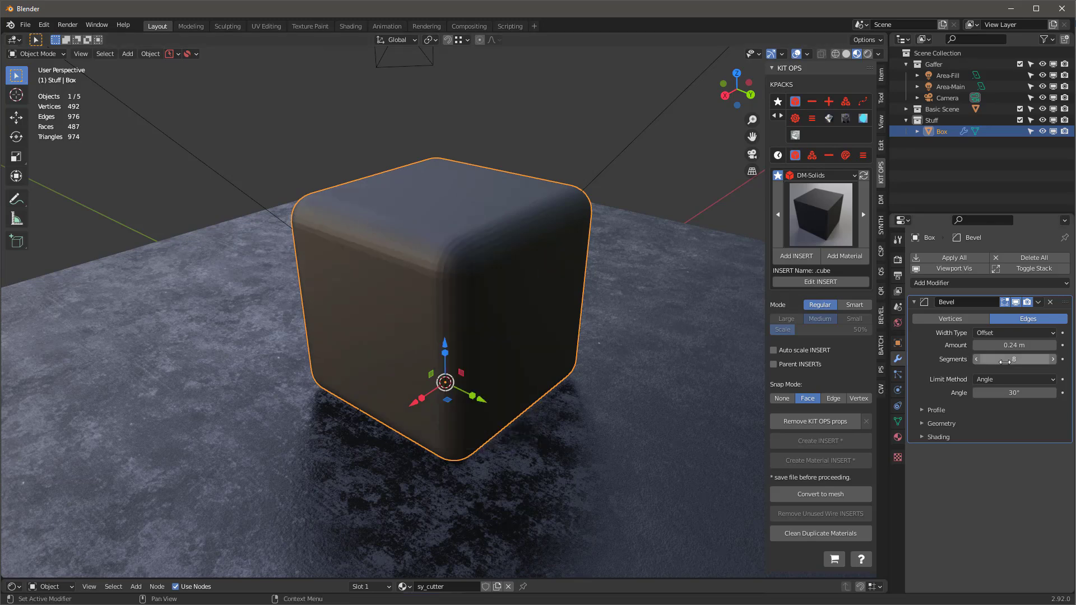
{"action": "left_click", "coordinate": [977, 359]}
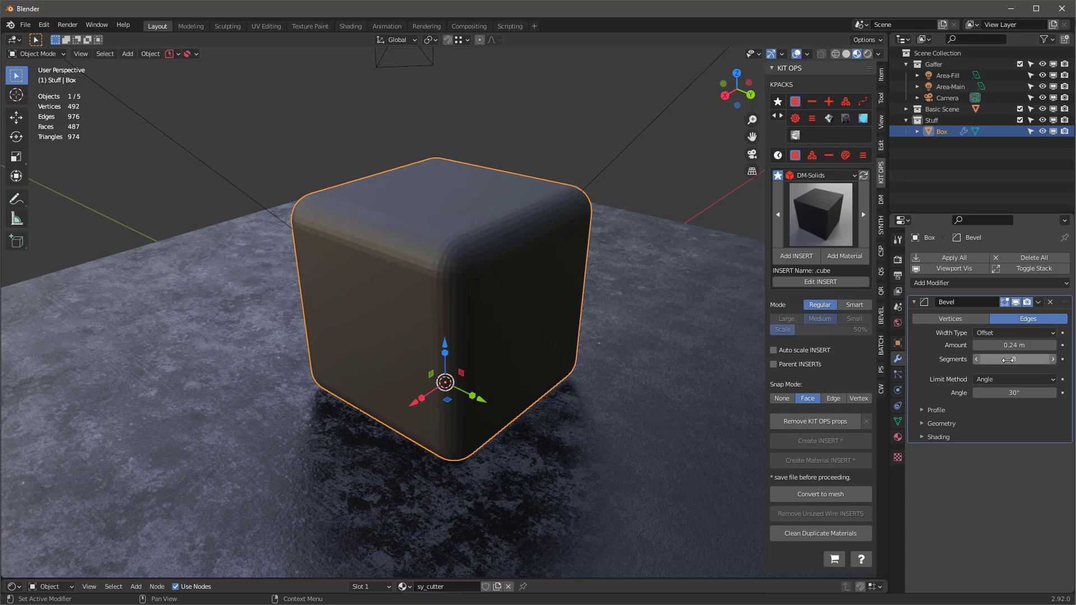
{"action": "mouse_move", "coordinate": [1013, 358]}
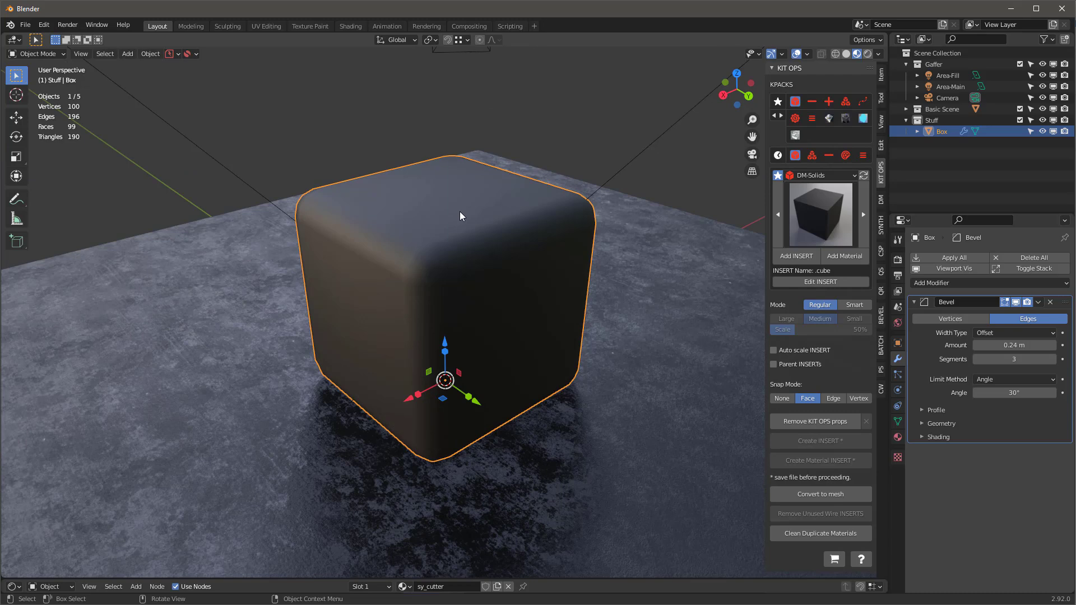
{"action": "mouse_move", "coordinate": [1013, 358]}
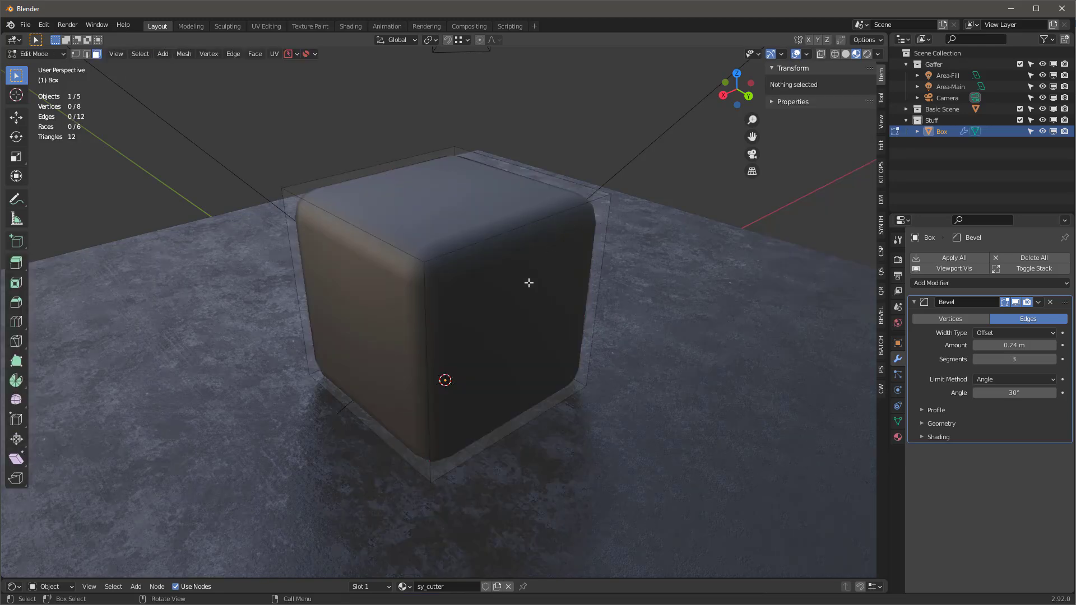
{"action": "mouse_move", "coordinate": [458, 295]}
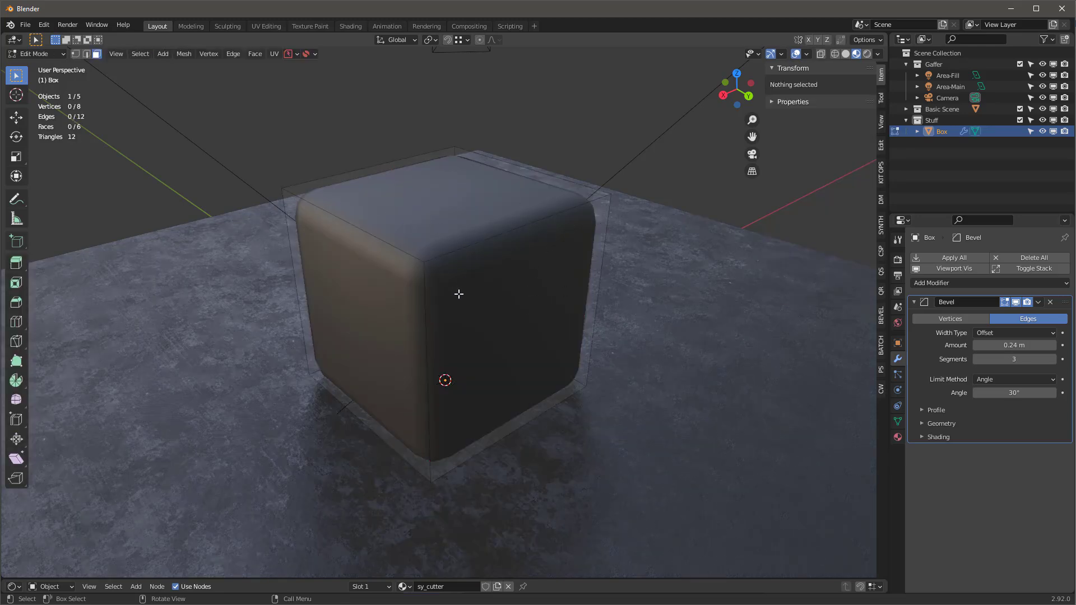
{"action": "mouse_move", "coordinate": [434, 259]}
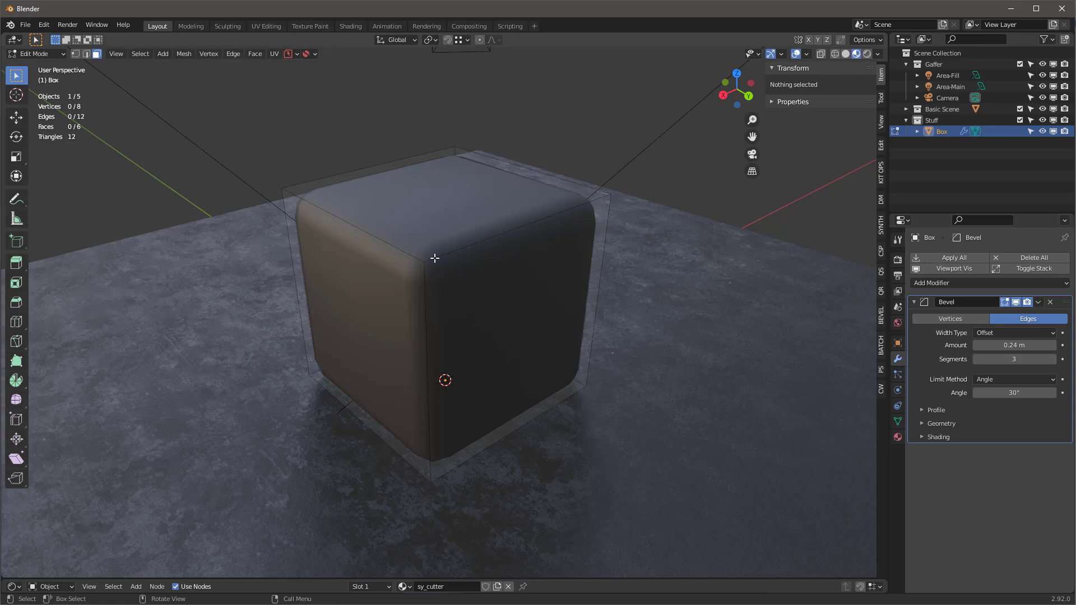
{"action": "mouse_move", "coordinate": [609, 196]}
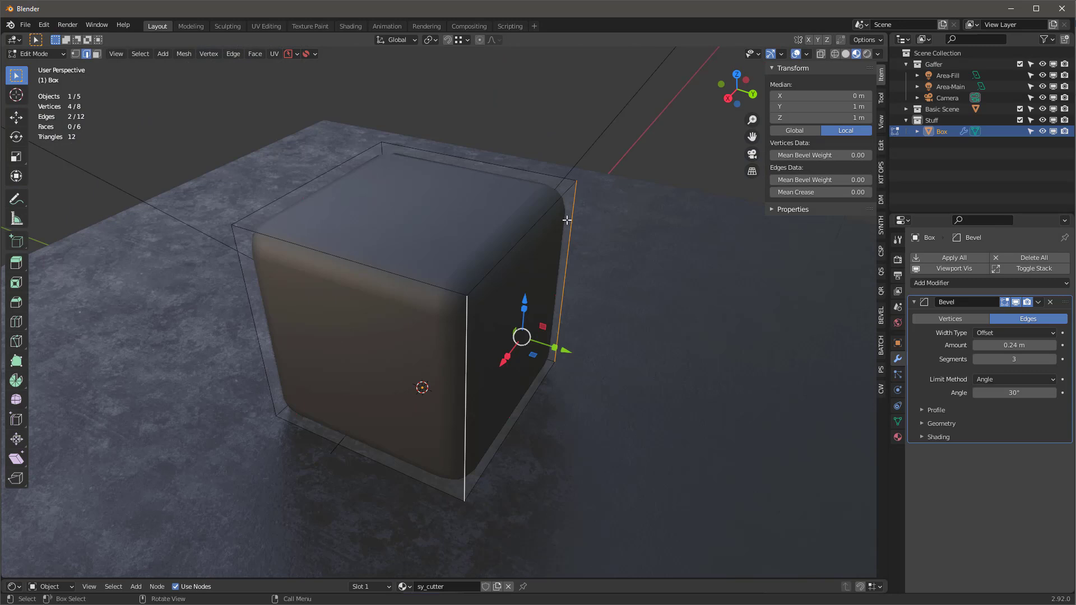
{"action": "mouse_move", "coordinate": [821, 180]}
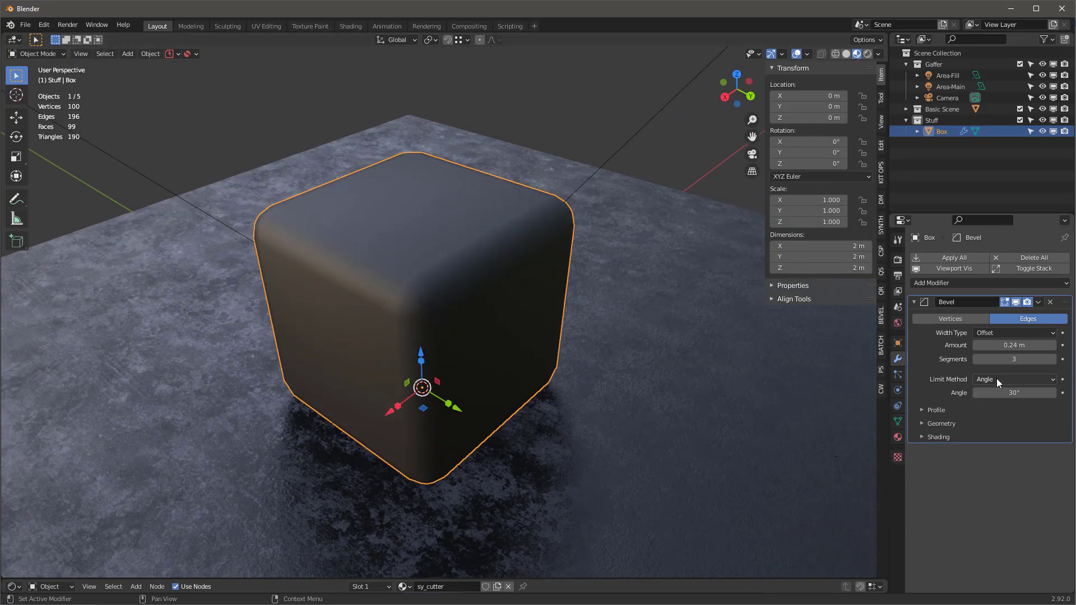
Set the Bevel modifier's Limit Method to Weight so only weighted edges round.
{"action": "left_click", "coordinate": [1013, 379]}
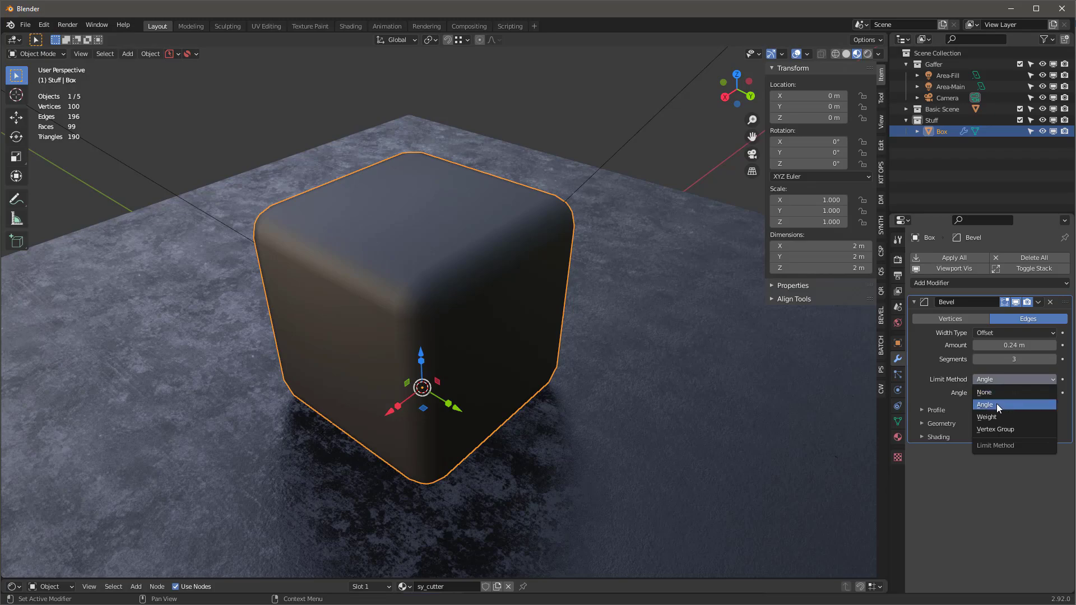
{"action": "left_click", "coordinate": [987, 417]}
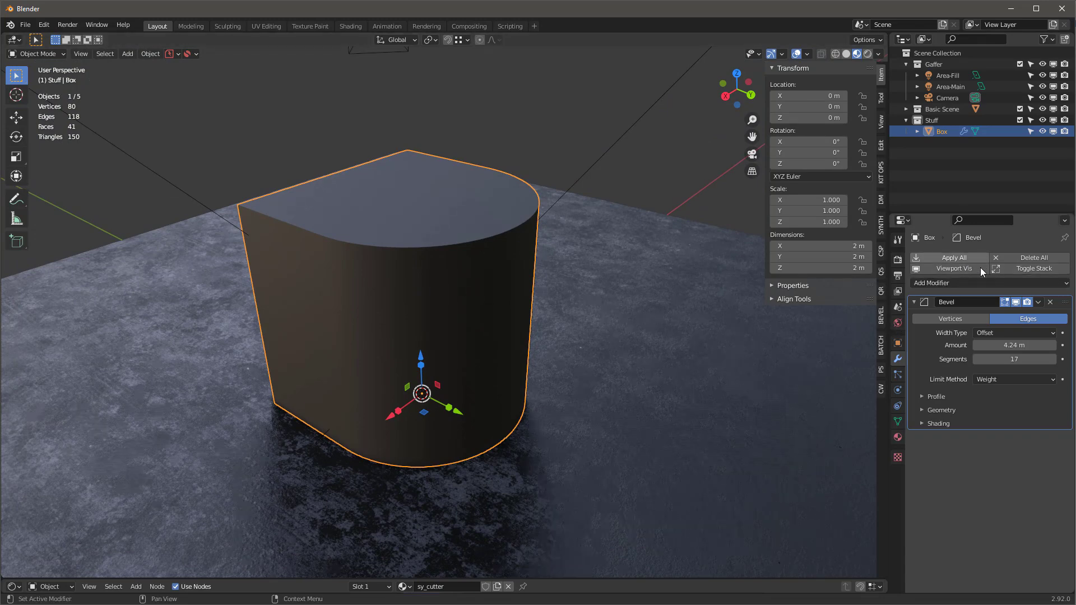
Apply the Bevel modifier, inspect the curved side's edges in Edit Mode and return to Object Mode.
{"action": "left_click", "coordinate": [1038, 302]}
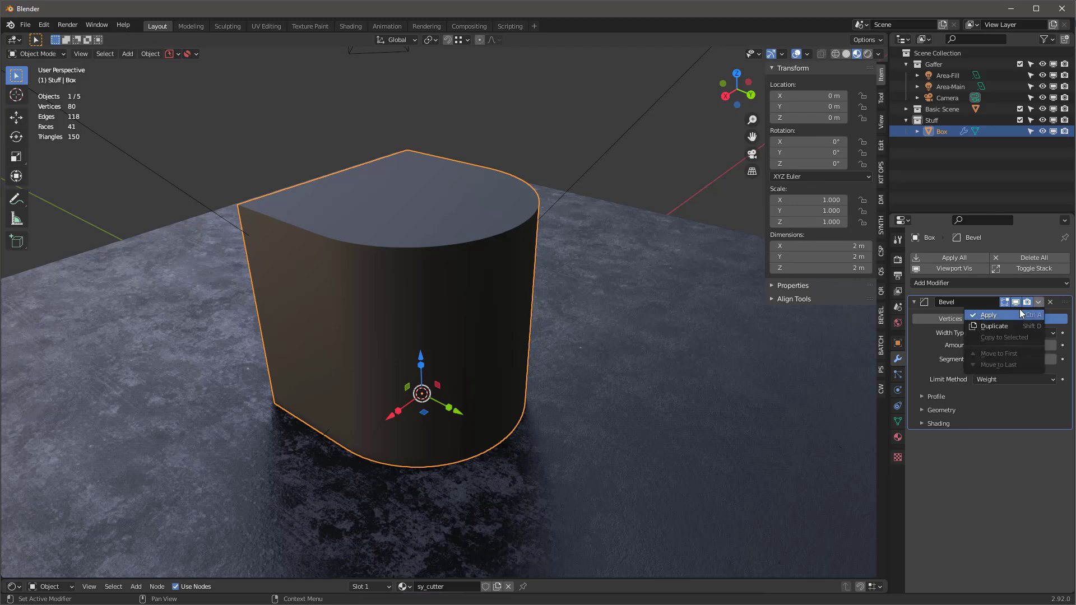
{"action": "left_click", "coordinate": [989, 315]}
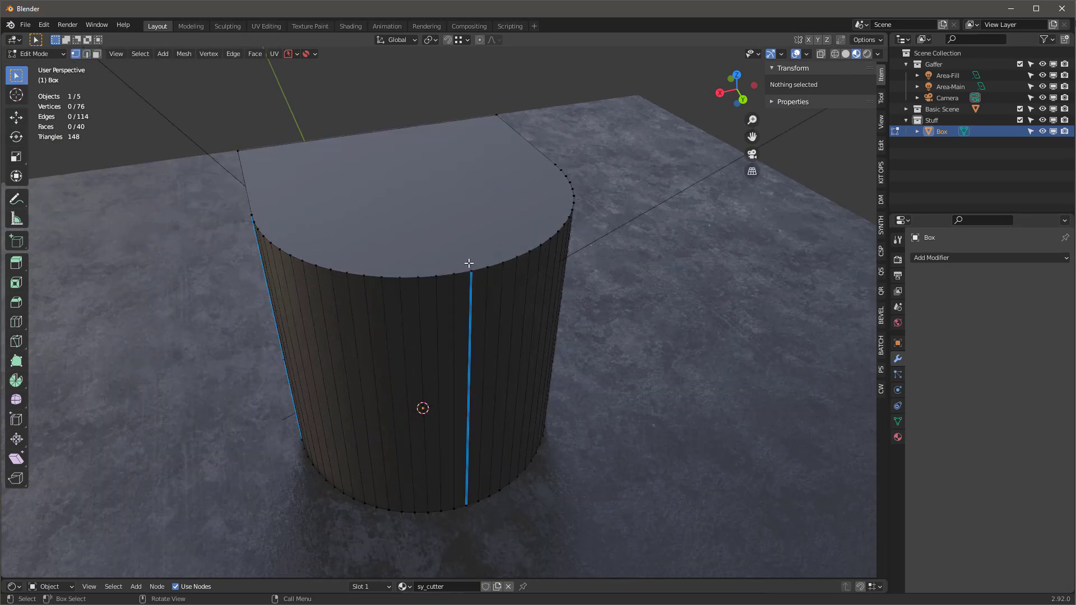
{"action": "left_click", "coordinate": [472, 268]}
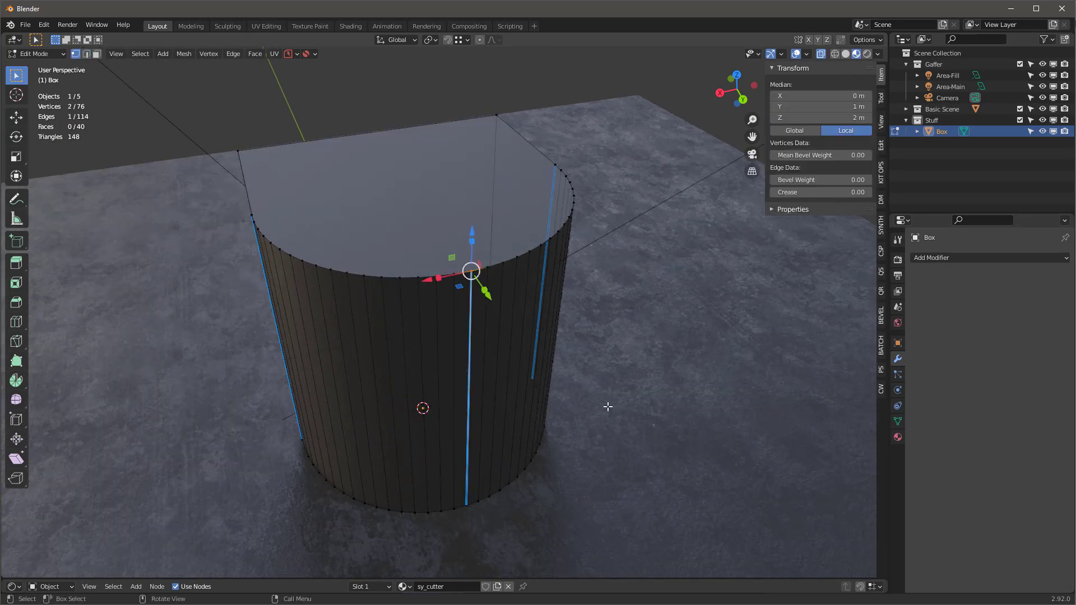
{"action": "mouse_move", "coordinate": [399, 222]}
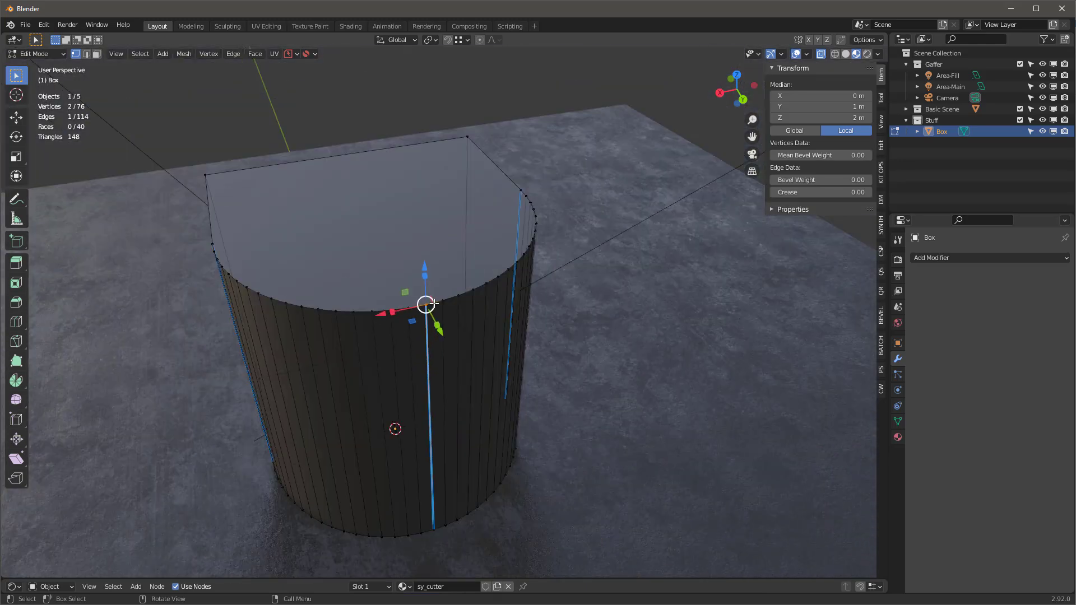
{"action": "key", "text": "Tab"}
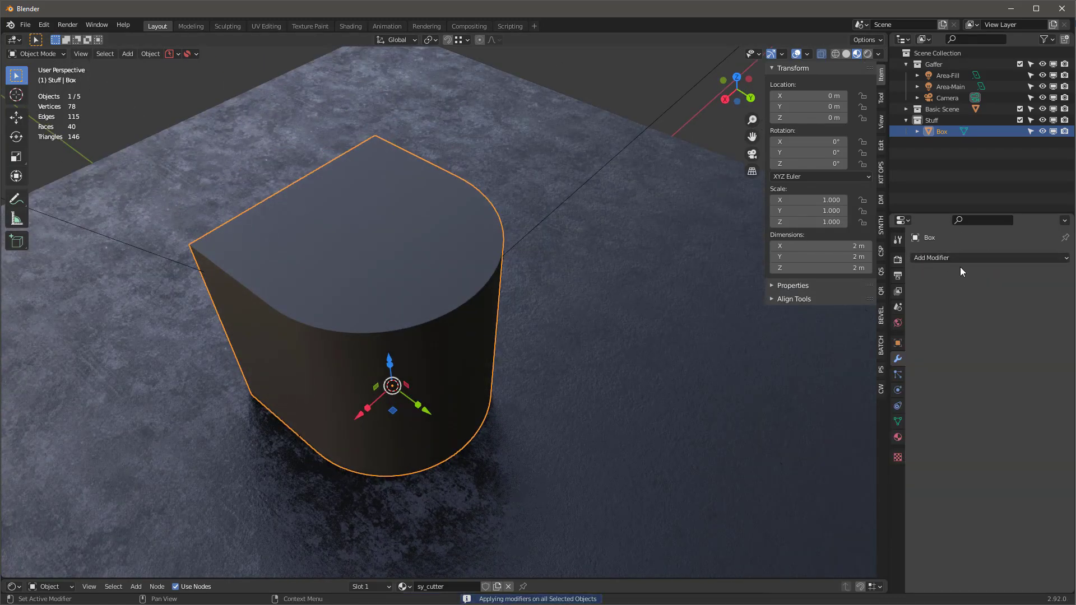
{"action": "mouse_move", "coordinate": [625, 250]}
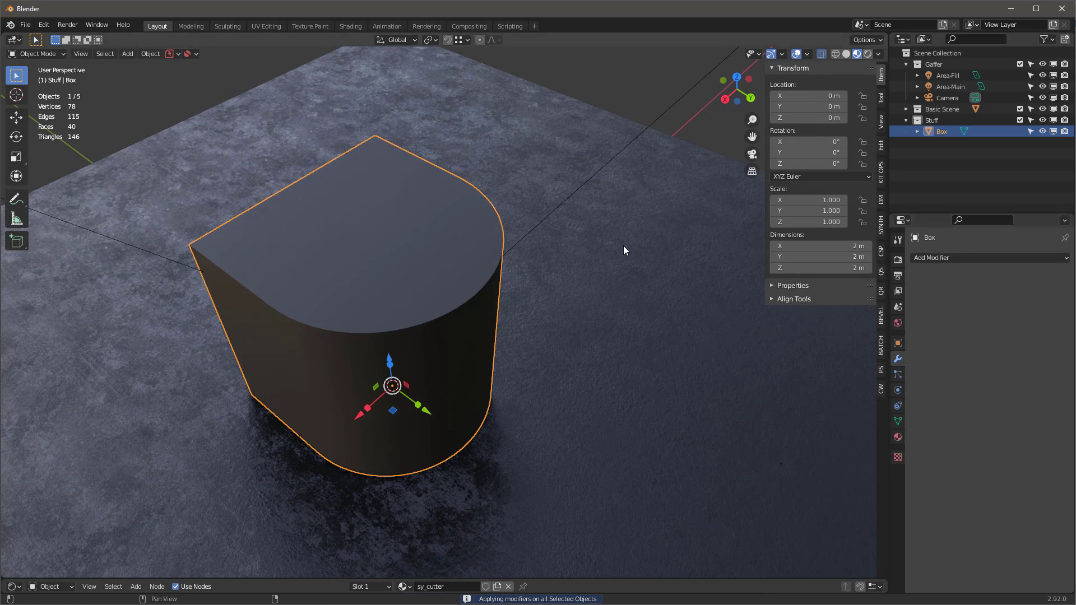
{"action": "left_click", "coordinate": [44, 26]}
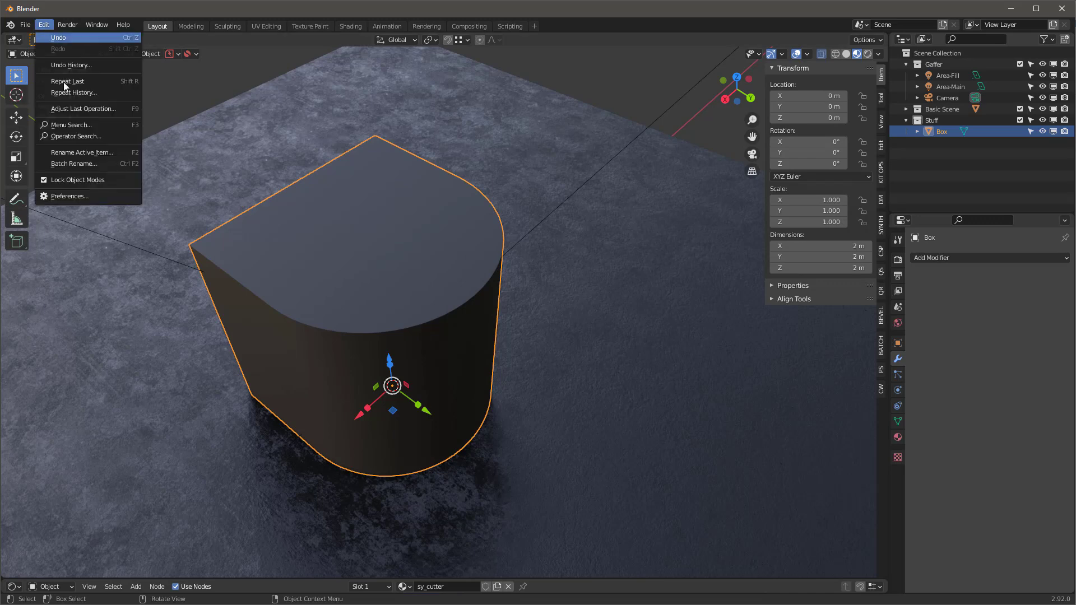
In Preferences > Add-ons, search 'modi' and show the Interface: Modifier Tools add-on.
{"action": "left_click", "coordinate": [69, 196]}
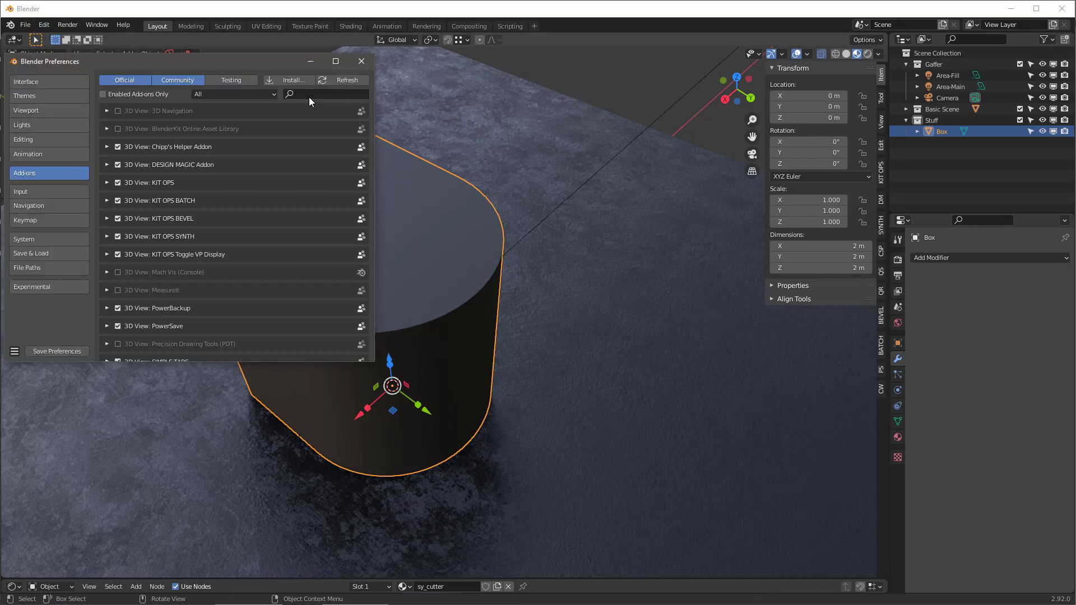
{"action": "type", "text": "modif"}
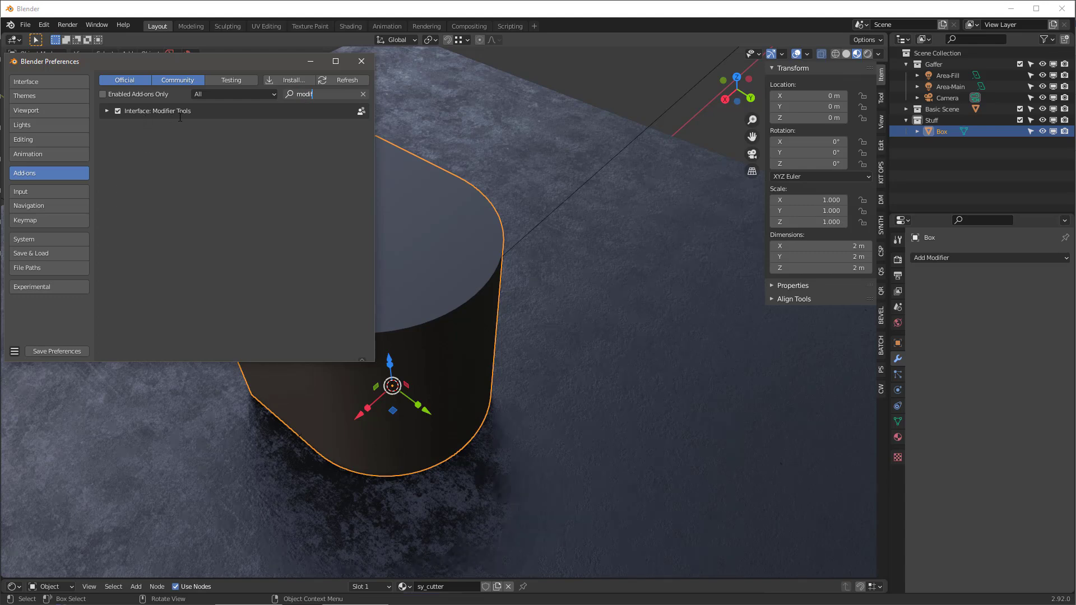
{"action": "left_click", "coordinate": [362, 61]}
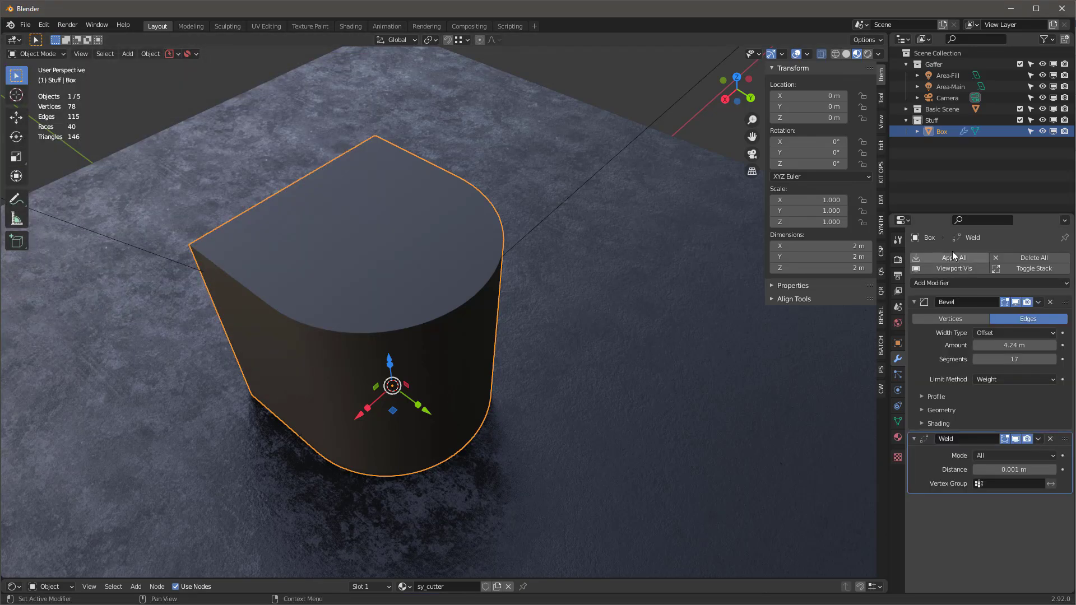
Collapse the Box's Bevel and Weld modifier panels with Toggle Stack.
{"action": "left_click", "coordinate": [1015, 301]}
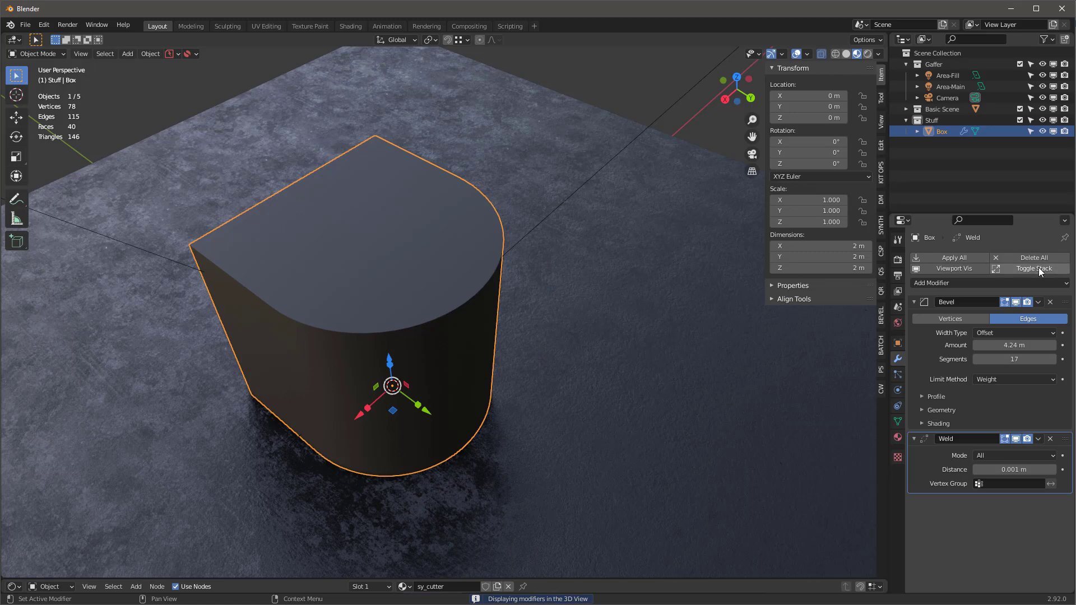
{"action": "left_click", "coordinate": [913, 302]}
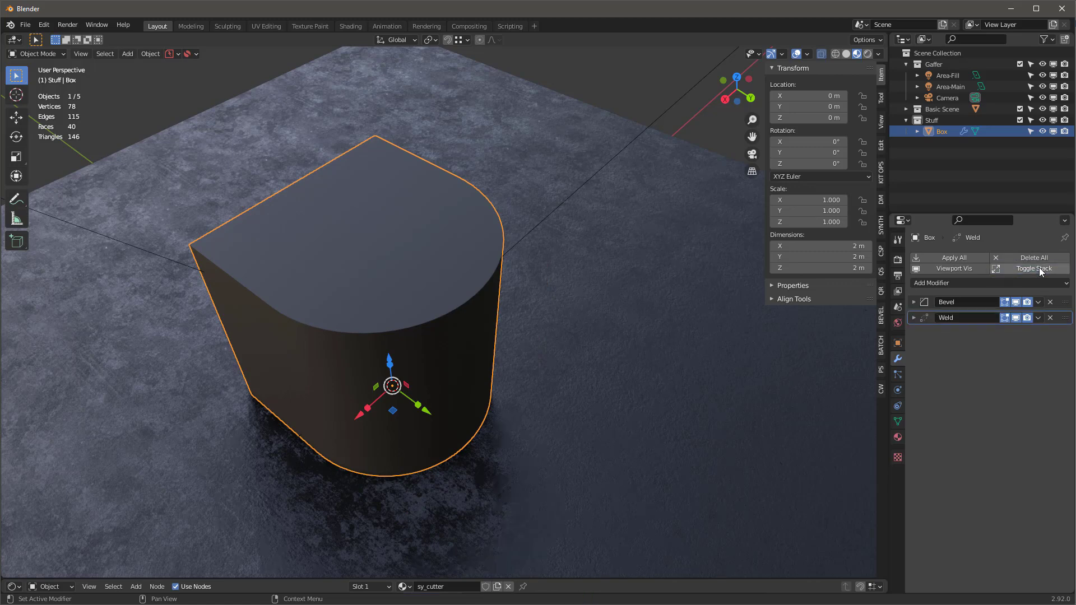
{"action": "left_click", "coordinate": [914, 302]}
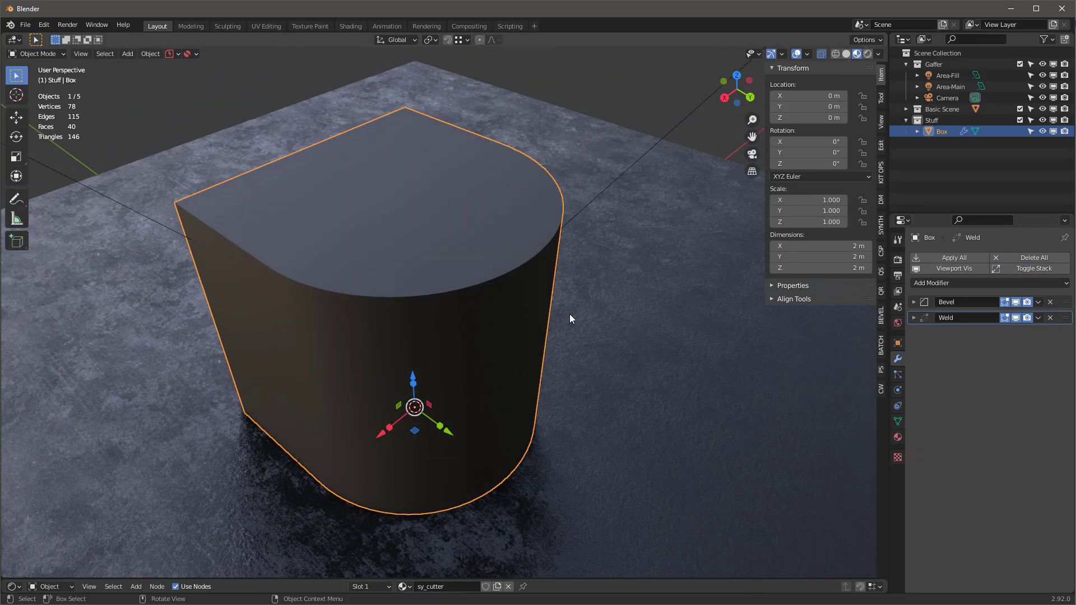
Undo the applied modifiers and weight the Box's vertical edges so the bevel forms a full cylinder.
{"action": "left_click", "coordinate": [953, 258]}
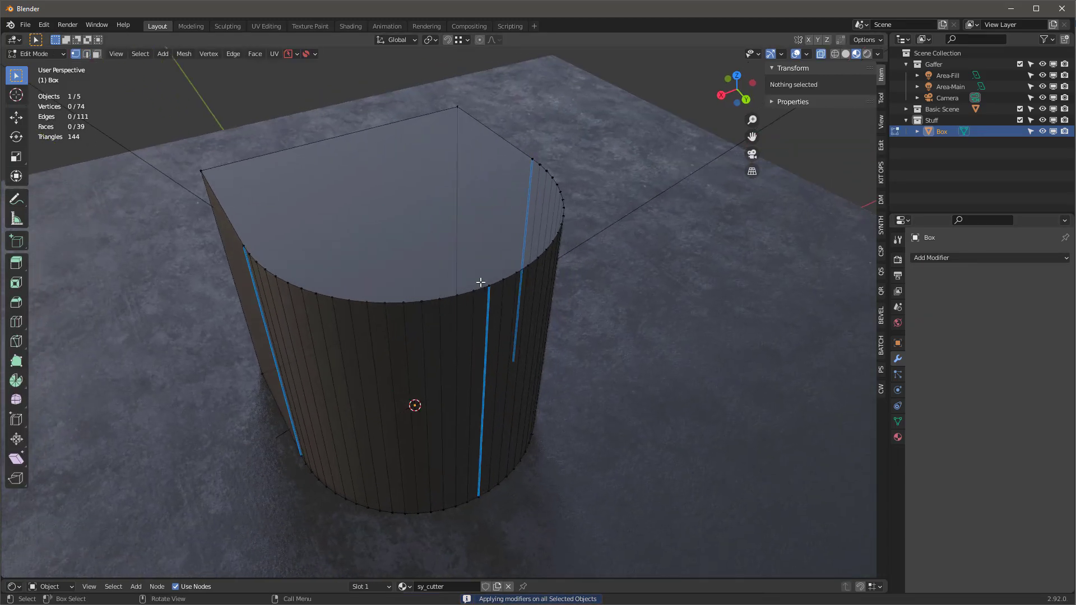
{"action": "left_click", "coordinate": [490, 283]}
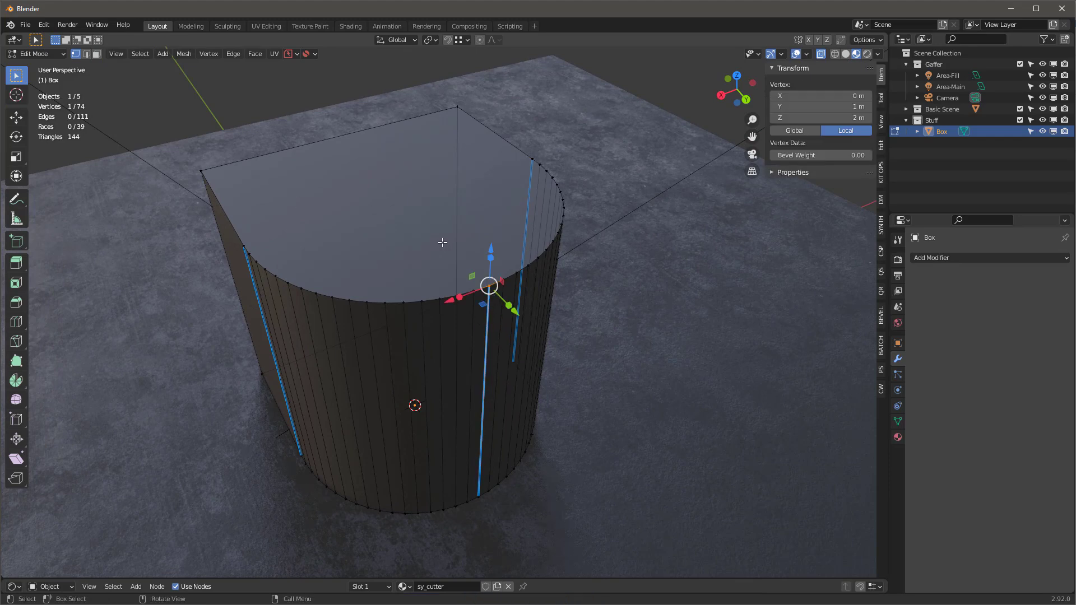
{"action": "mouse_move", "coordinate": [116, 88]}
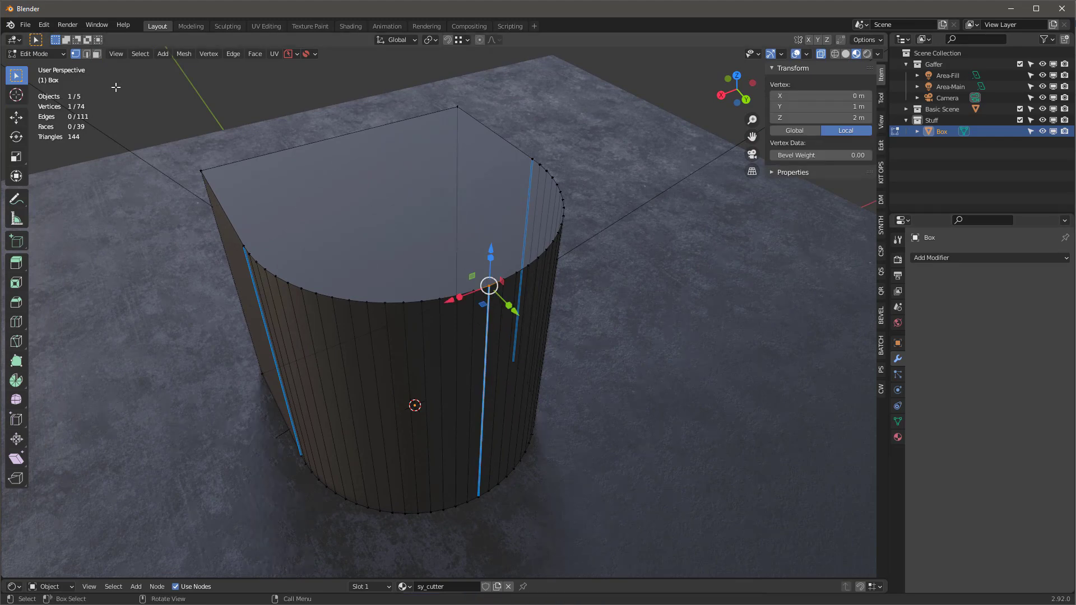
{"action": "key", "text": "Tab"}
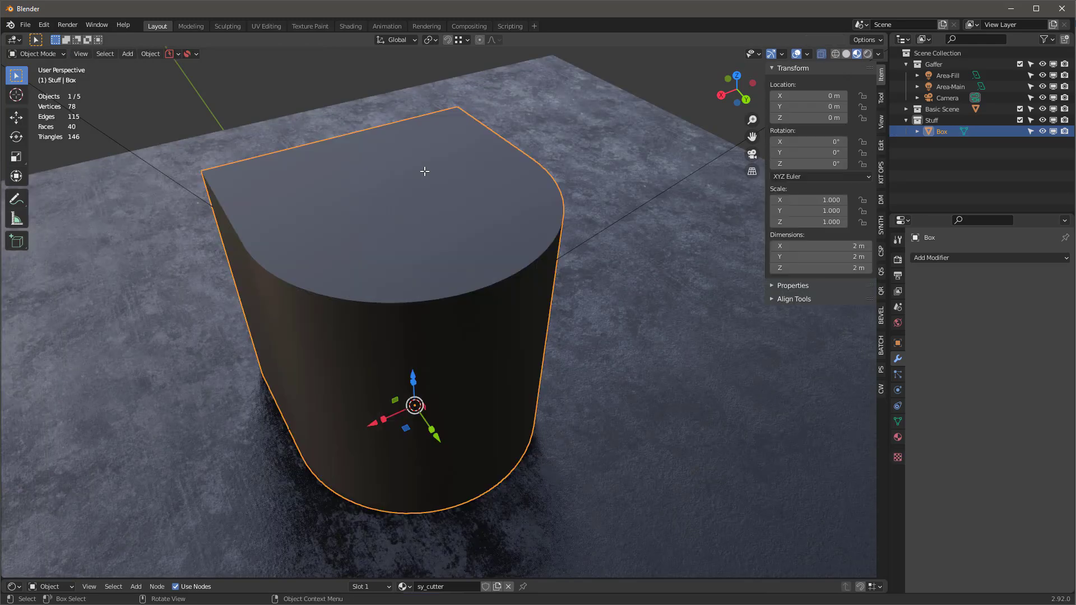
{"action": "key", "text": "Tab"}
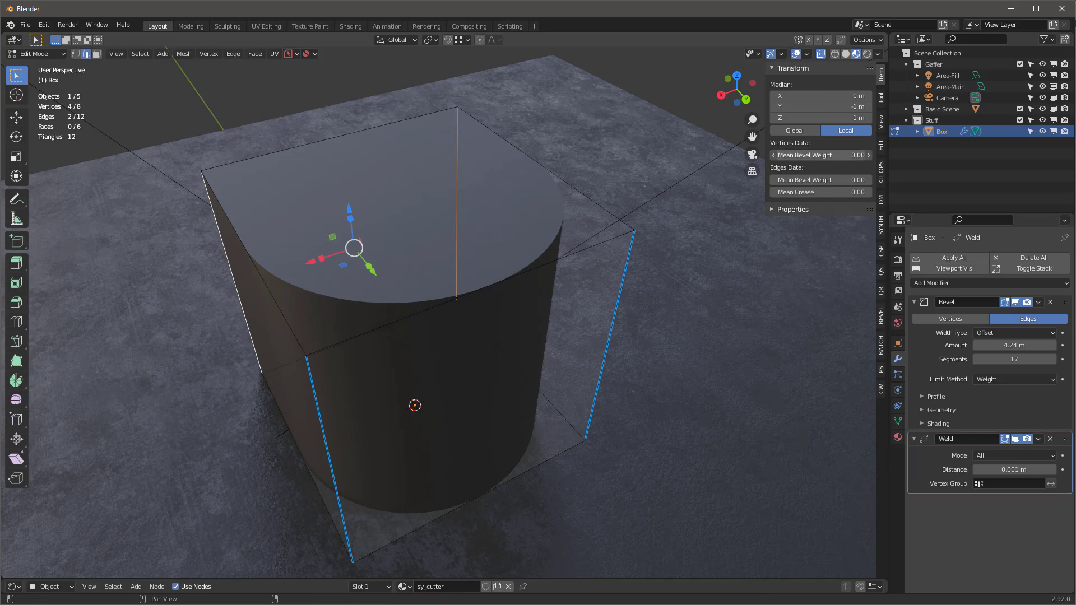
{"action": "left_click", "coordinate": [820, 179]}
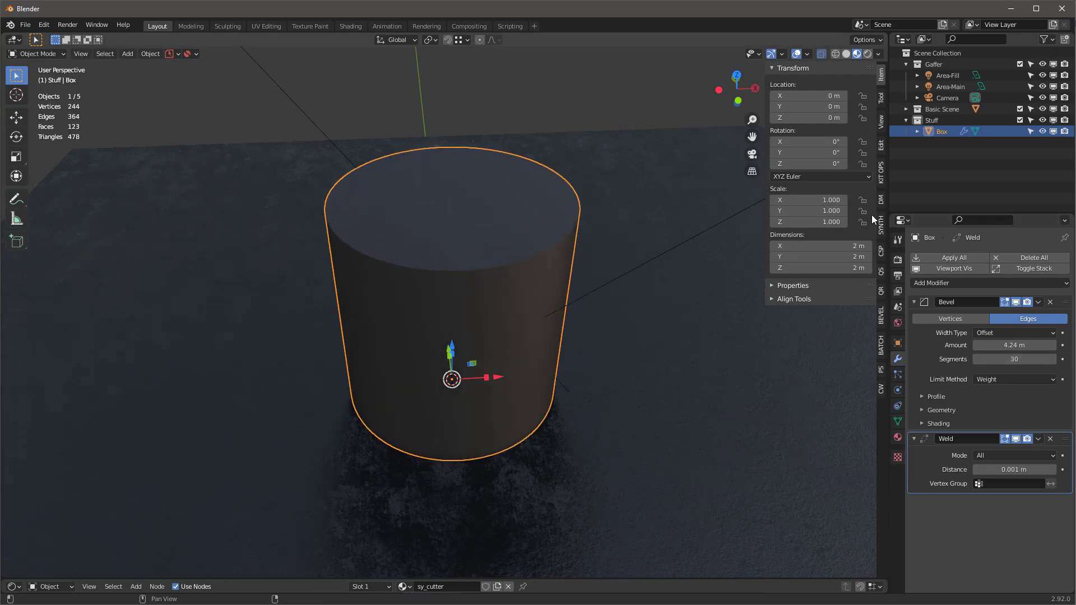
Add a second Bevel modifier (Bevel.001) after the Weld to soften the cylinder's rims.
{"action": "left_click", "coordinate": [882, 159]}
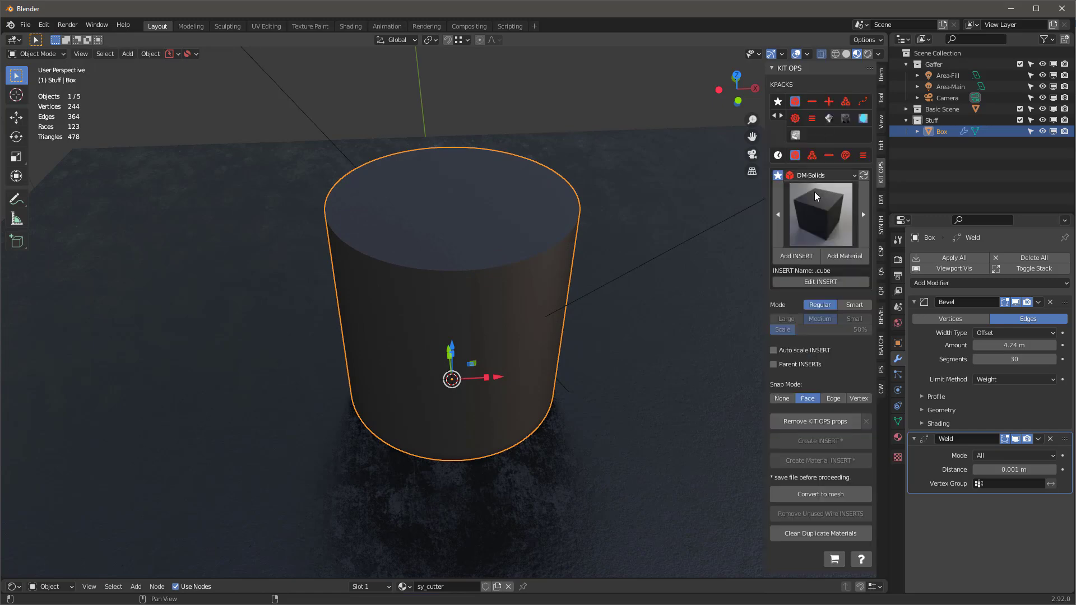
{"action": "left_click", "coordinate": [818, 213]}
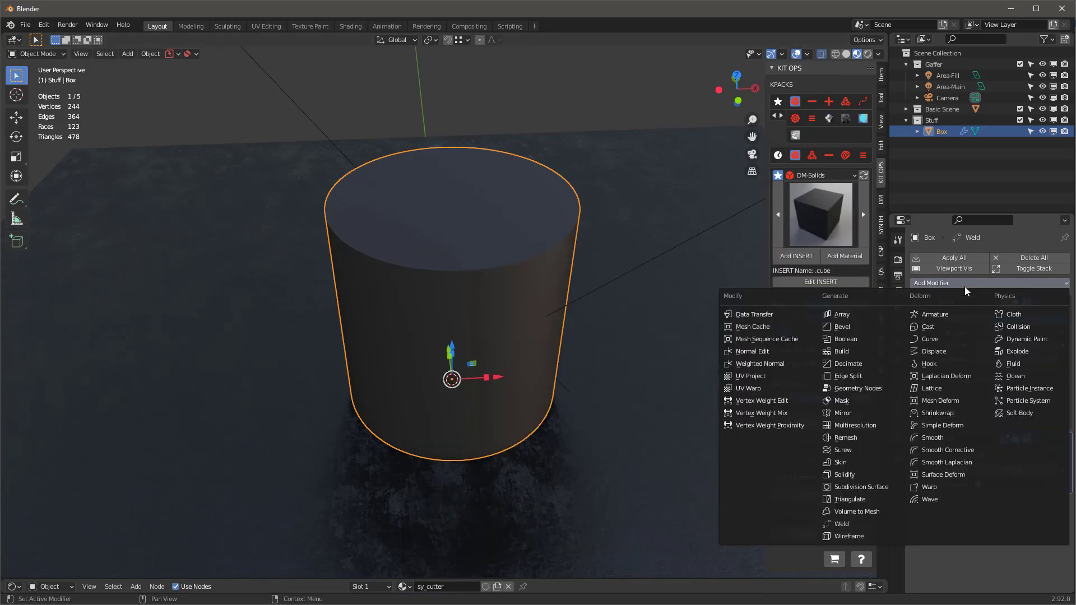
{"action": "left_click", "coordinate": [840, 327]}
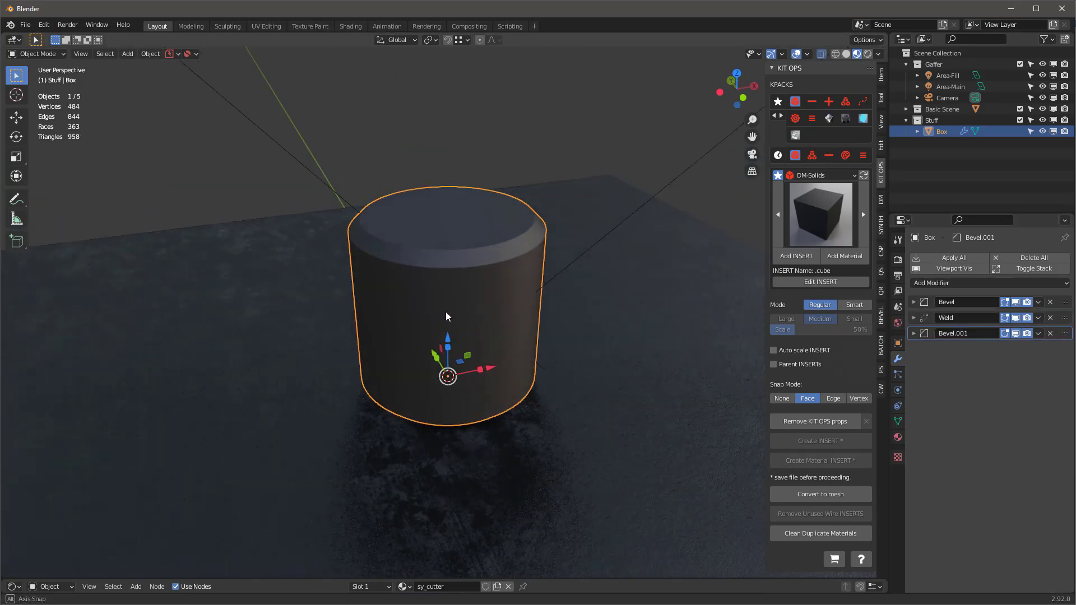
Add a Solidify modifier giving the cylinder a 0.01 m shell.
{"action": "left_click", "coordinate": [986, 283]}
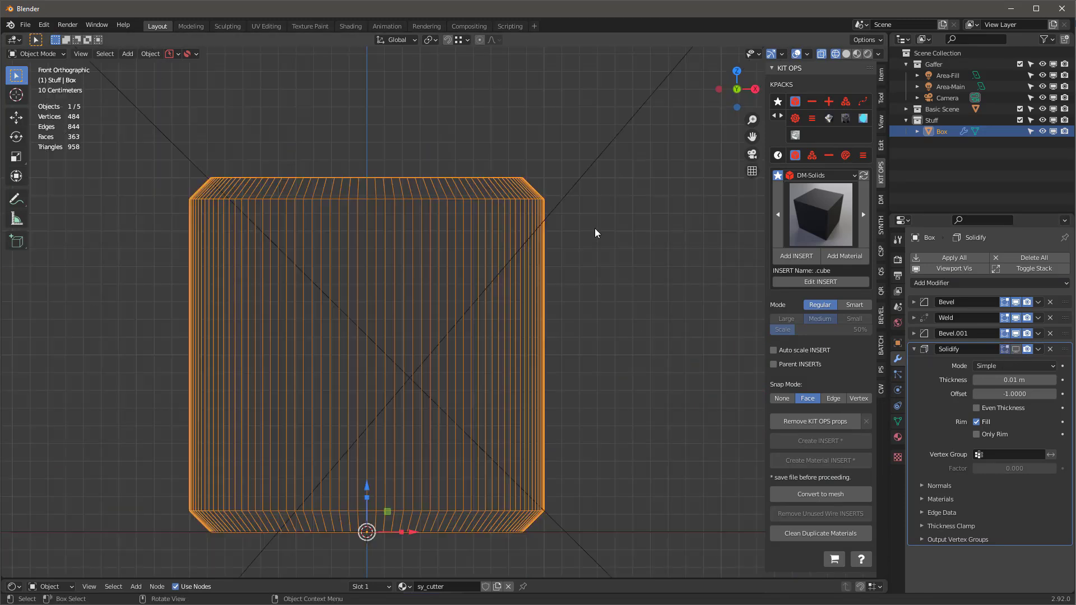
{"action": "mouse_move", "coordinate": [183, 237]}
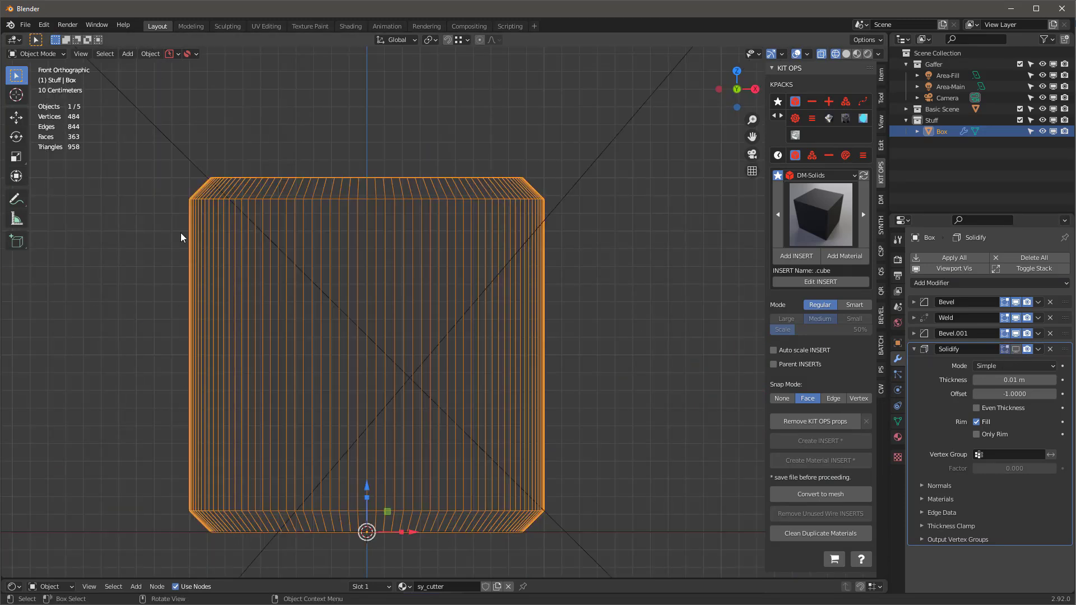
{"action": "mouse_move", "coordinate": [595, 198]}
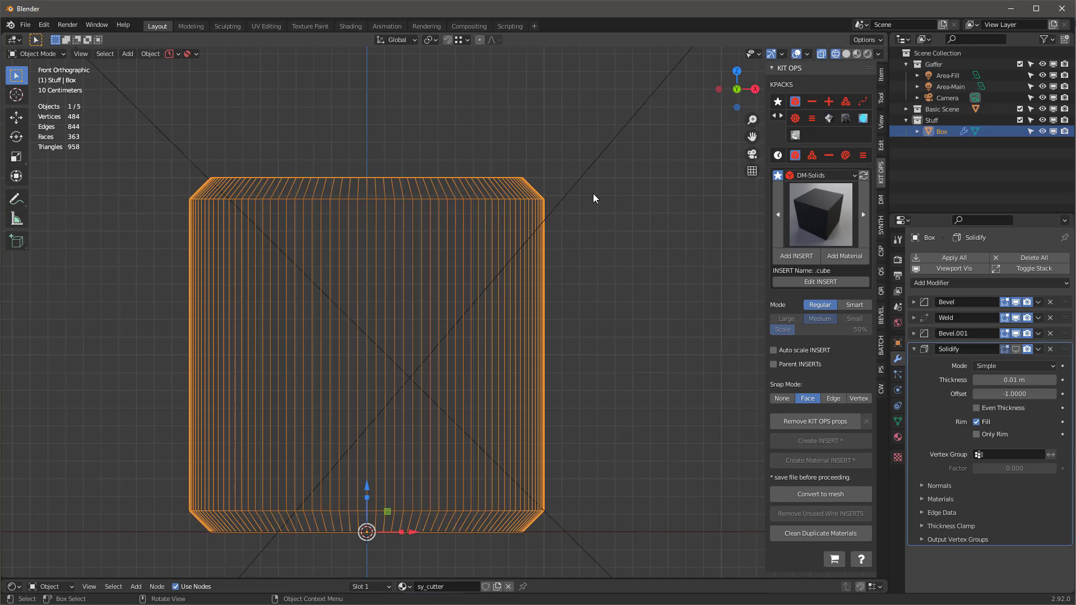
{"action": "mouse_move", "coordinate": [1016, 351]}
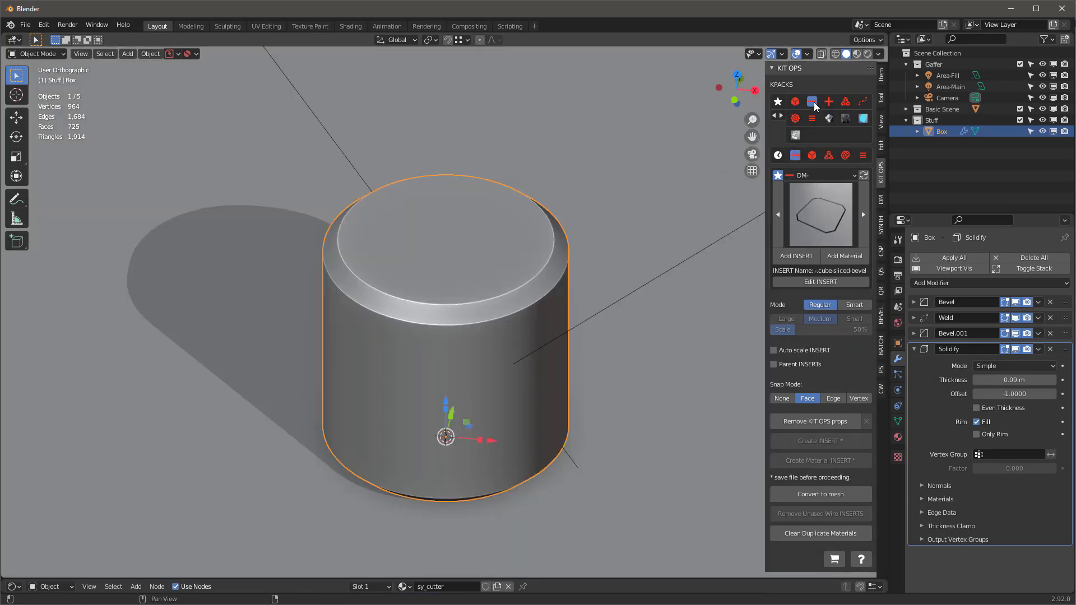
Place the DM- pack's -cube insert into the cylinder's top, hollowing it into a cup, and hide the edge overlay.
{"action": "left_click", "coordinate": [818, 213]}
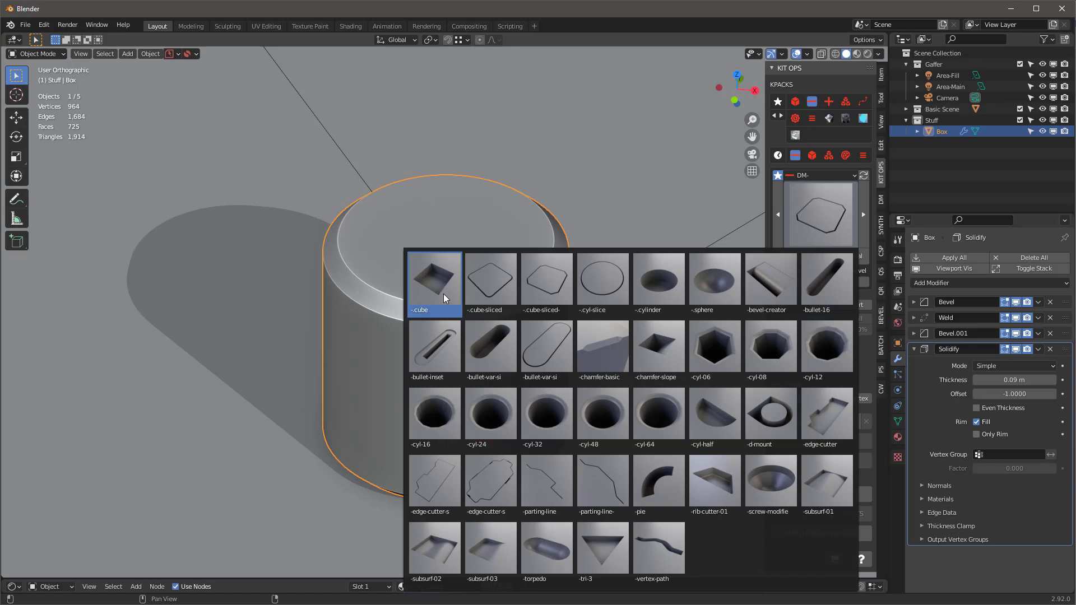
{"action": "left_click", "coordinate": [433, 278]}
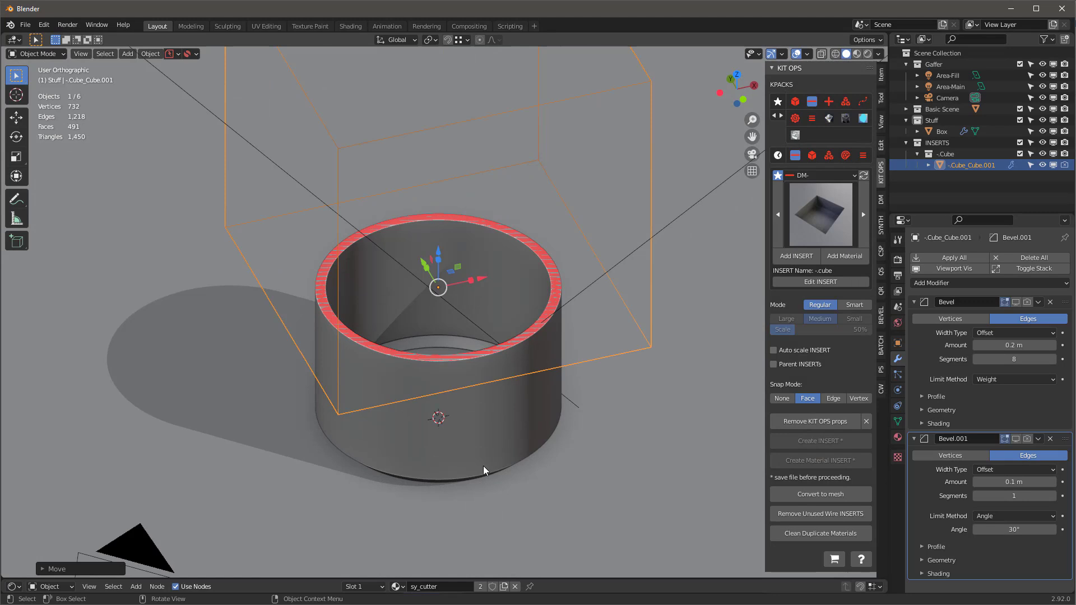
{"action": "mouse_move", "coordinate": [440, 218]}
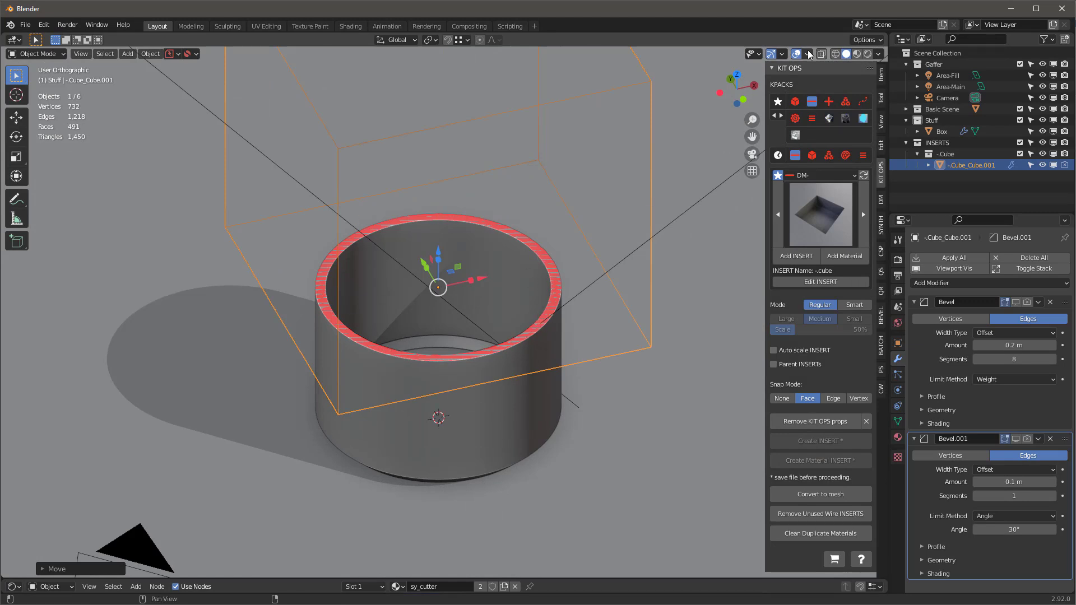
{"action": "left_click", "coordinate": [572, 345]}
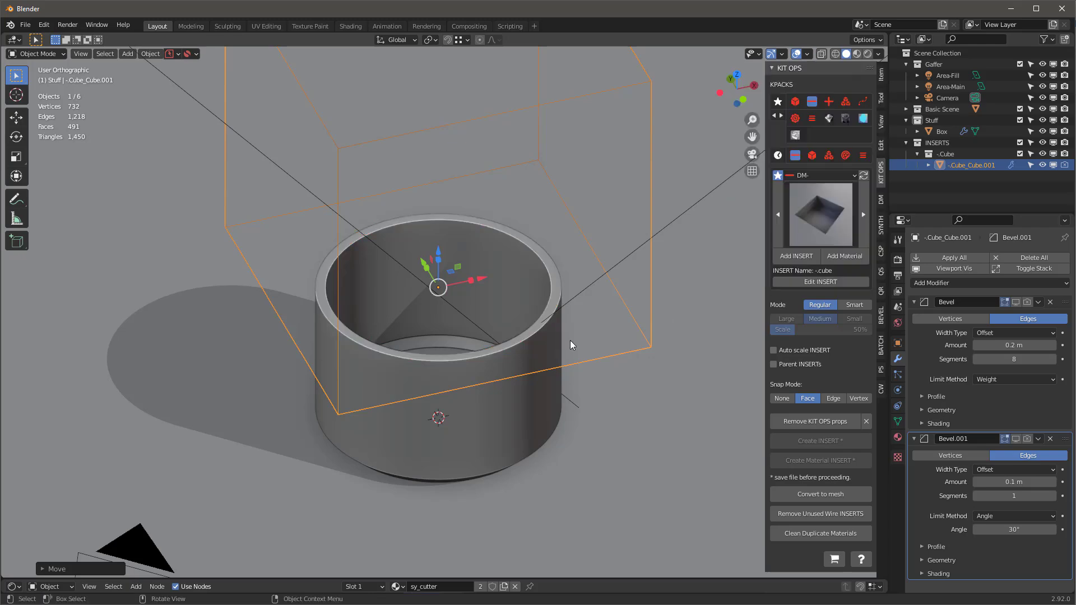
{"action": "key", "text": "g"}
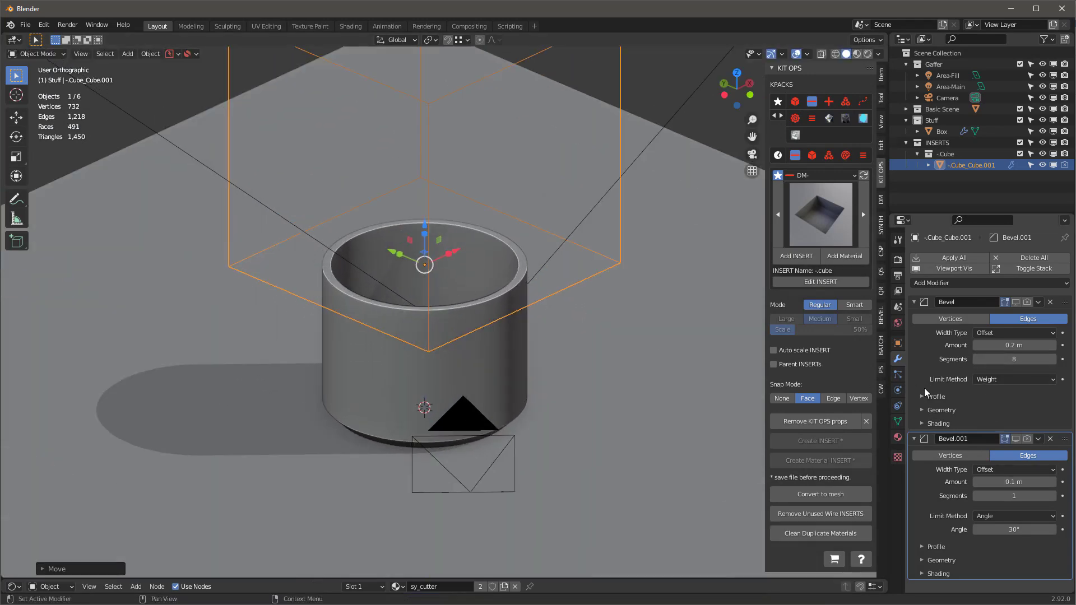
Set the Box's Solidify to 0.08 m thickness with offset 1.0, then reselect the cube insert.
{"action": "left_click", "coordinate": [941, 131]}
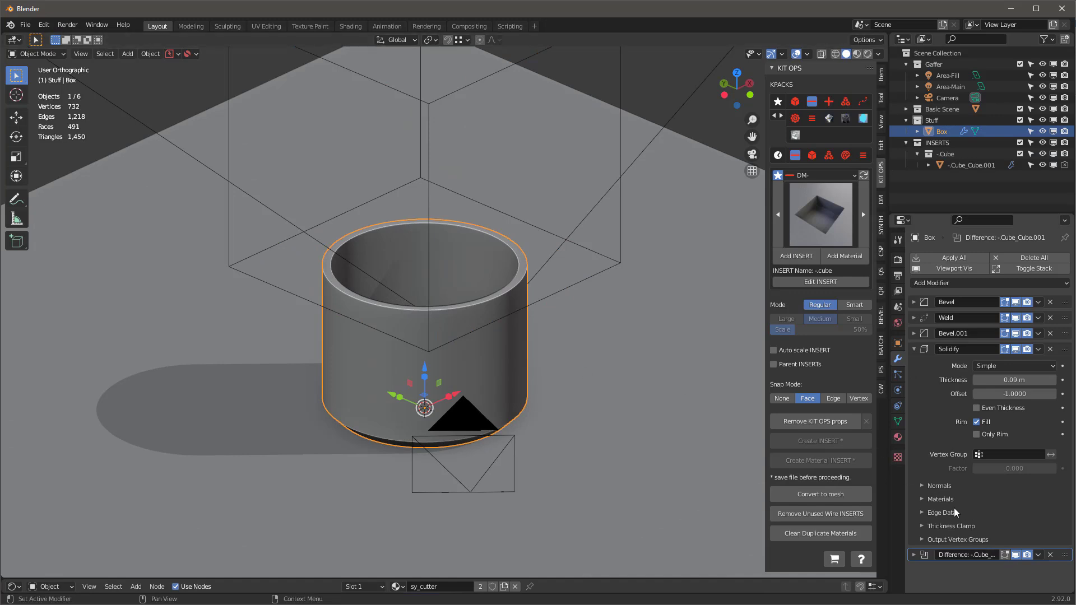
{"action": "scroll", "scroll_direction": "down", "scroll_amount": 3}
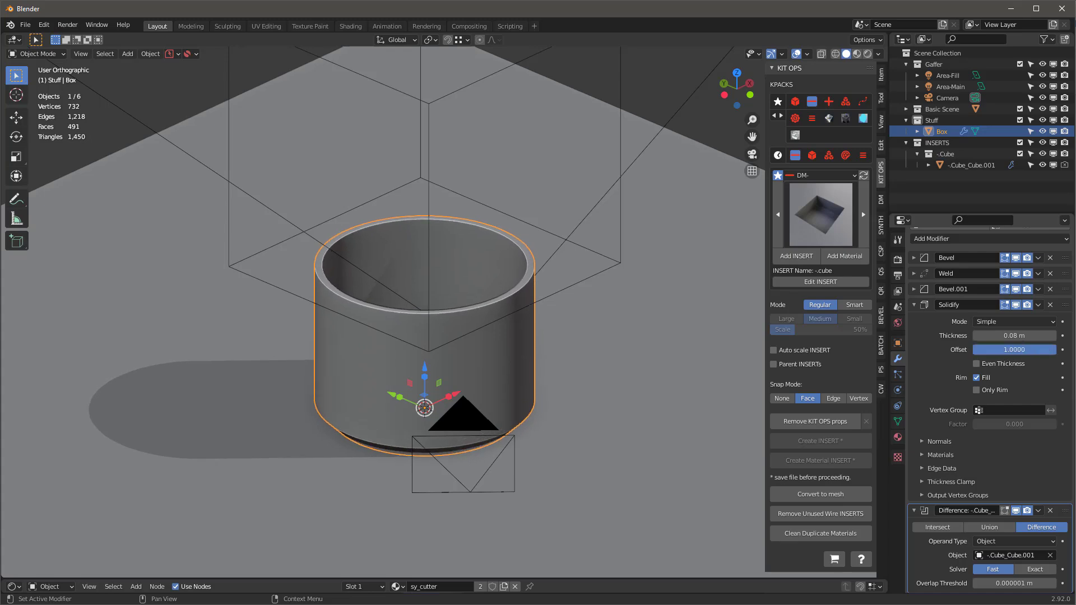
{"action": "left_click", "coordinate": [1014, 350]}
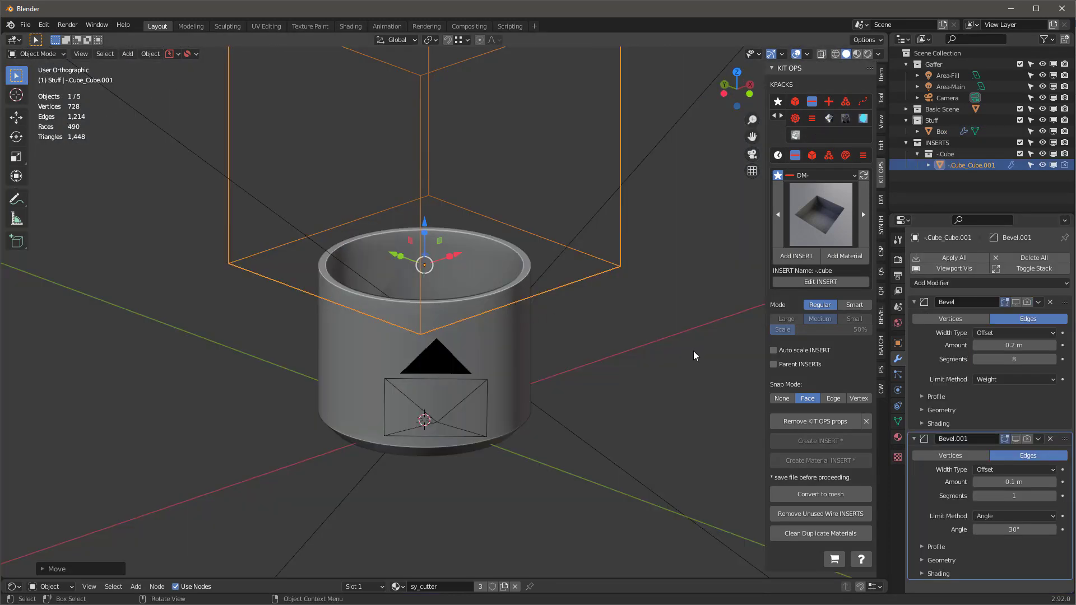
{"action": "mouse_move", "coordinate": [863, 426]}
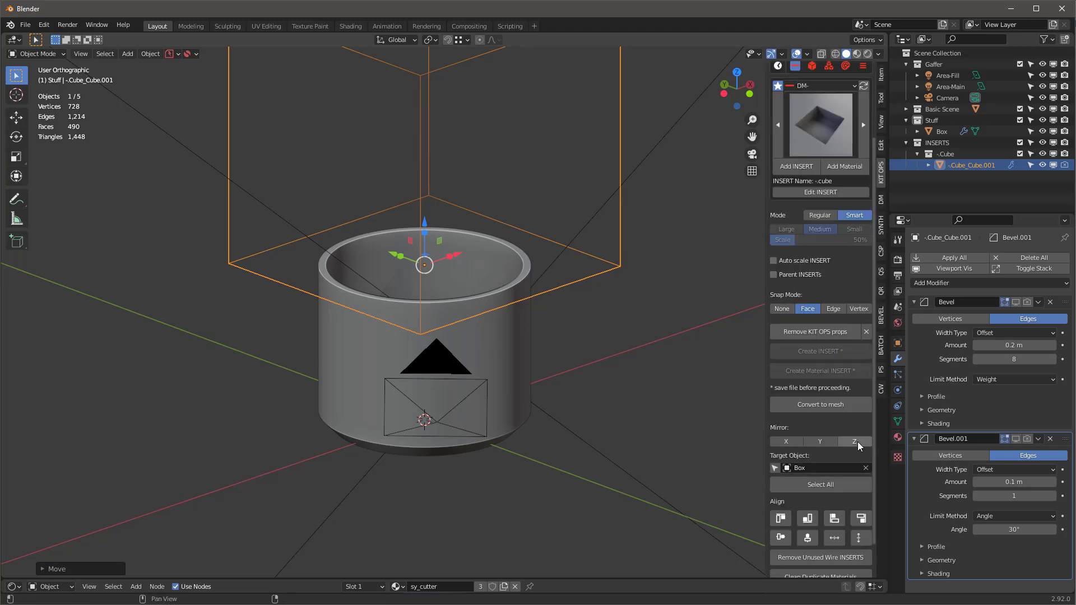
Enable Smart mode on the cube insert so it stays linked to the Box.
{"action": "left_click", "coordinate": [855, 442]}
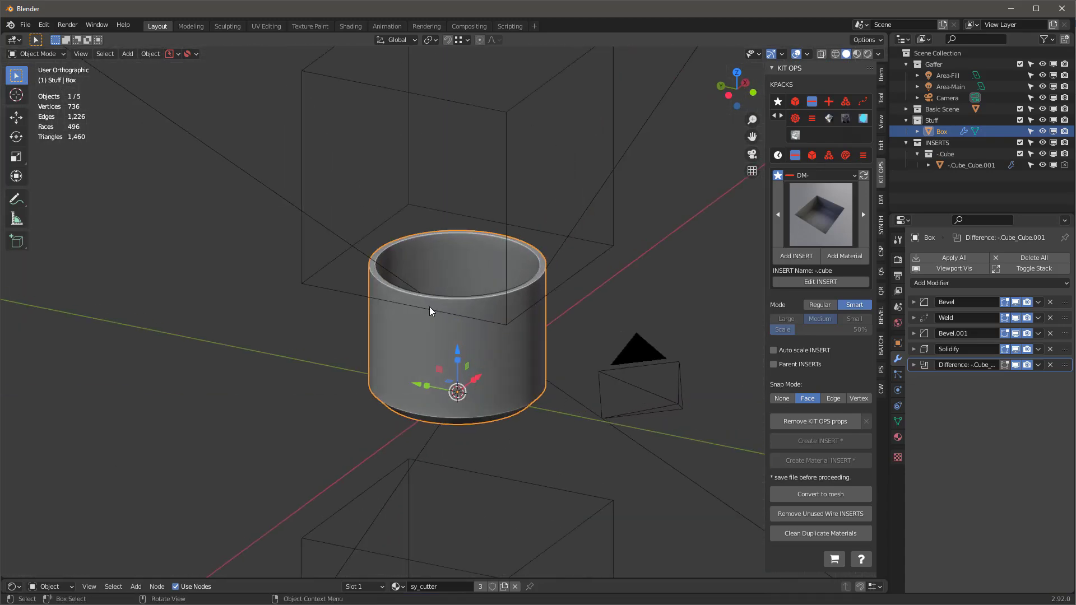
Set the Box's origin to its geometry using Bounds Center instead of Median Center.
{"action": "left_click", "coordinate": [149, 53]}
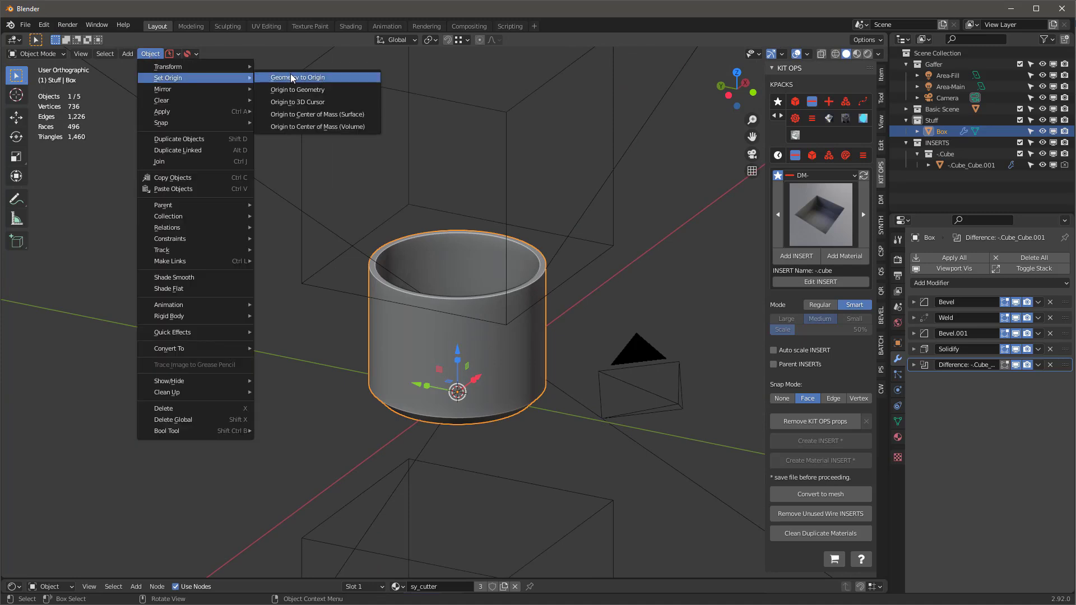
{"action": "mouse_move", "coordinate": [296, 90]}
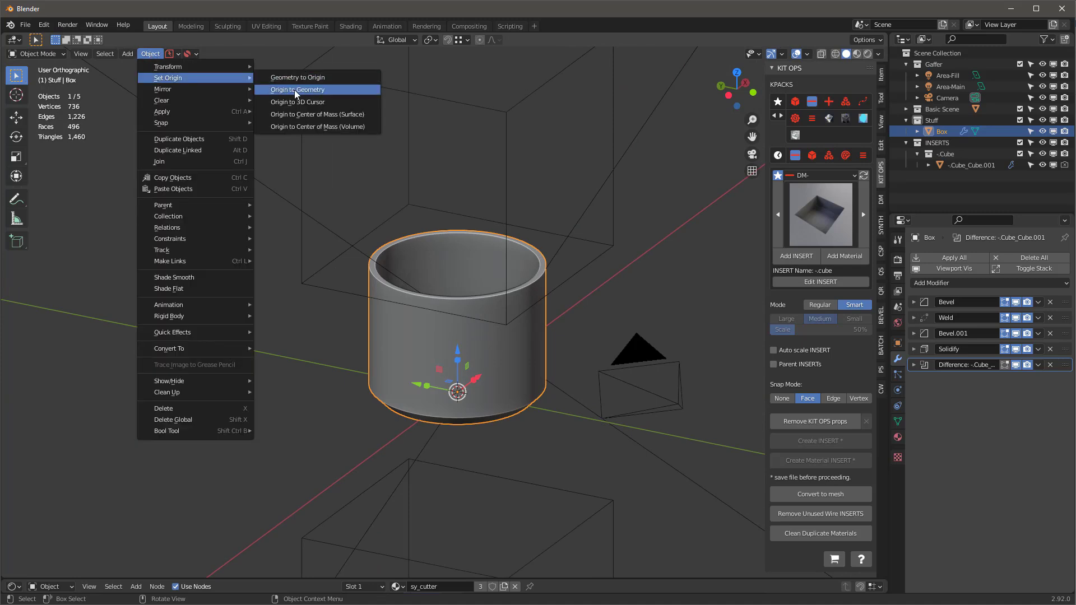
{"action": "left_click", "coordinate": [296, 90]}
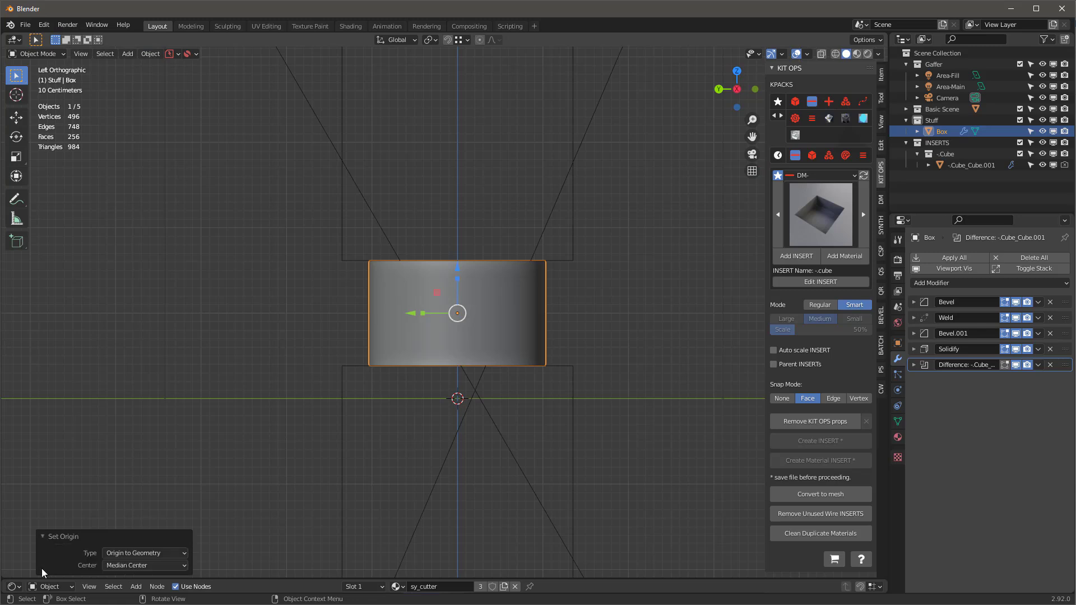
{"action": "left_click", "coordinate": [145, 565]}
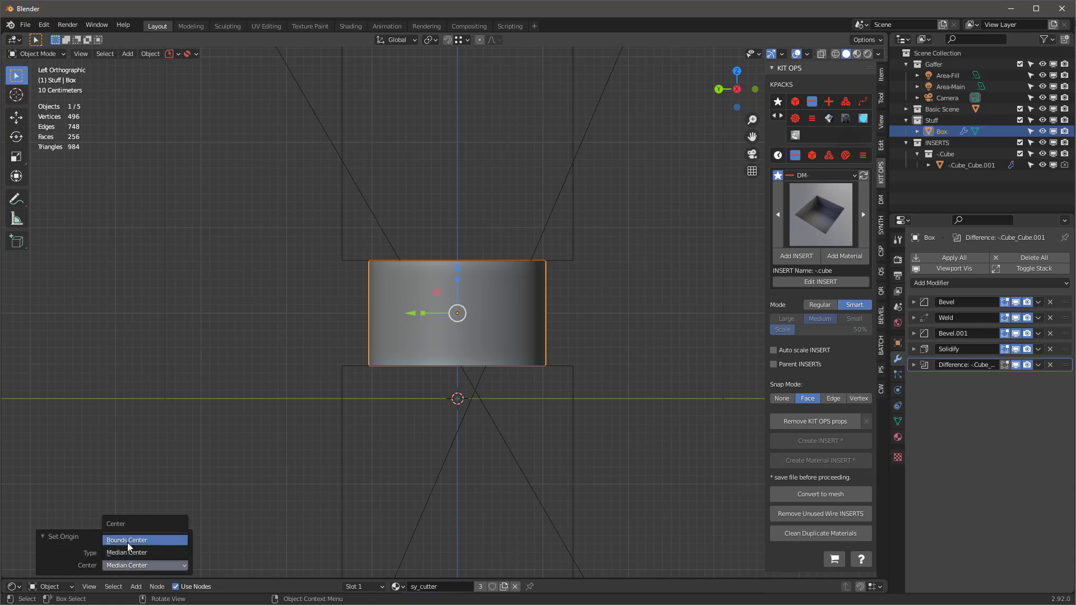
{"action": "left_click", "coordinate": [127, 541]}
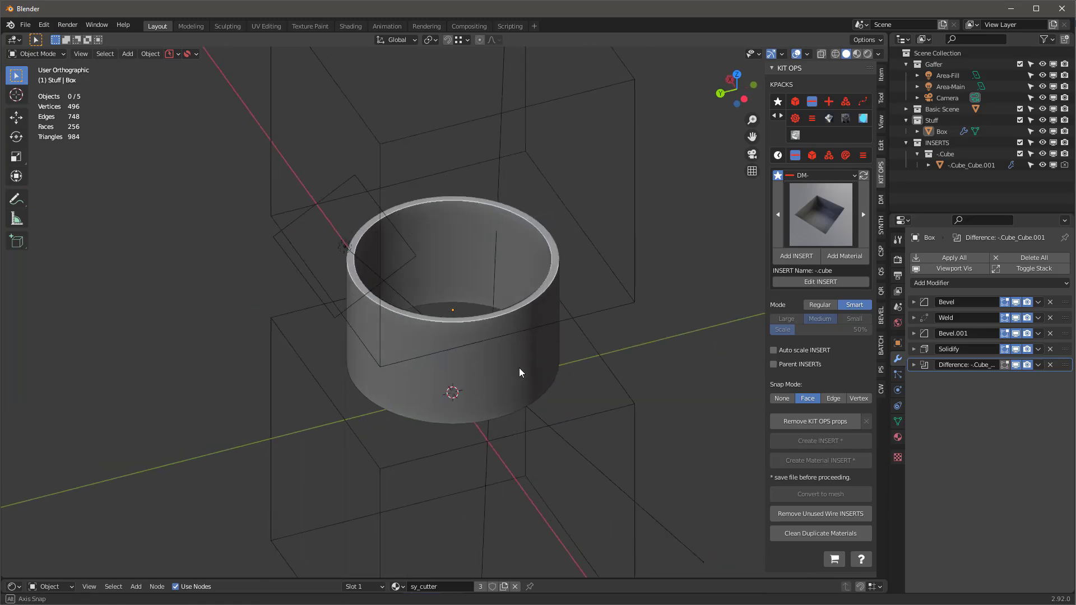
Move the -Cube_Cube.001 cutter so it carves a different section of the box.
{"action": "left_click", "coordinate": [970, 165]}
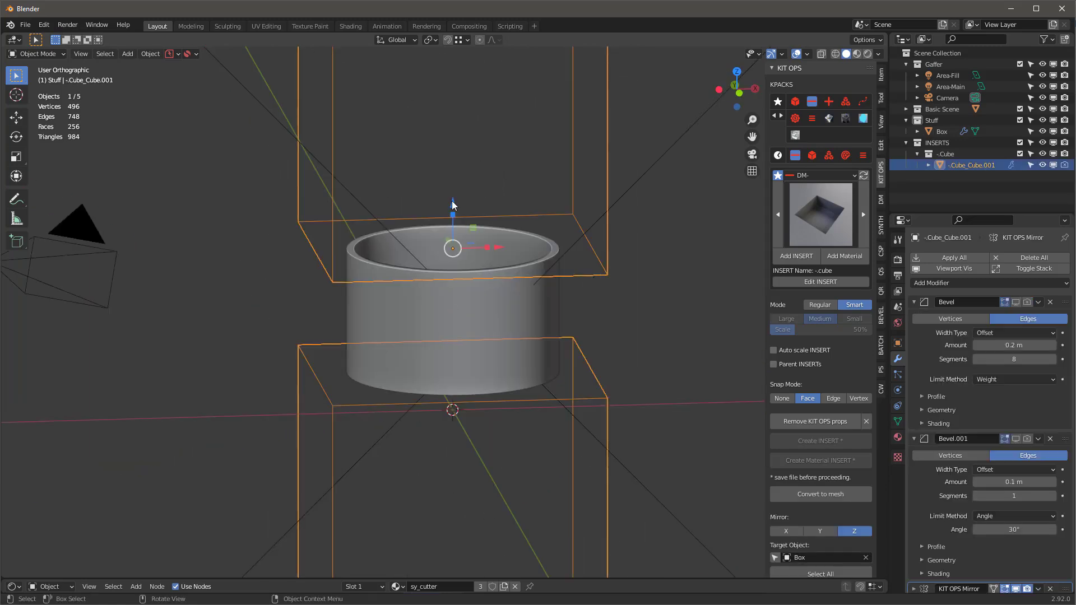
{"action": "key", "text": "g"}
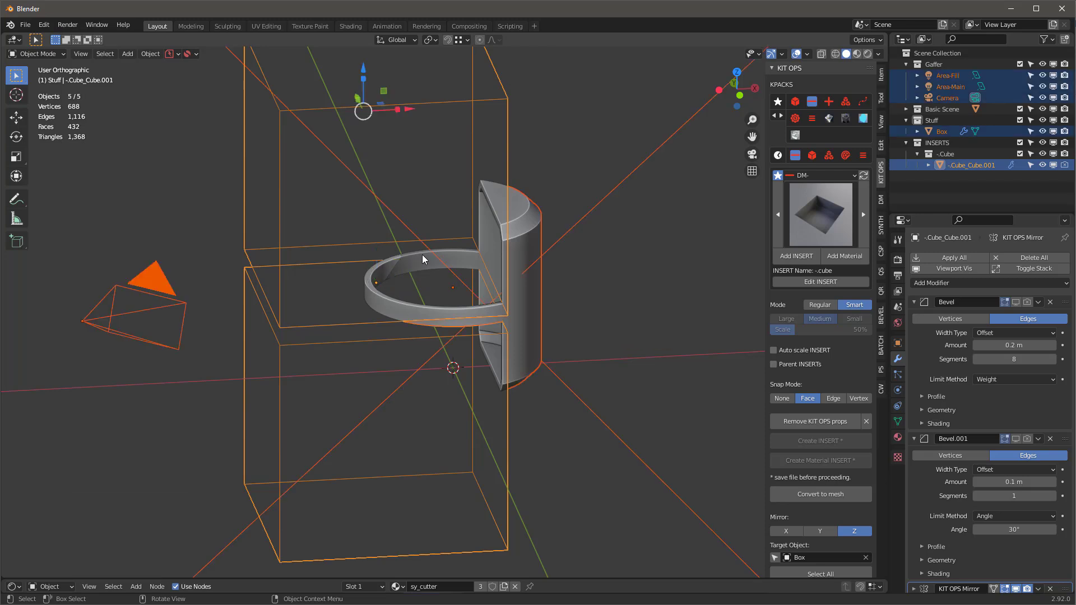
Delete everything and add DM-Solids cube inserts to the empty scene.
{"action": "key", "text": "x"}
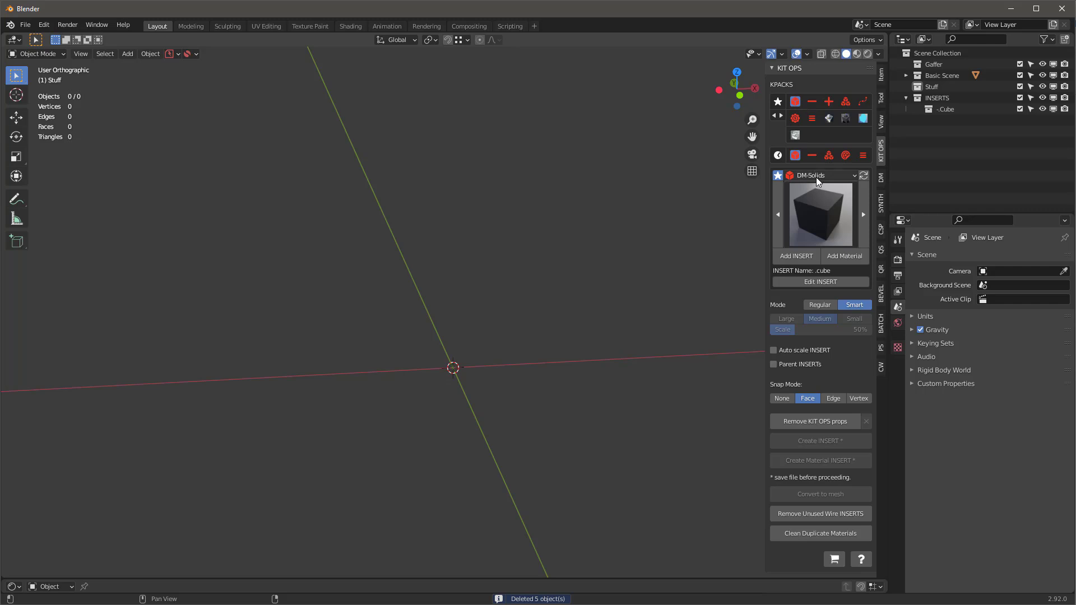
{"action": "left_click", "coordinate": [818, 213]}
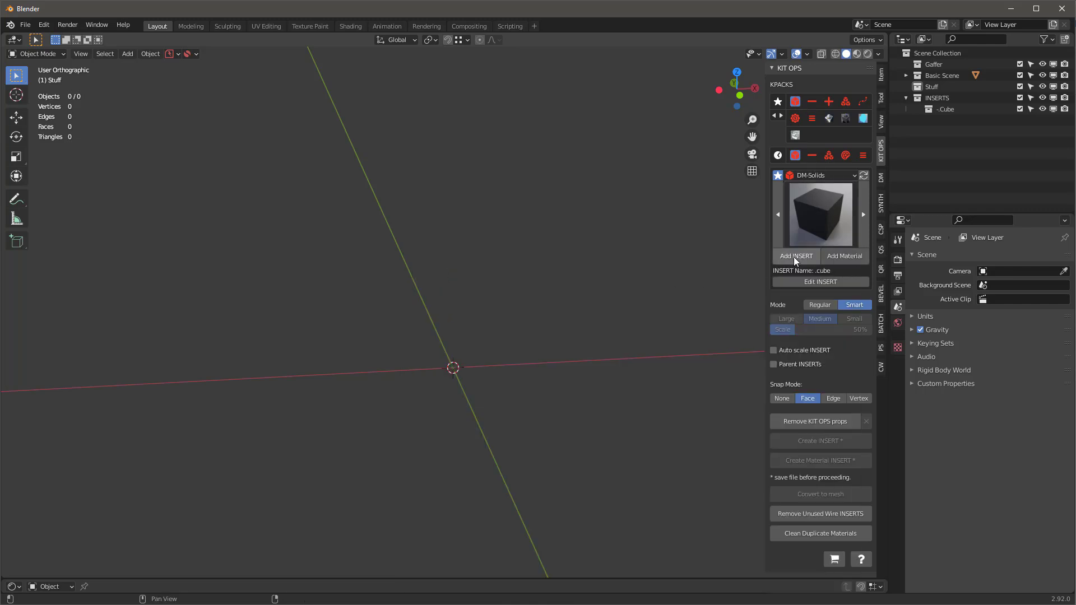
{"action": "left_click", "coordinate": [797, 255]}
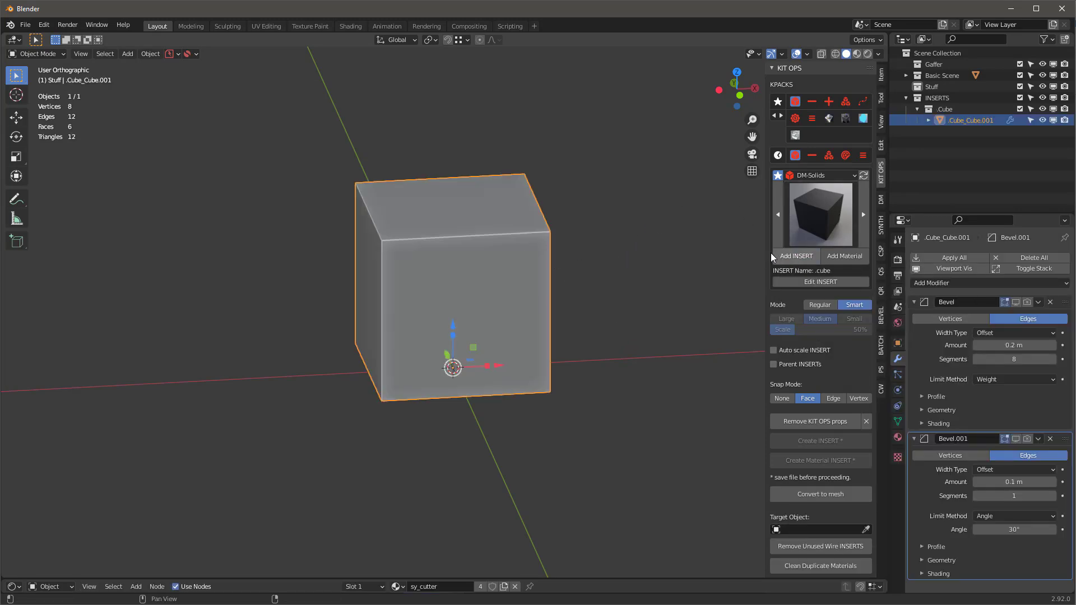
{"action": "left_click", "coordinate": [796, 256]}
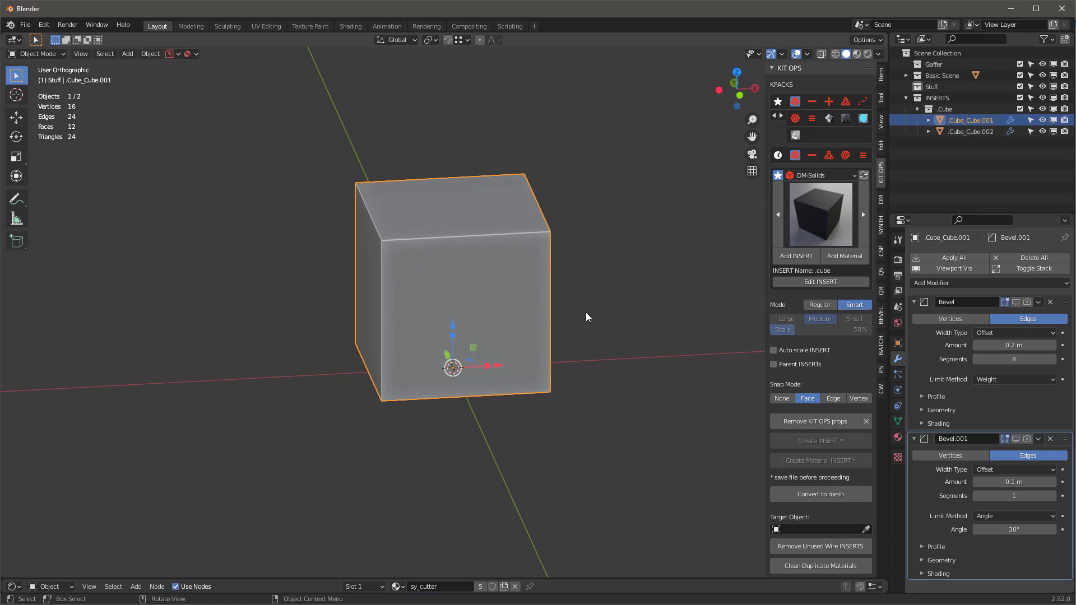
{"action": "mouse_move", "coordinate": [472, 262]}
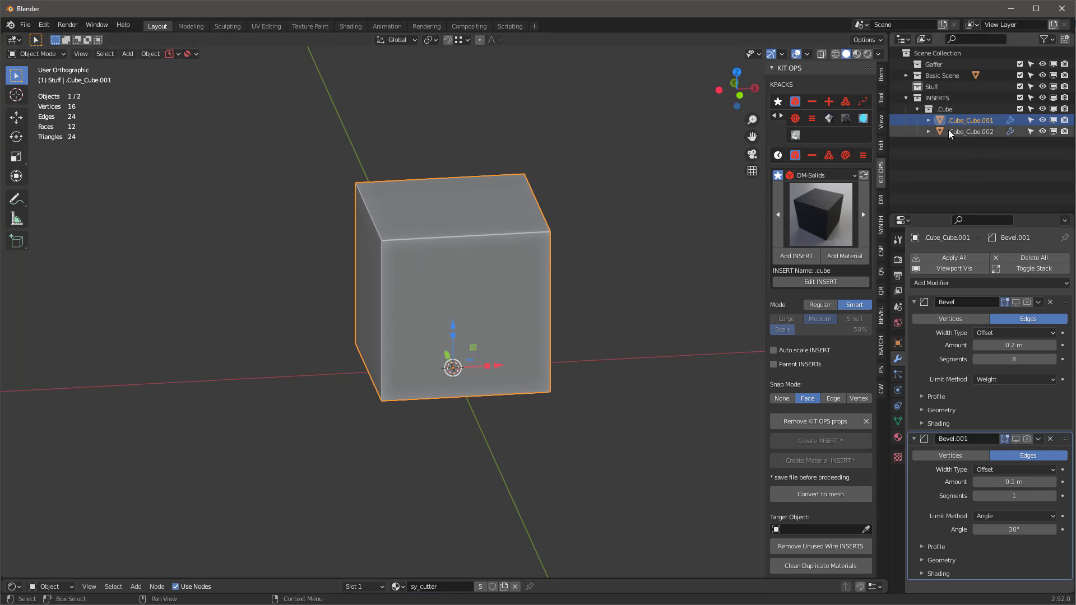
Delete the duplicate Cube_Cube.002 insert, leaving one plain cube.
{"action": "left_click", "coordinate": [970, 131]}
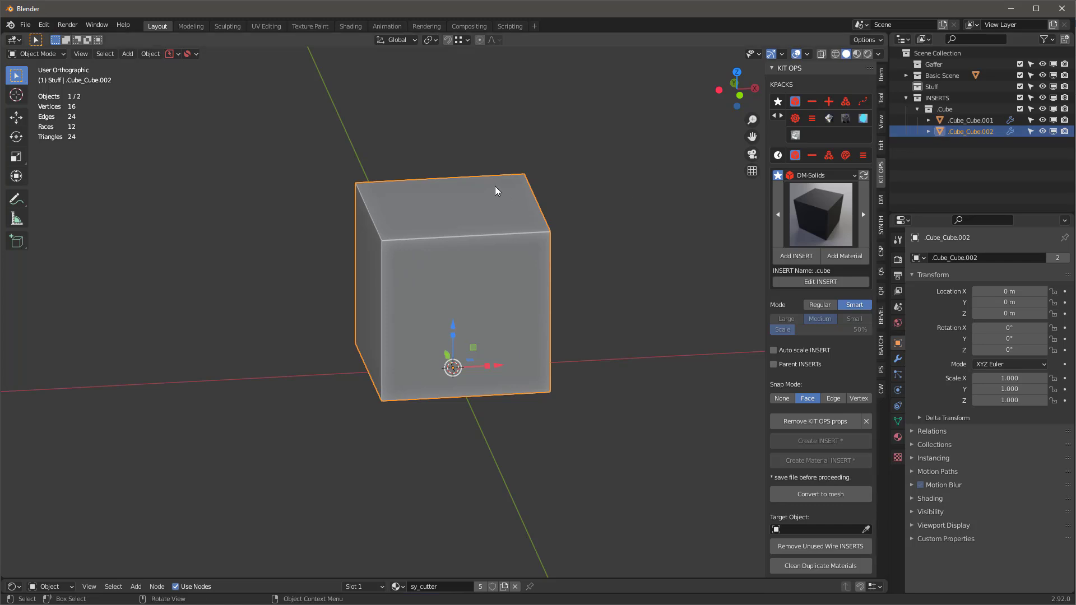
{"action": "key", "text": "x"}
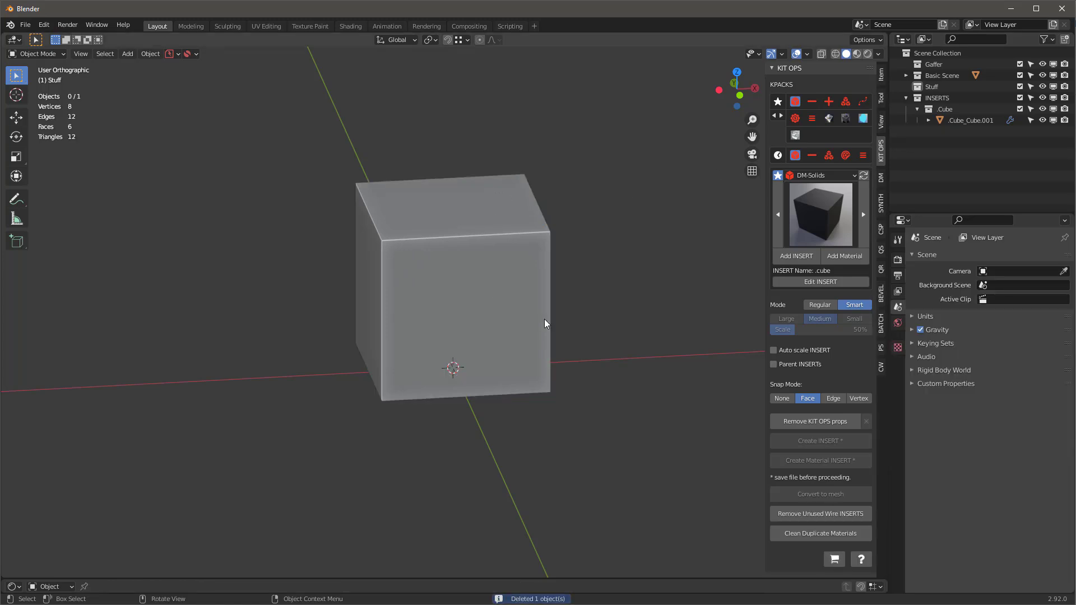
Place a DM+ +cube additive insert on the base cube's top face and select it.
{"action": "left_click", "coordinate": [453, 288]}
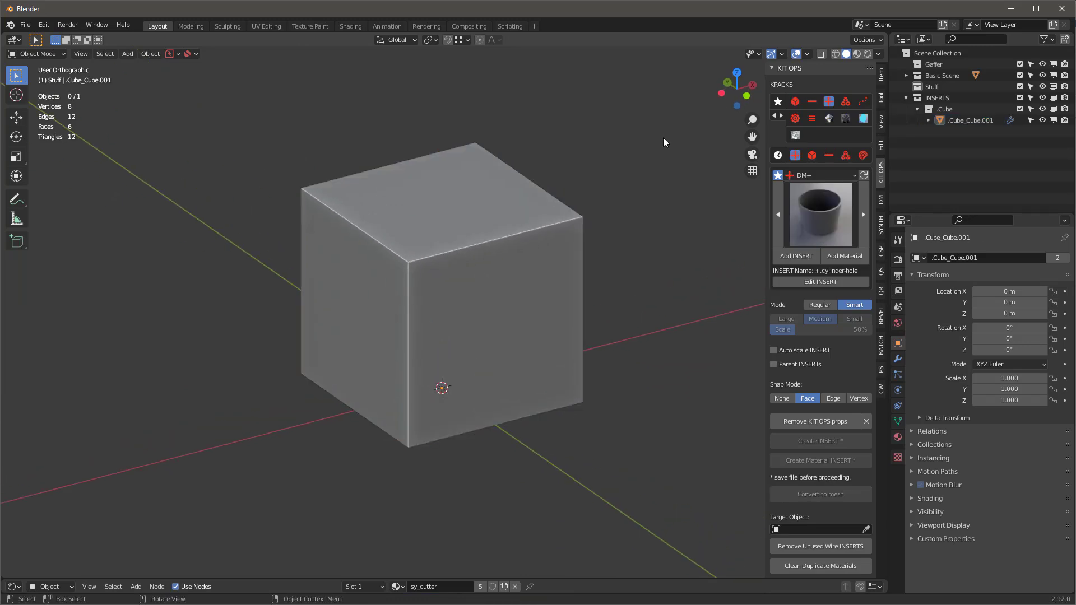
{"action": "left_click", "coordinate": [497, 270]}
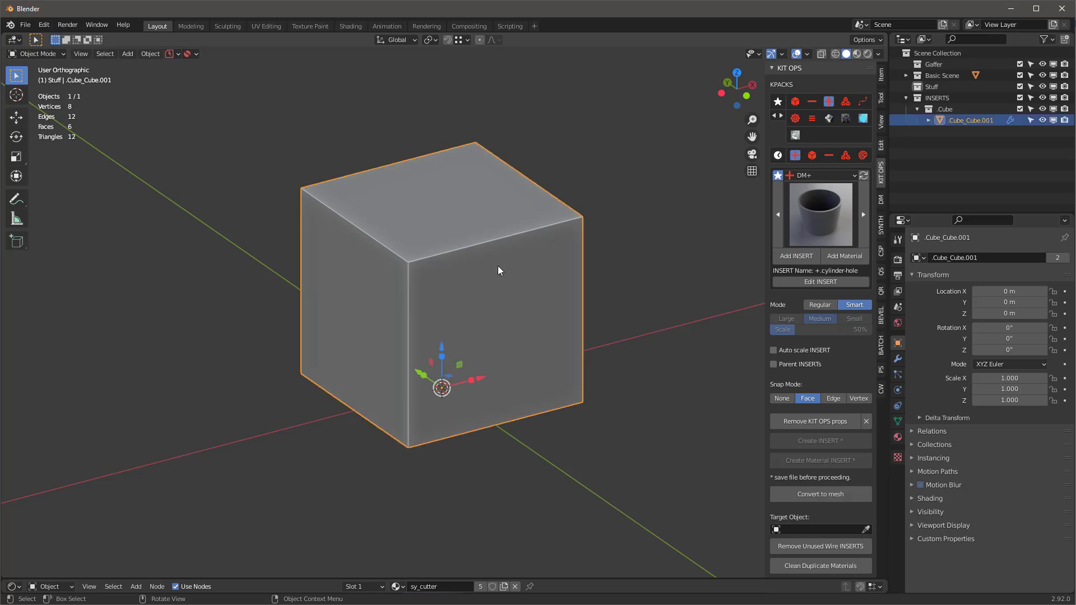
{"action": "mouse_move", "coordinate": [503, 270]}
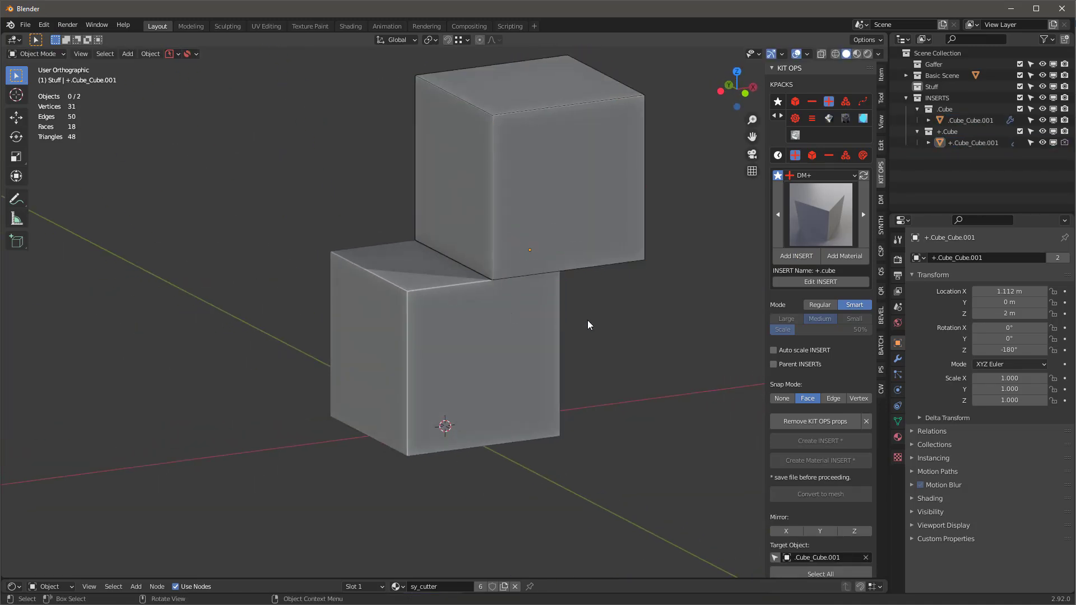
{"action": "left_click", "coordinate": [528, 171]}
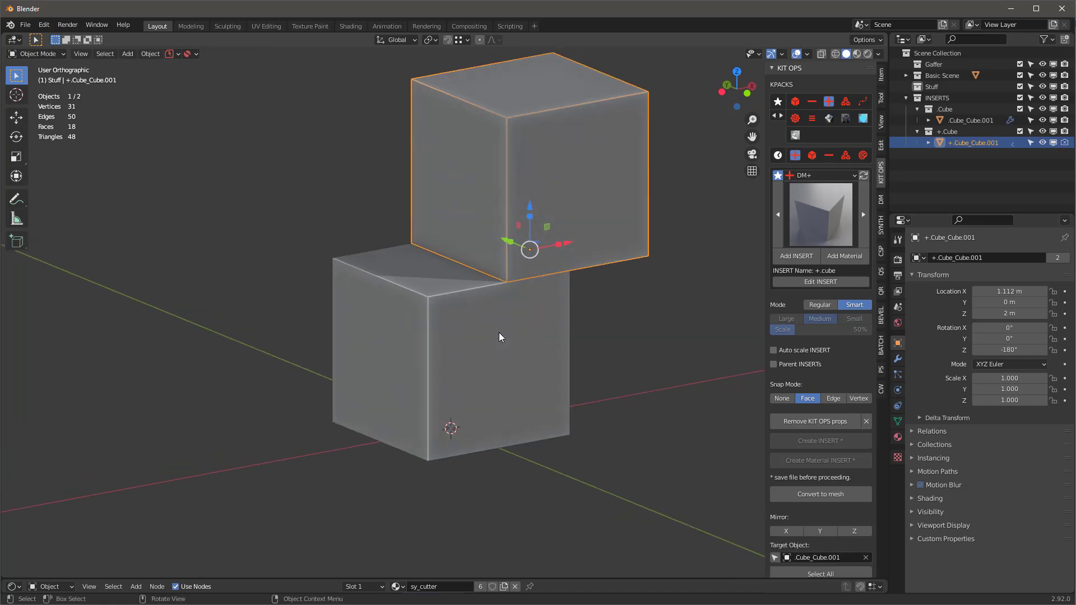
{"action": "mouse_move", "coordinate": [562, 301]}
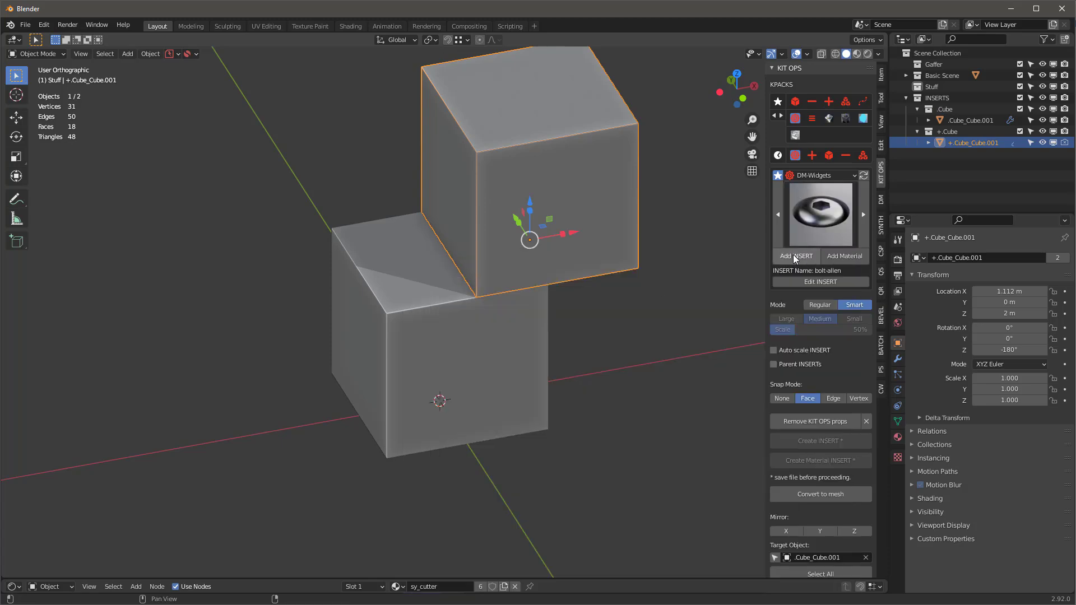
Add a DM-Widgets bolt-allen insert onto the upper cube's top, then select the lower cube.
{"action": "left_click", "coordinate": [796, 255]}
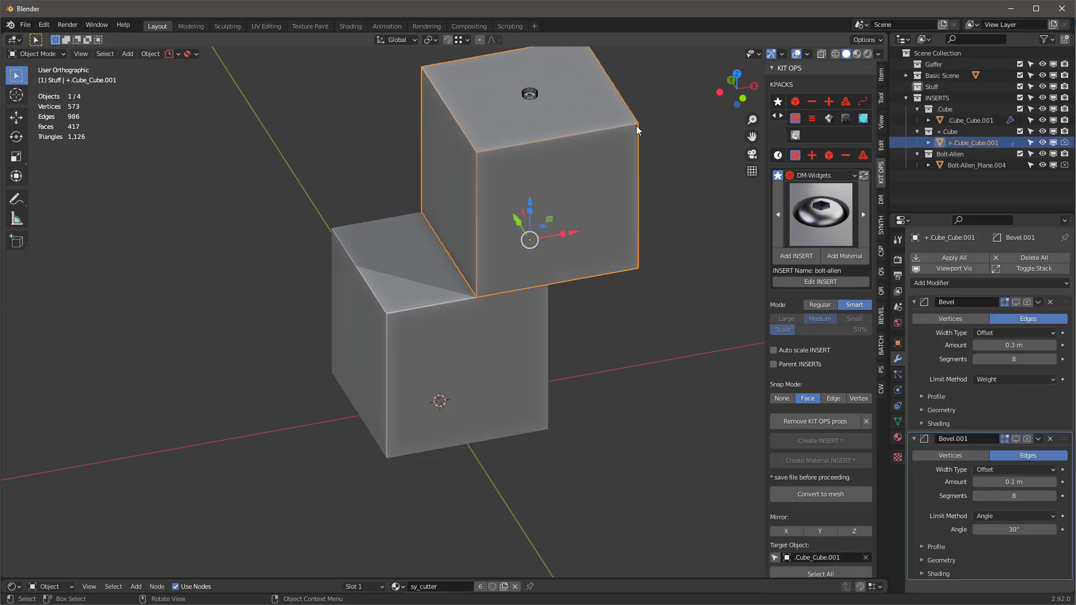
{"action": "mouse_move", "coordinate": [817, 222]}
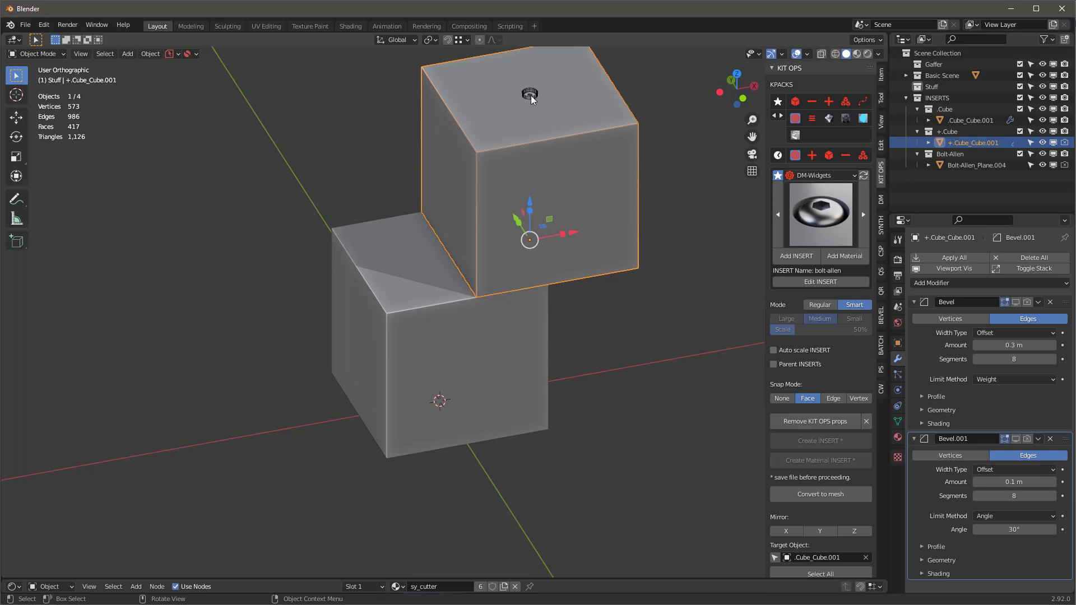
{"action": "mouse_move", "coordinate": [426, 369]}
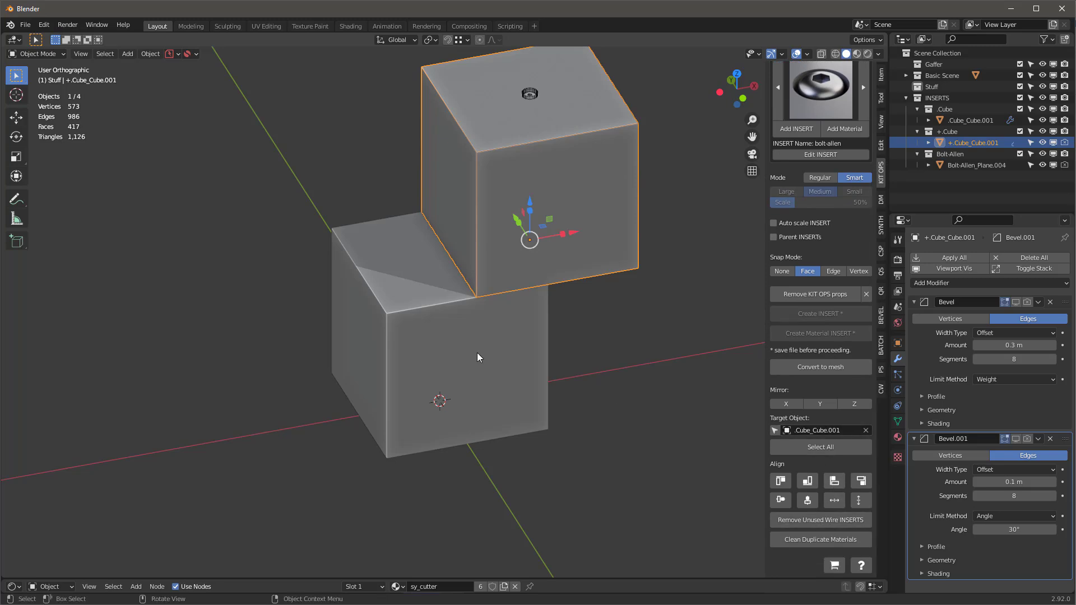
{"action": "left_click", "coordinate": [439, 384]}
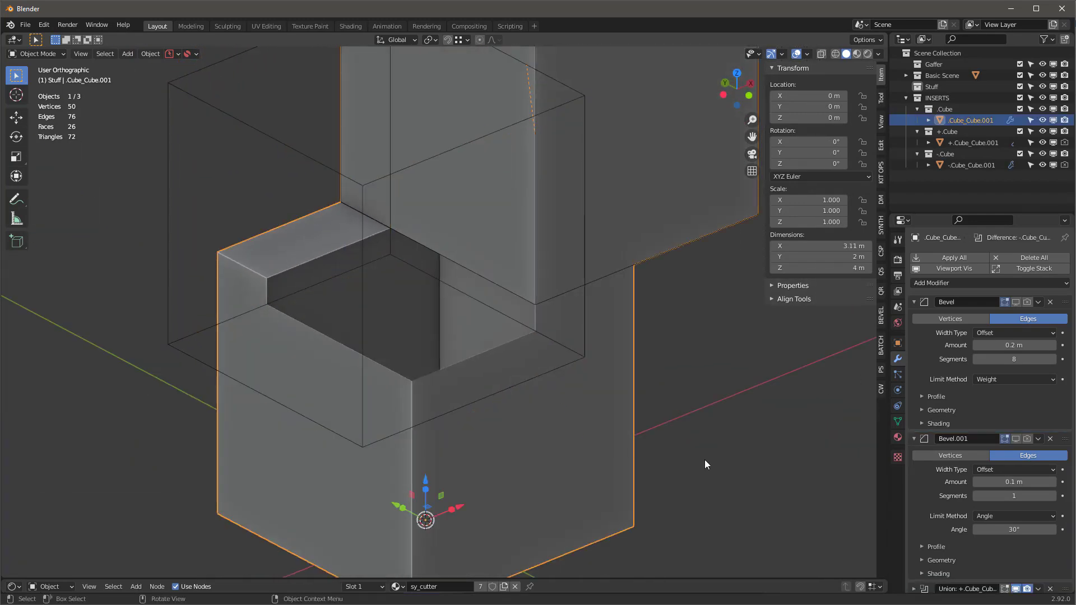
Scroll the panel after cutting the rectangular notch into the lower cube.
{"action": "scroll", "scroll_direction": "down", "scroll_amount": 3}
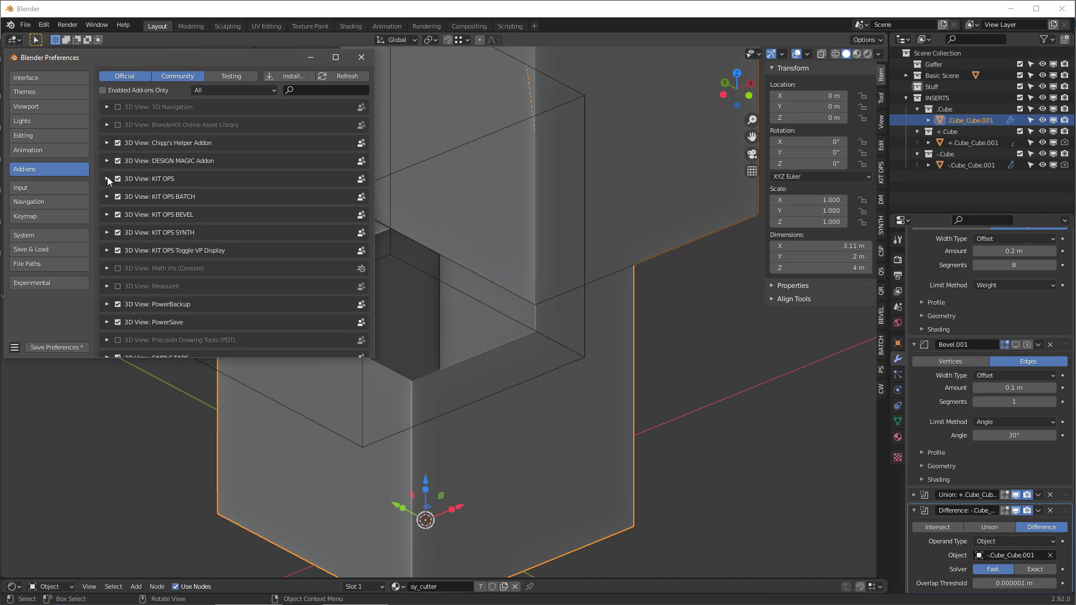
Expand KIT OPS in Add-ons preferences to check the Fast boolean solver, then close preferences.
{"action": "left_click", "coordinate": [108, 178]}
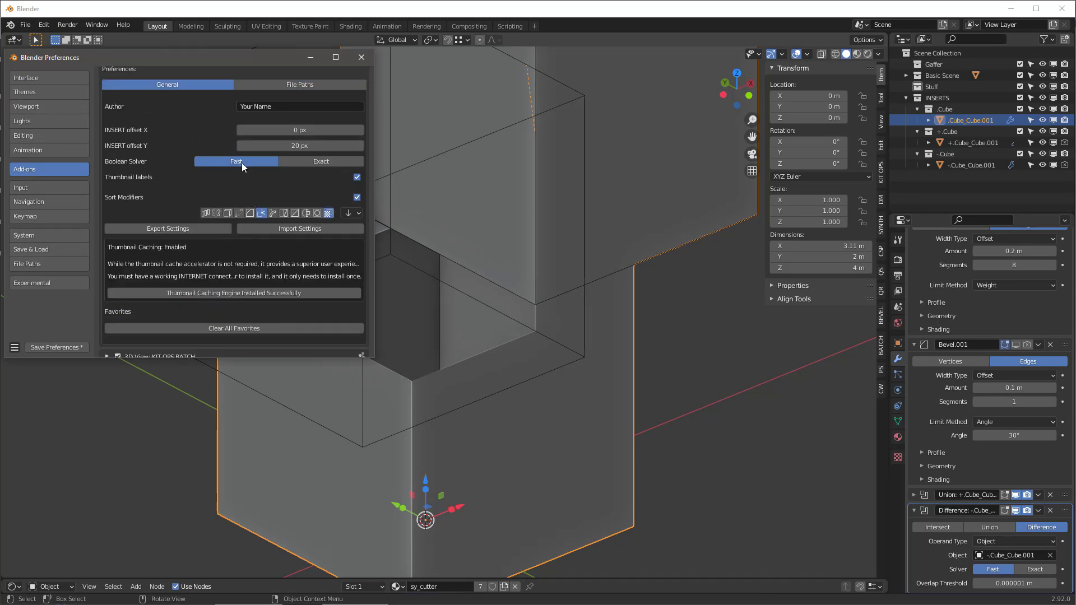
{"action": "mouse_move", "coordinate": [236, 165]}
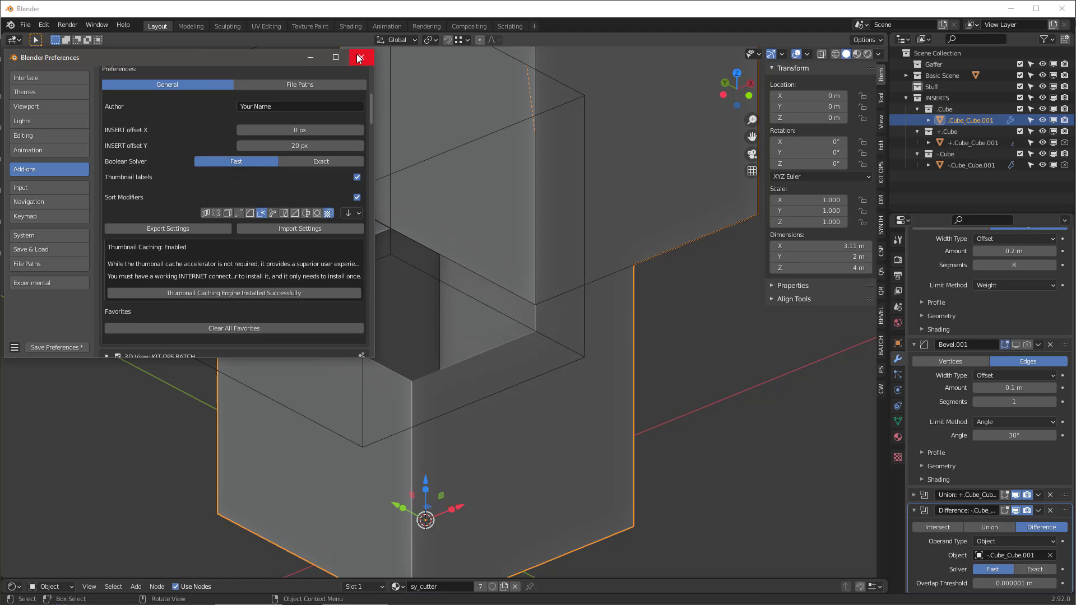
{"action": "left_click", "coordinate": [361, 57]}
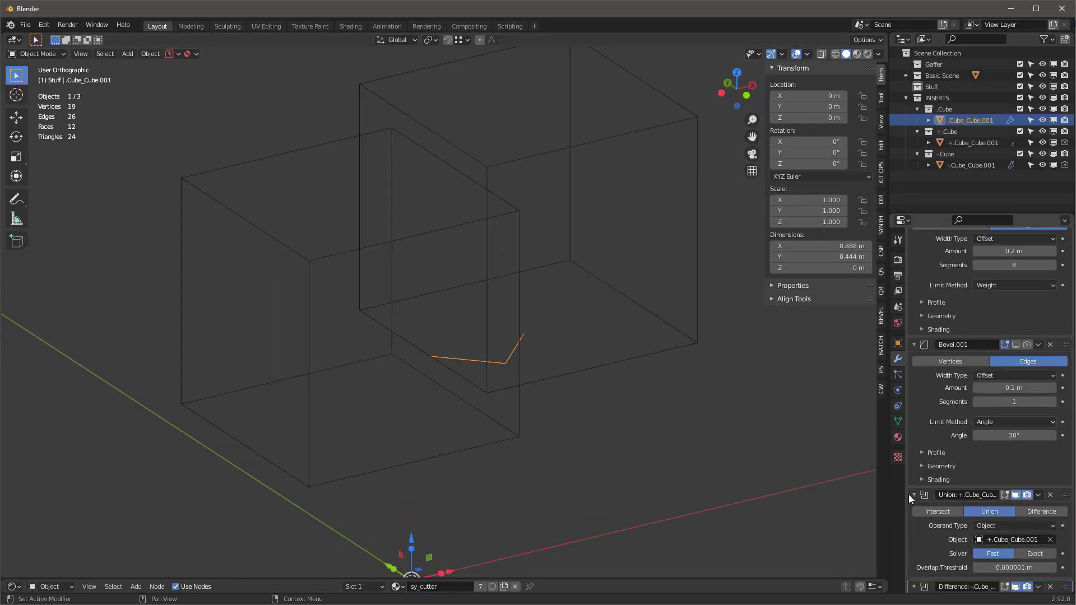
Set the cube's Union boolean solver to Exact and select the -Cube notch cutter.
{"action": "left_click", "coordinate": [1035, 554]}
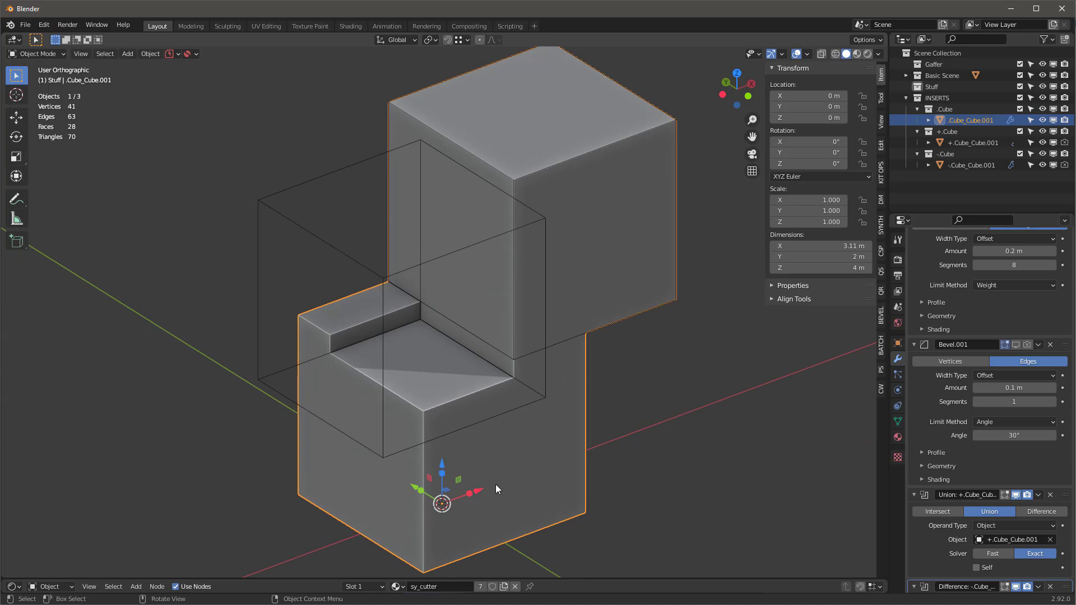
{"action": "mouse_move", "coordinate": [501, 490]}
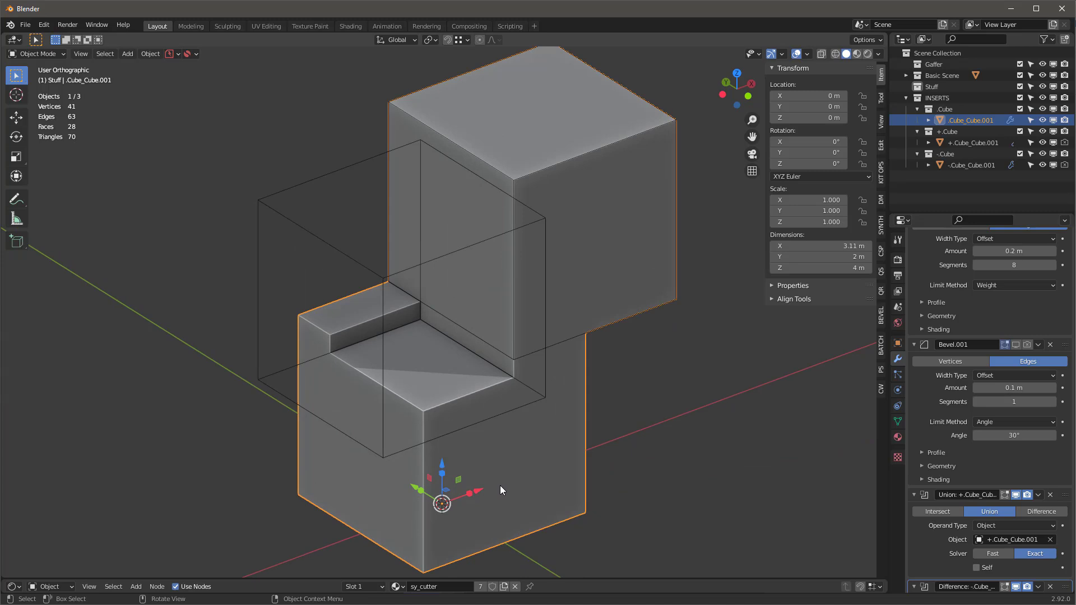
{"action": "left_click", "coordinate": [970, 165]}
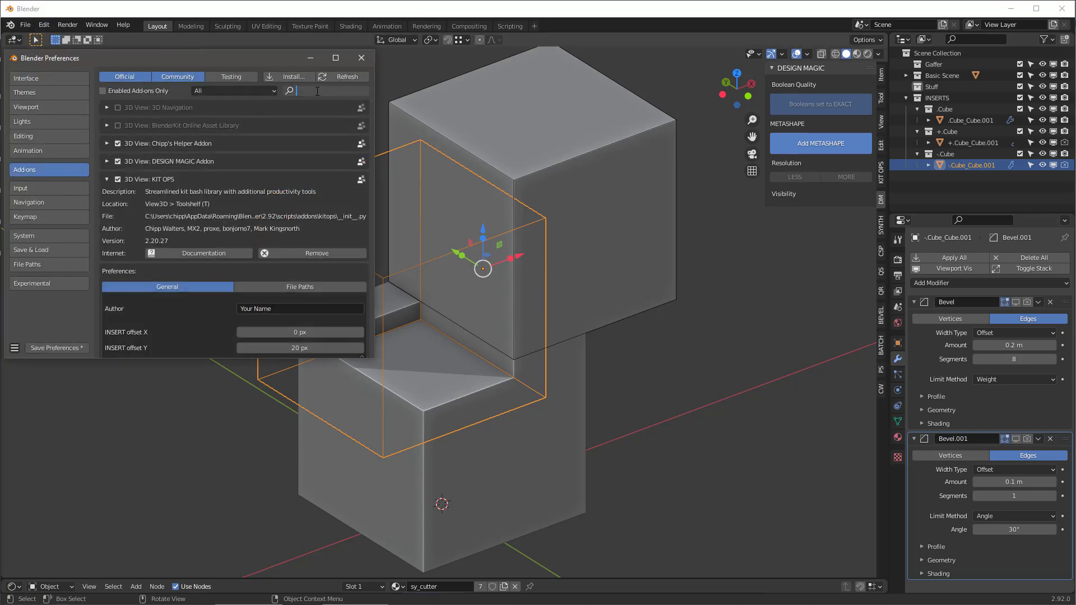
Filter the add-on list to 'des' and select the subtracting -Cube_Cube.001 cutter.
{"action": "type", "text": "des"}
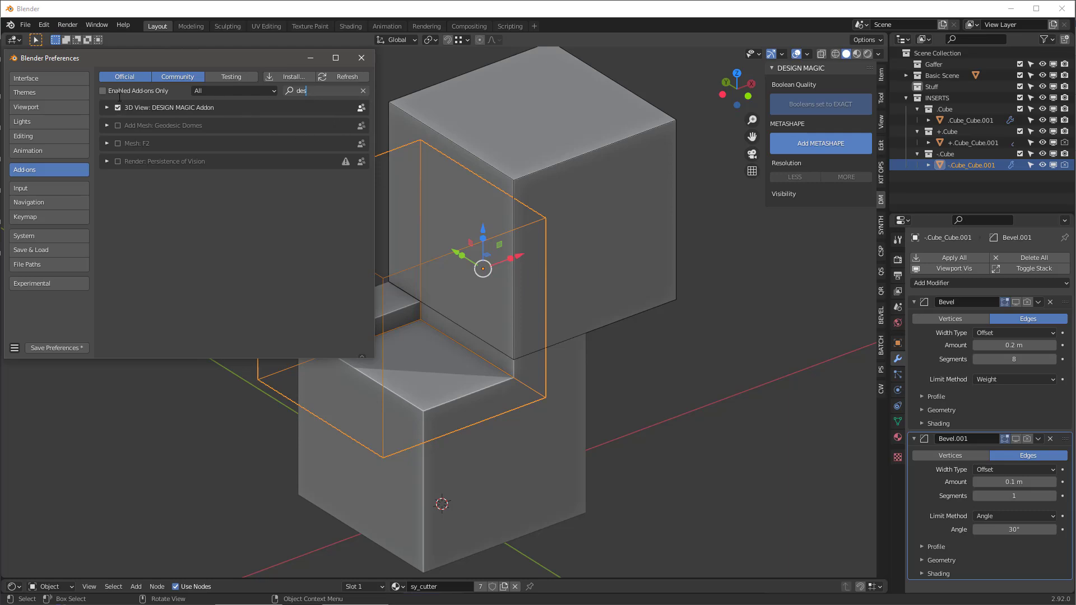
{"action": "left_click", "coordinate": [361, 57]}
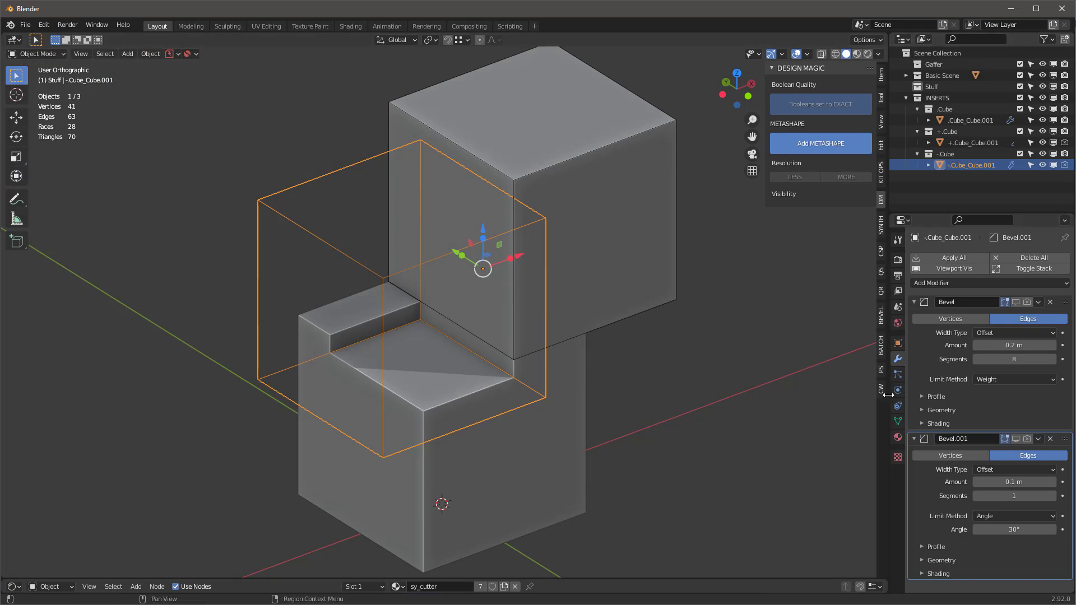
{"action": "mouse_move", "coordinate": [536, 195]}
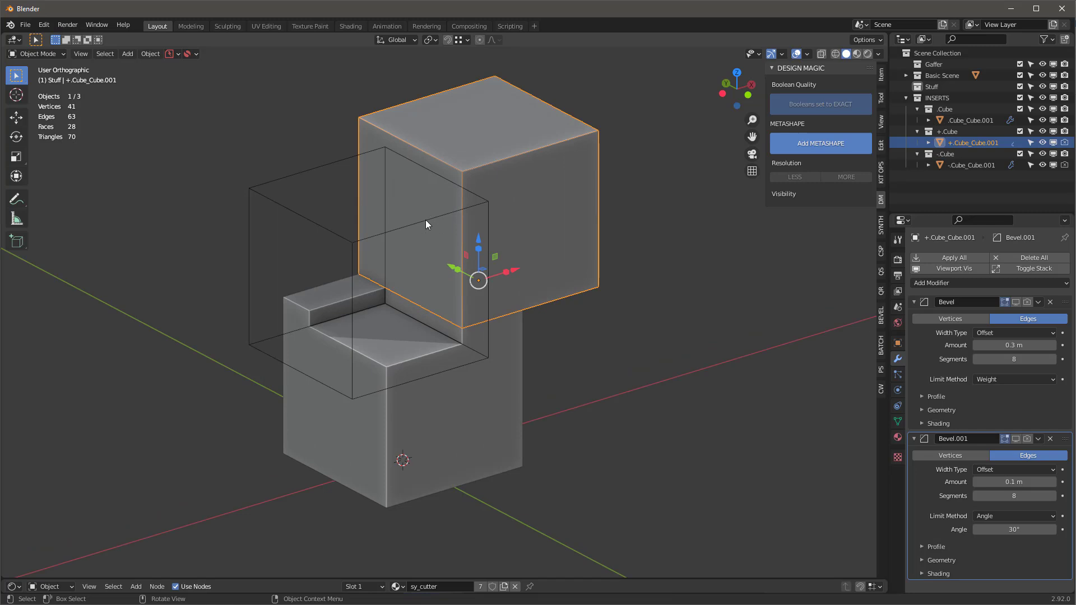
Reopen Preferences > Add-ons and clear the search to list DESIGN MAGIC and KIT OPS add-ons.
{"action": "left_click", "coordinate": [972, 165]}
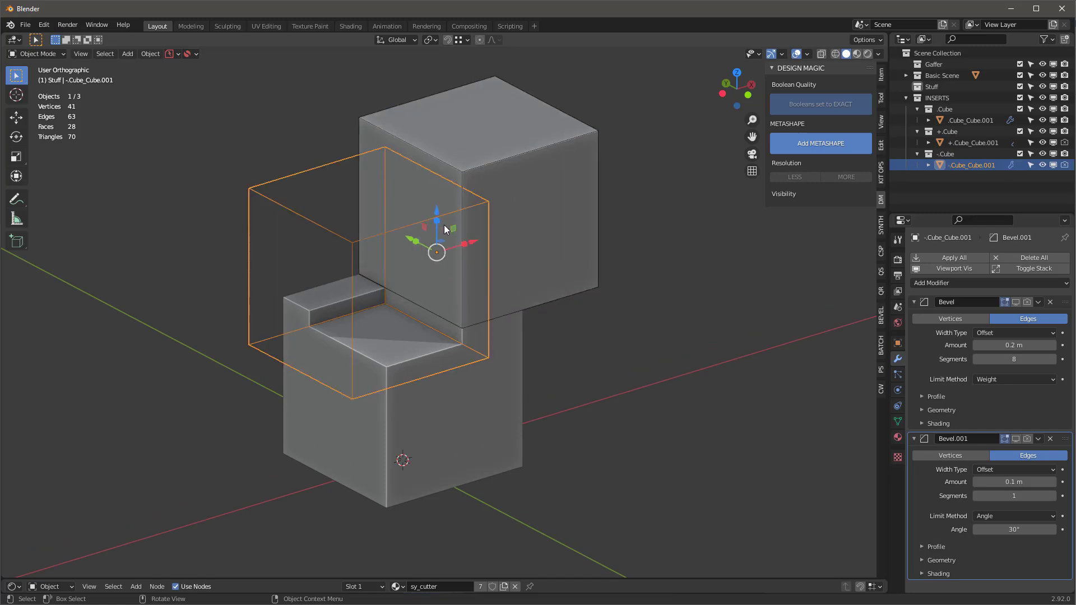
{"action": "left_click", "coordinate": [44, 25]}
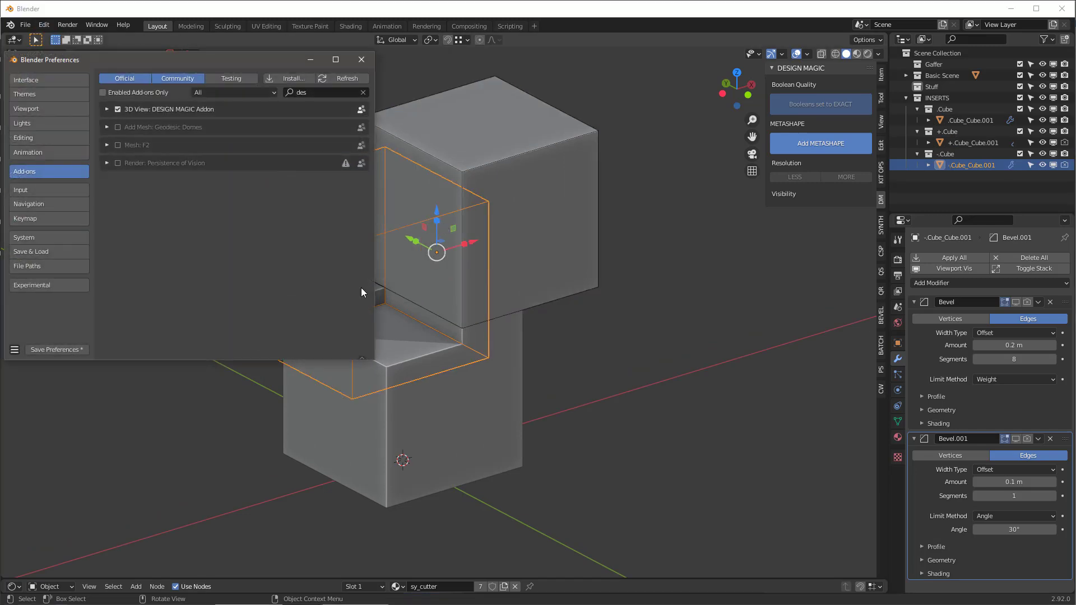
{"action": "left_click", "coordinate": [363, 92]}
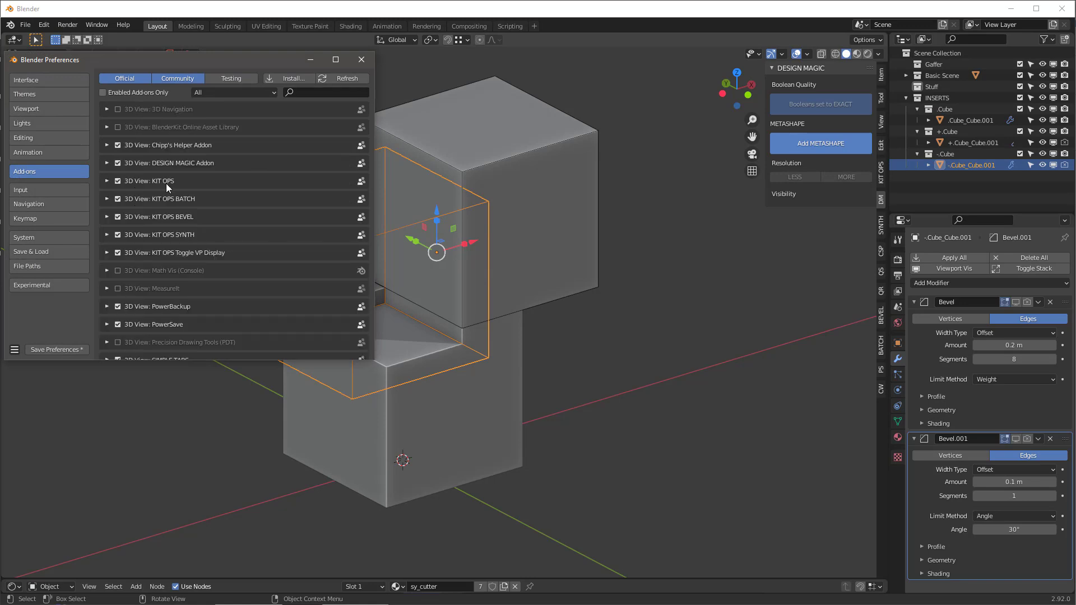
{"action": "mouse_move", "coordinate": [213, 262]}
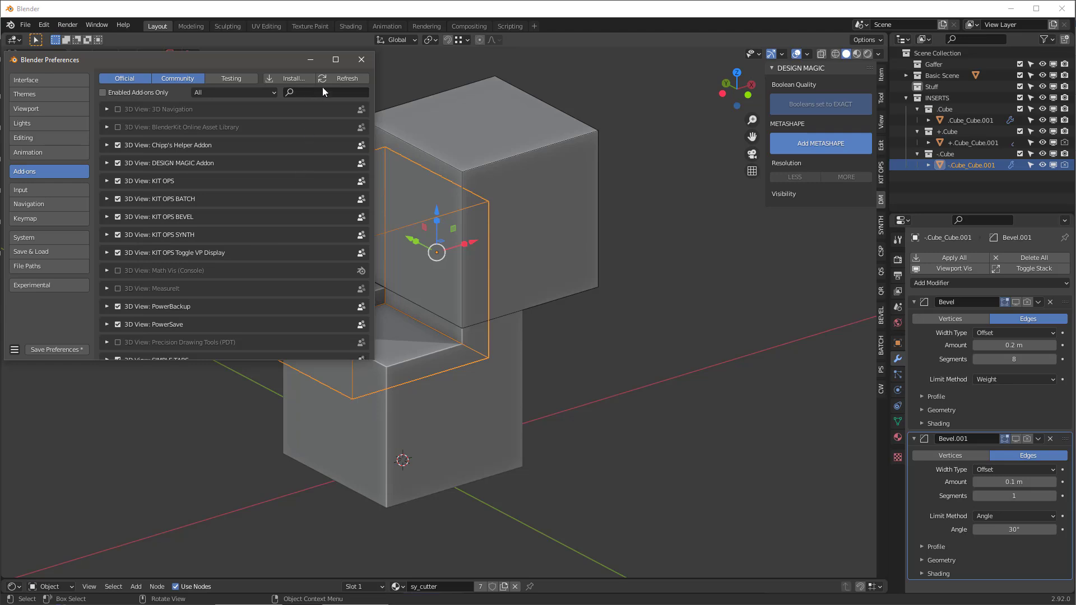
{"action": "left_click", "coordinate": [361, 59]}
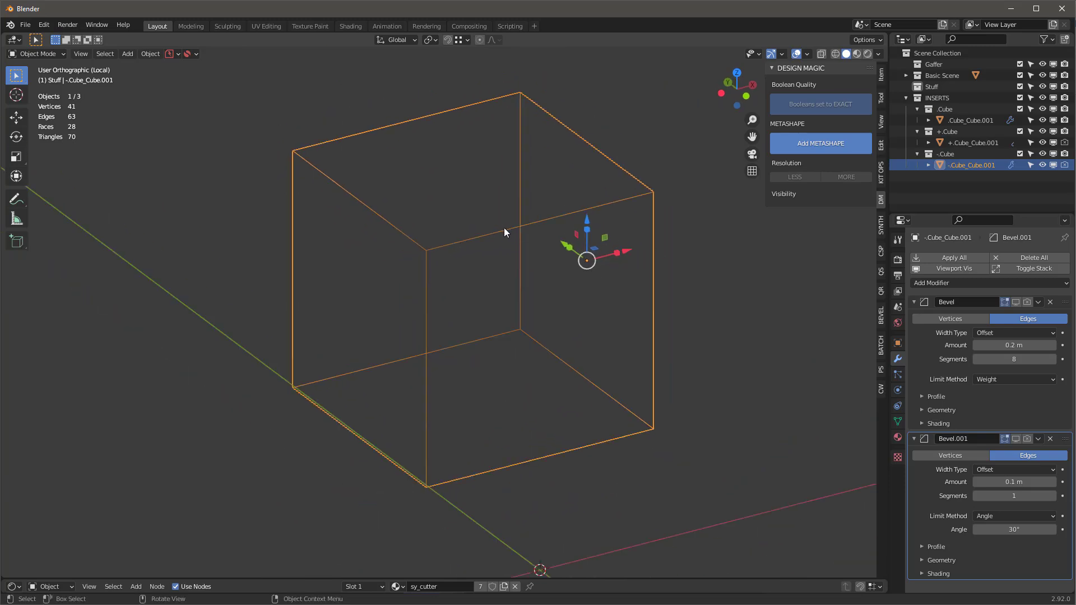
{"action": "mouse_move", "coordinate": [491, 224]}
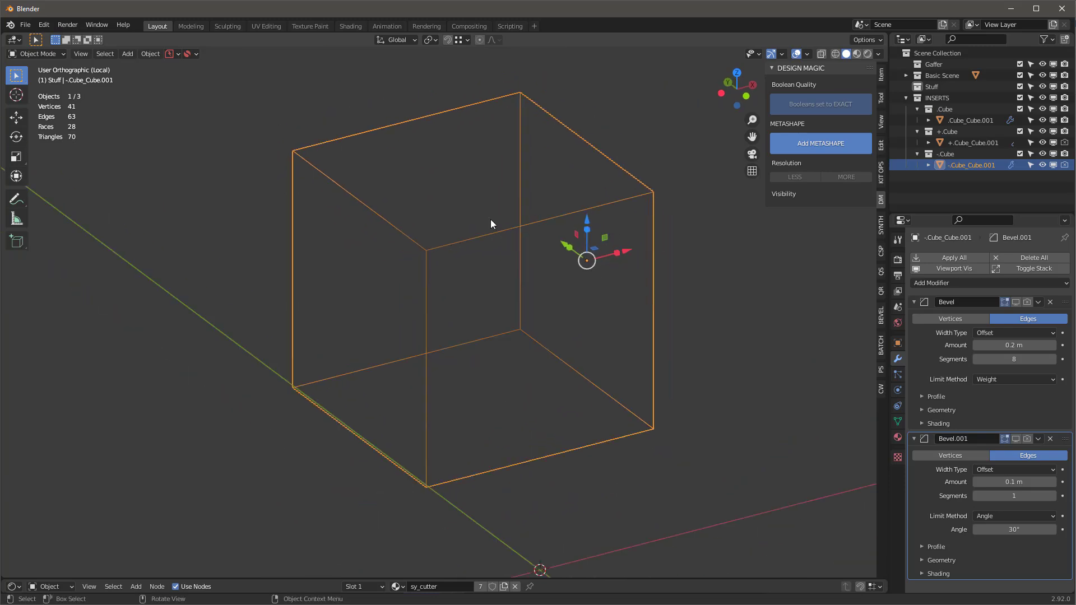
{"action": "mouse_move", "coordinate": [604, 223]}
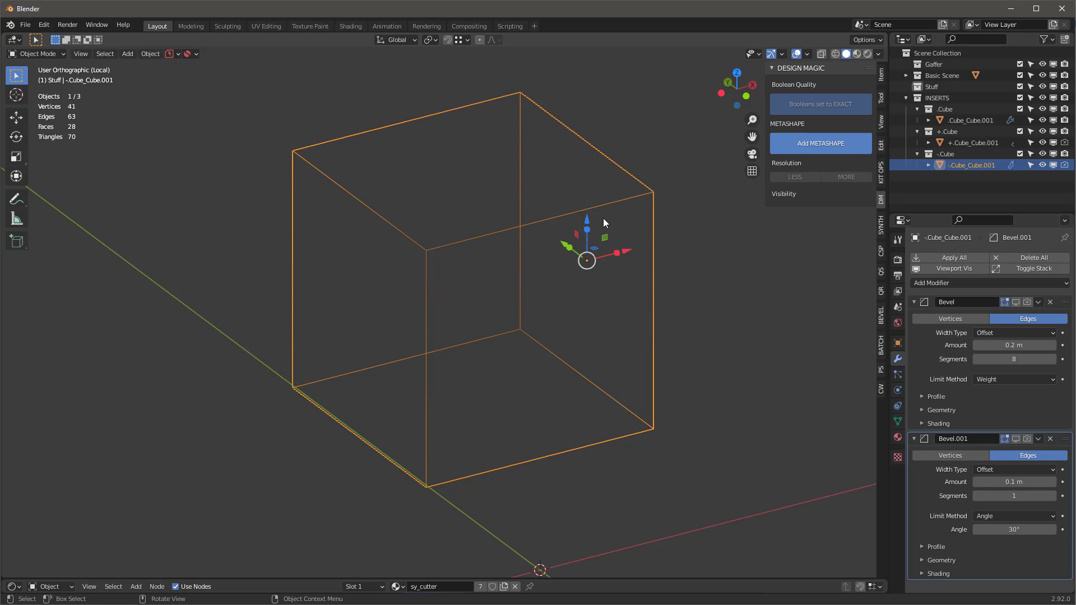
{"action": "mouse_move", "coordinate": [587, 230]}
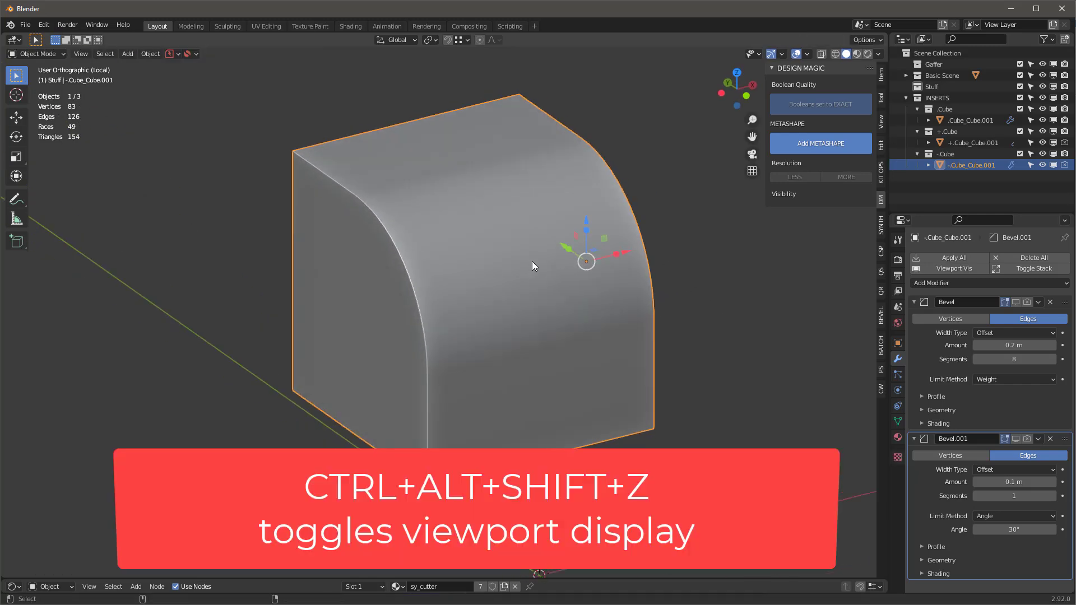
Toggle the isolated cutter's display to solid with Ctrl+Alt+Shift+Z, then back to wireframe.
{"action": "key", "text": "ctrl+alt+shift+z"}
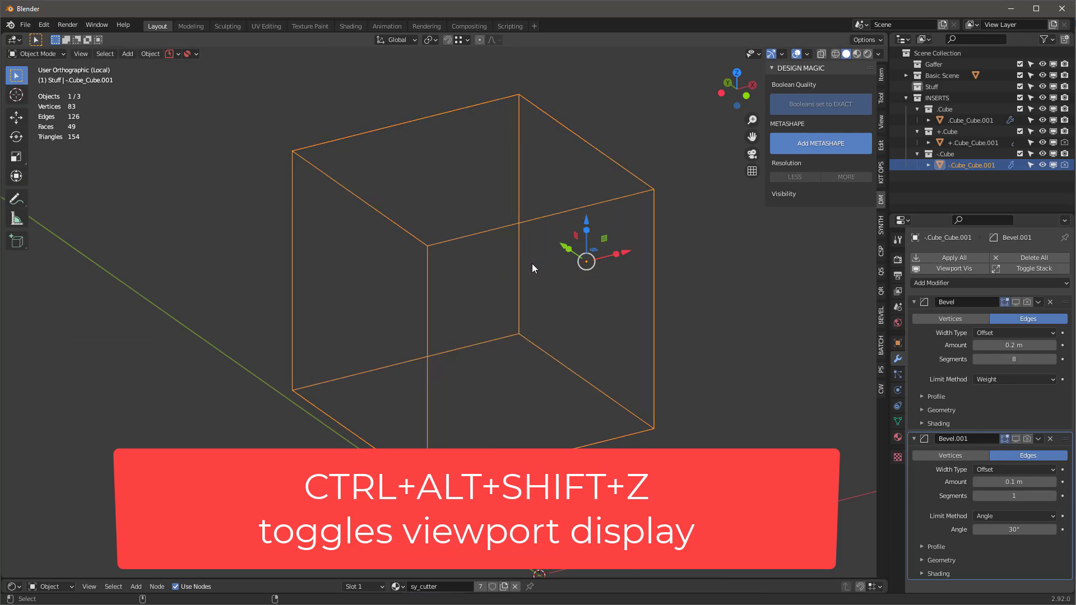
{"action": "key", "text": "ctrl+alt+shift+z"}
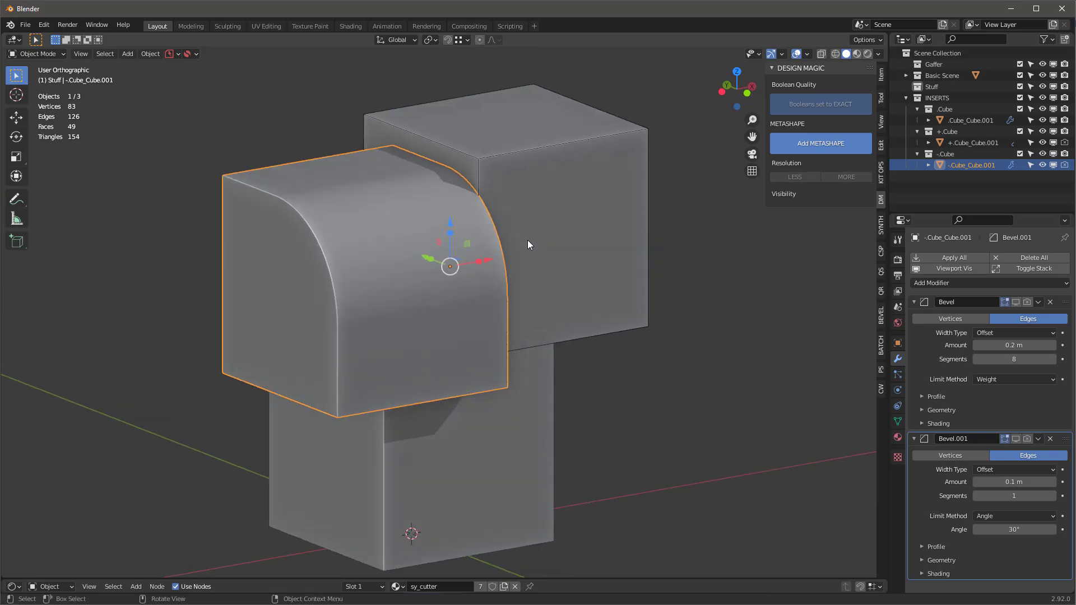
{"action": "mouse_move", "coordinate": [332, 223]}
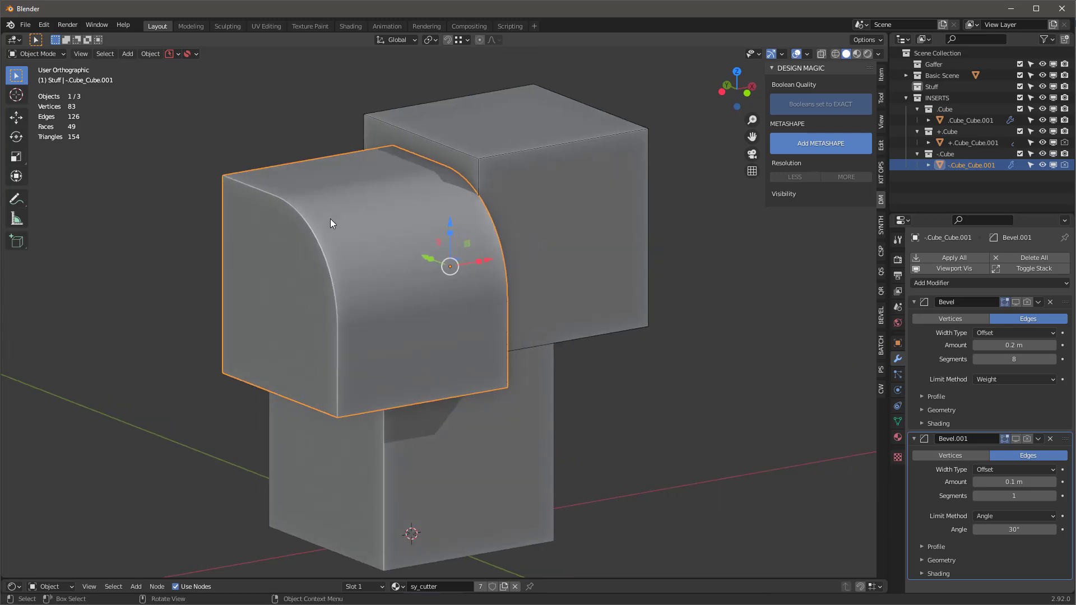
{"action": "mouse_move", "coordinate": [333, 224]}
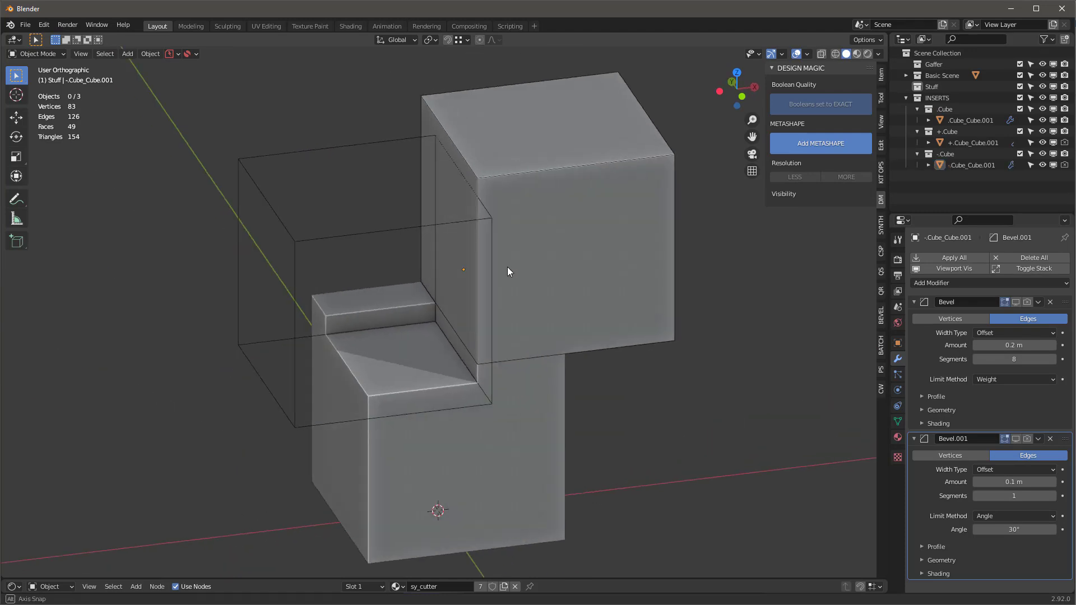
{"action": "left_click", "coordinate": [569, 329]}
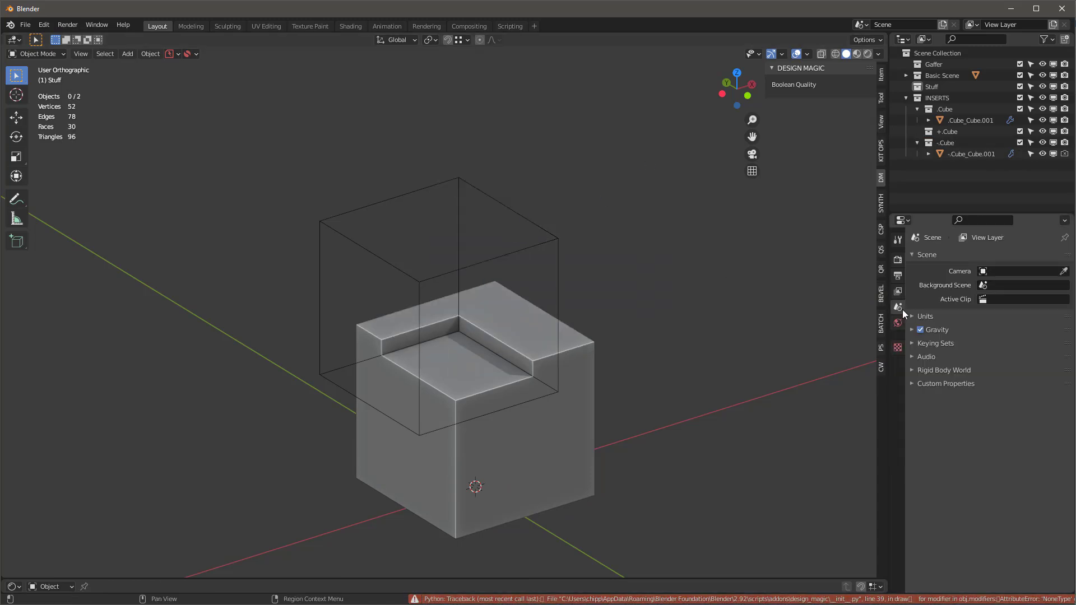
Delete the +Cube insert and select the main cube to view its Difference boolean.
{"action": "left_click", "coordinate": [971, 120]}
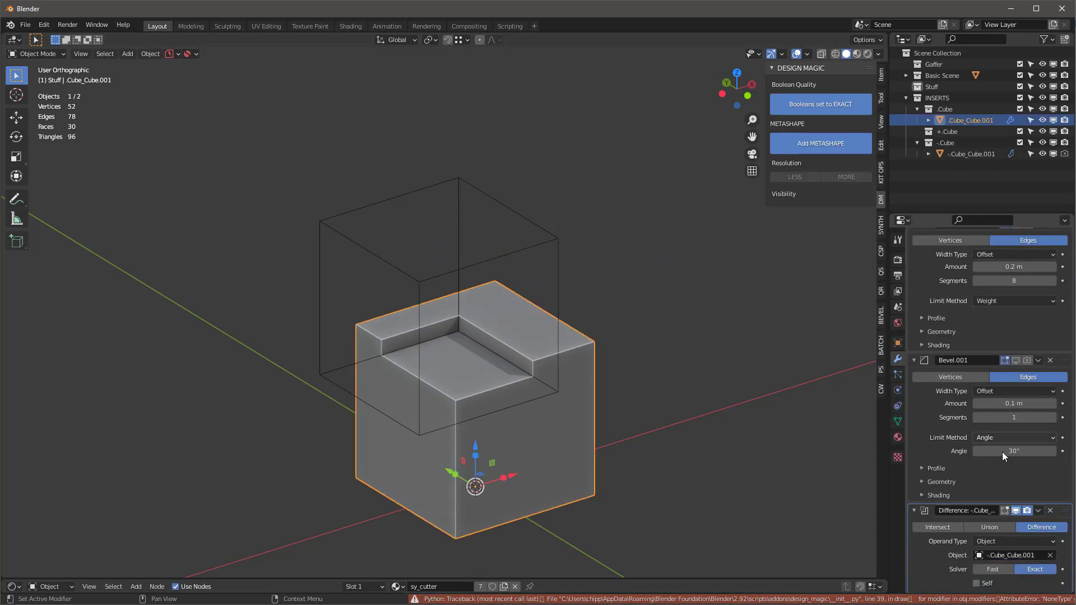
{"action": "left_click", "coordinate": [971, 154]}
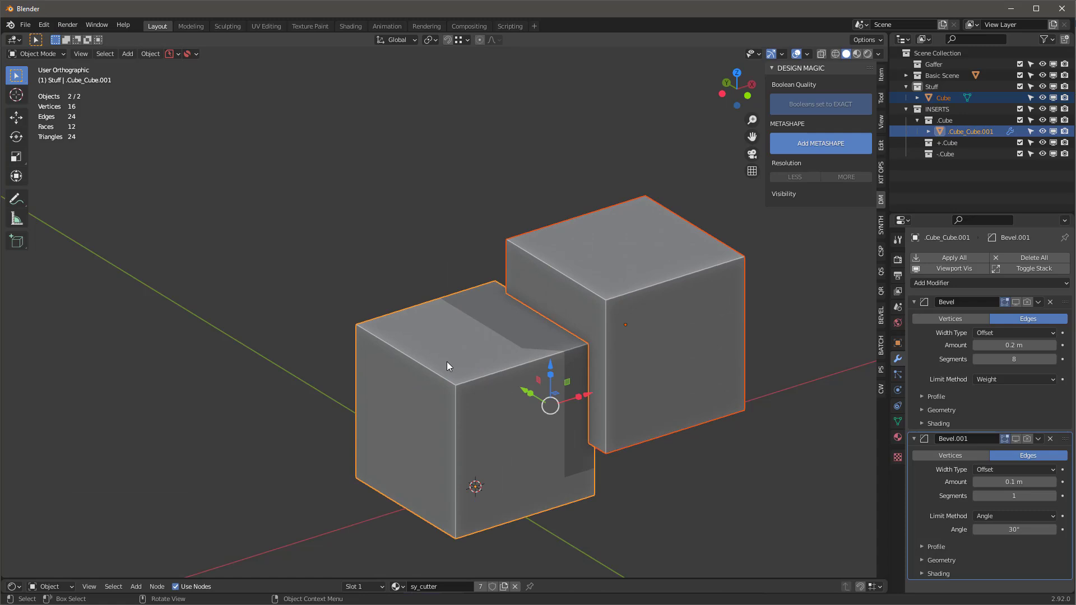
{"action": "mouse_move", "coordinate": [67, 25]}
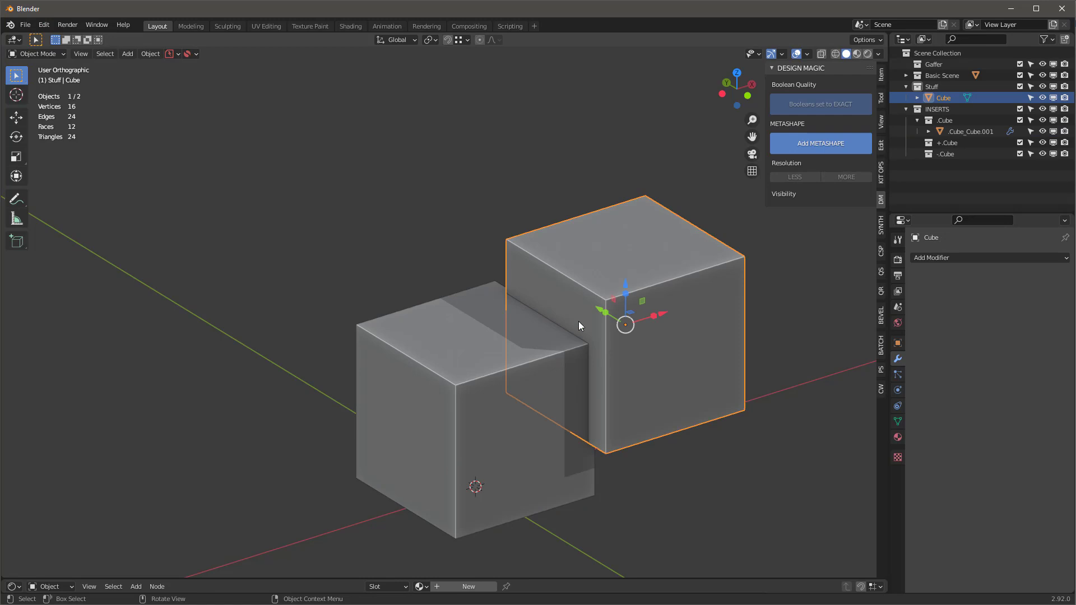
{"action": "mouse_move", "coordinate": [582, 326]}
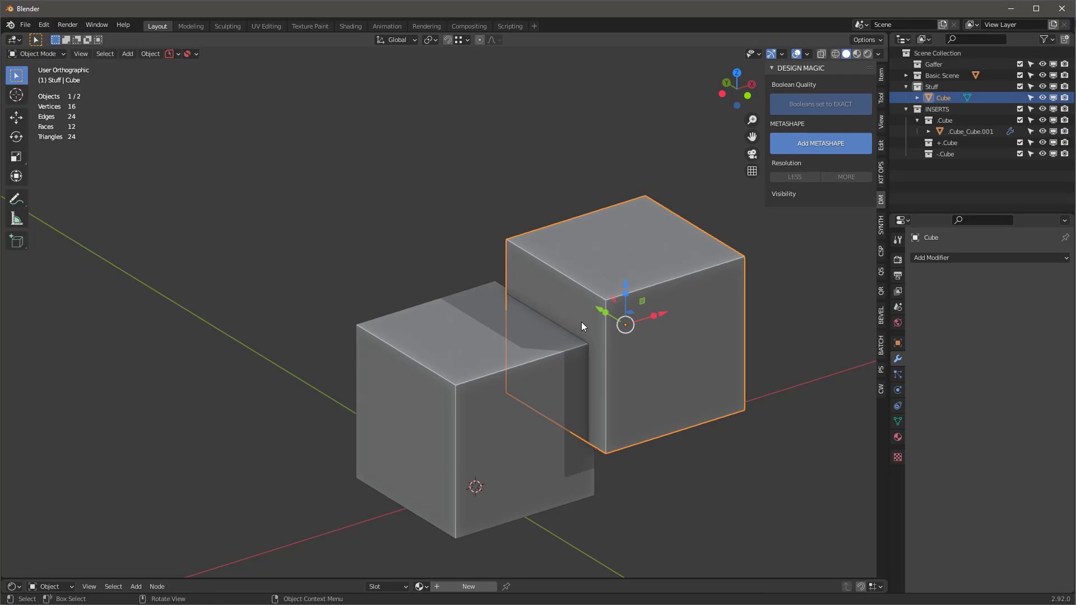
Make the second cube cut into the main cube and review the resulting modifier stack.
{"action": "left_click", "coordinate": [972, 131]}
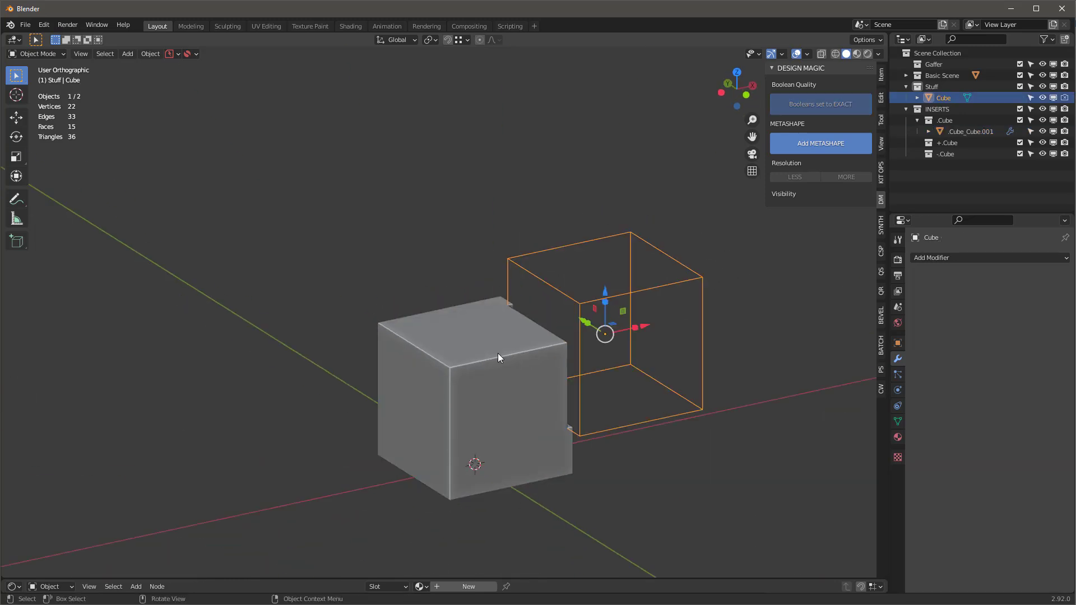
{"action": "left_click", "coordinate": [970, 131]}
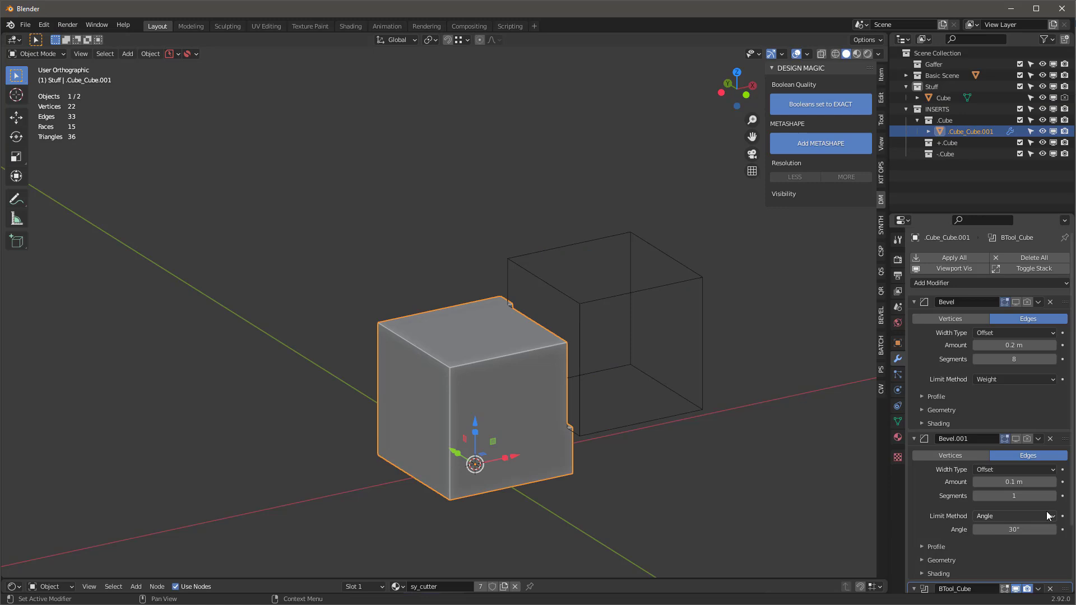
{"action": "scroll", "scroll_direction": "down", "scroll_amount": 3}
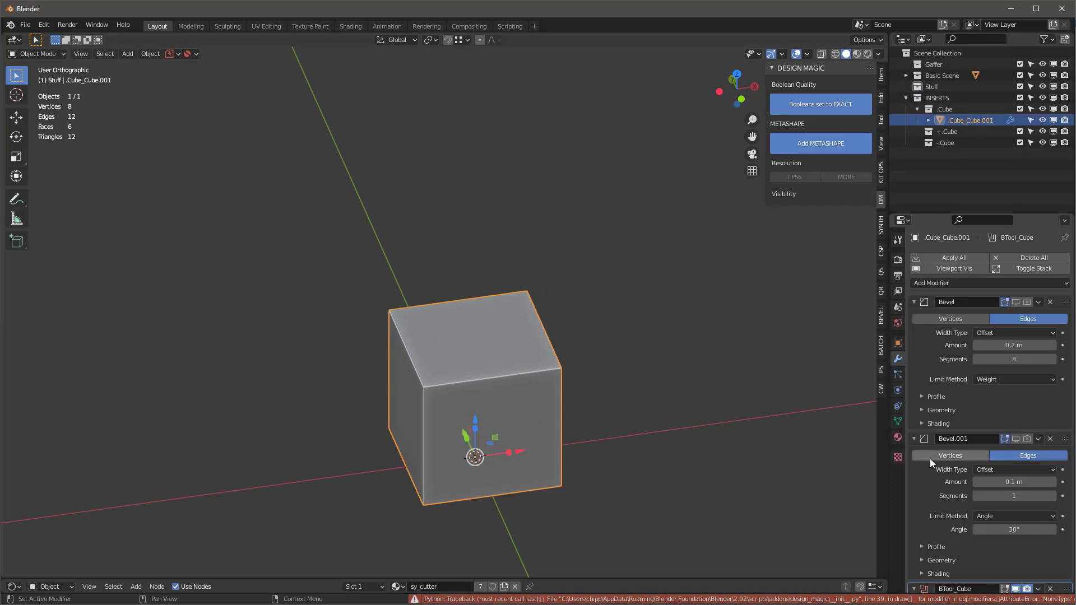
{"action": "scroll", "scroll_direction": "down", "scroll_amount": 3}
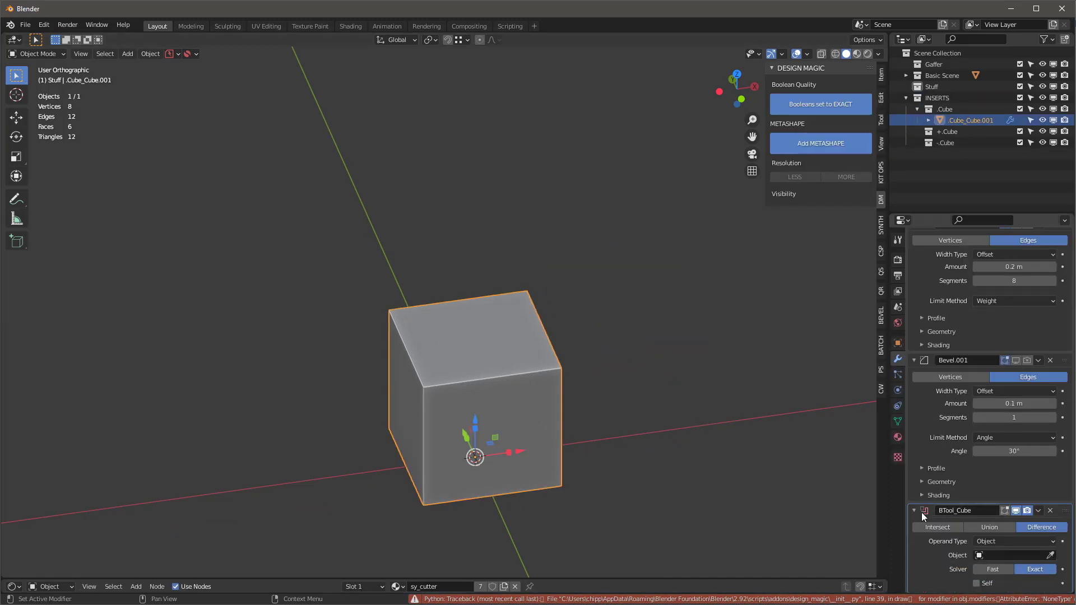
{"action": "mouse_move", "coordinate": [920, 469]}
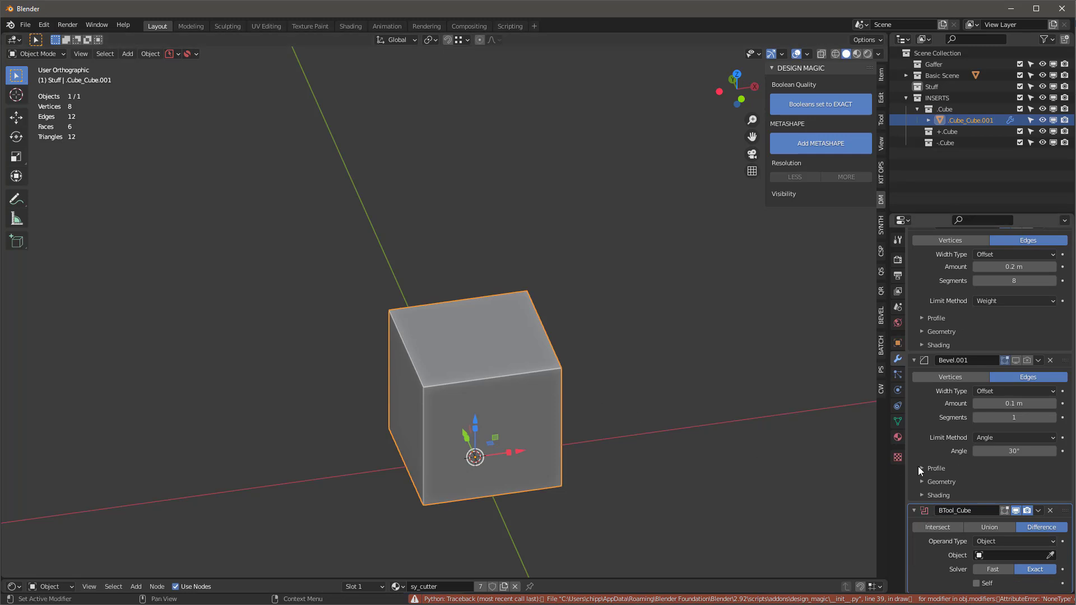
{"action": "scroll", "scroll_direction": "up", "scroll_amount": 3}
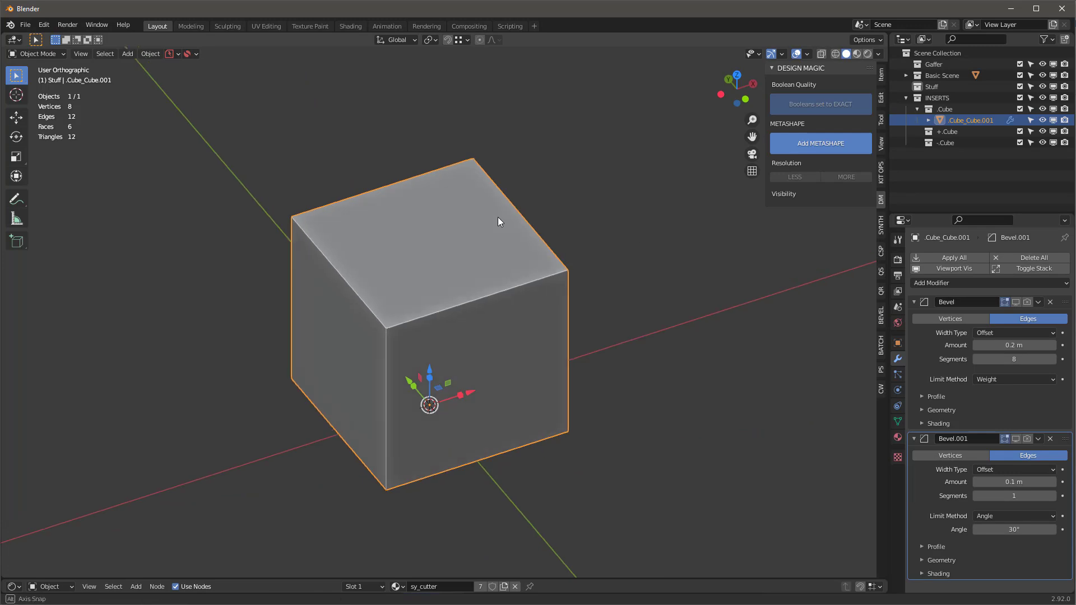
In the KIT OPS panel switch the insert to Regular mode and delete the leftover cutter with X.
{"action": "left_click", "coordinate": [881, 174]}
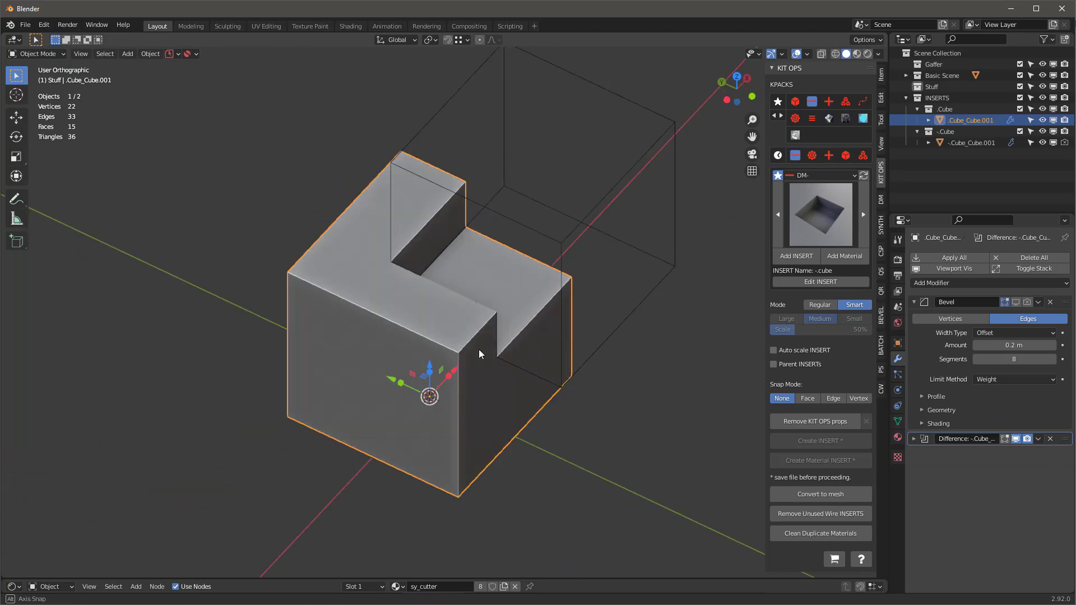
{"action": "left_click", "coordinate": [819, 305]}
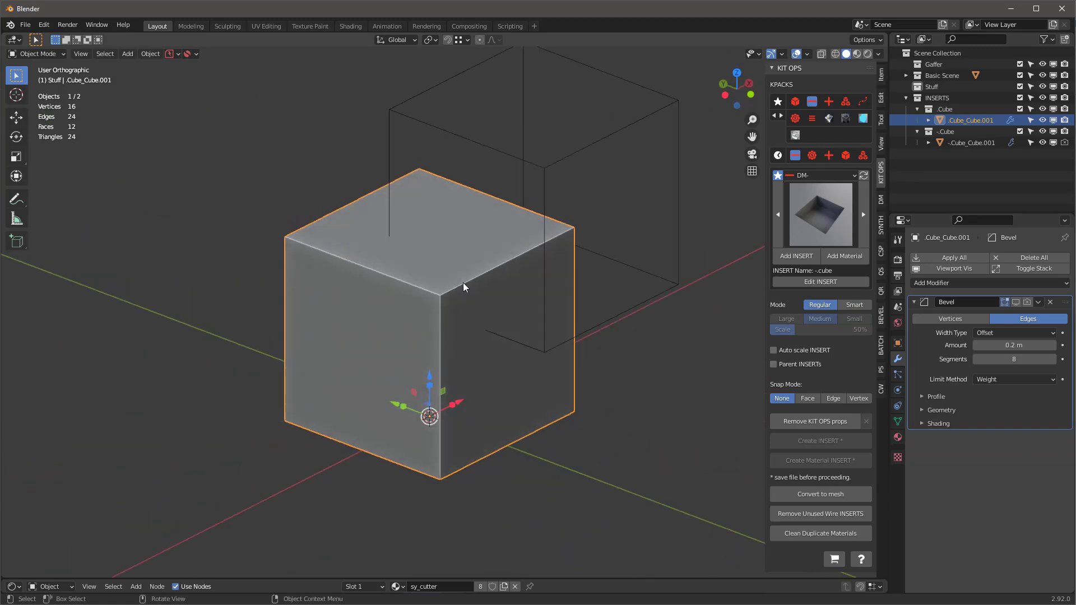
{"action": "key", "text": "X"}
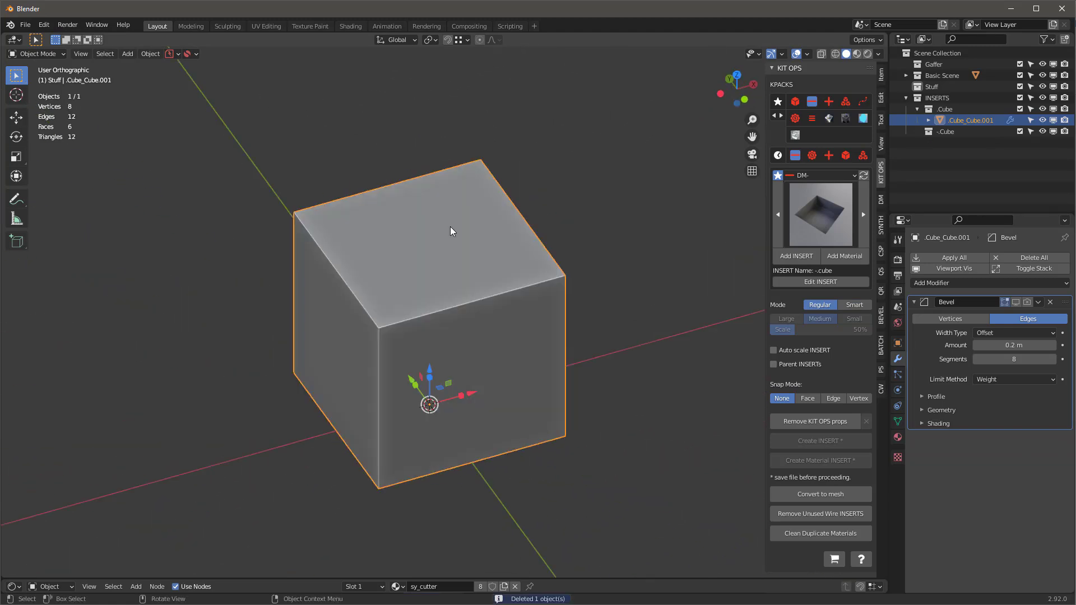
{"action": "mouse_move", "coordinate": [638, 155]}
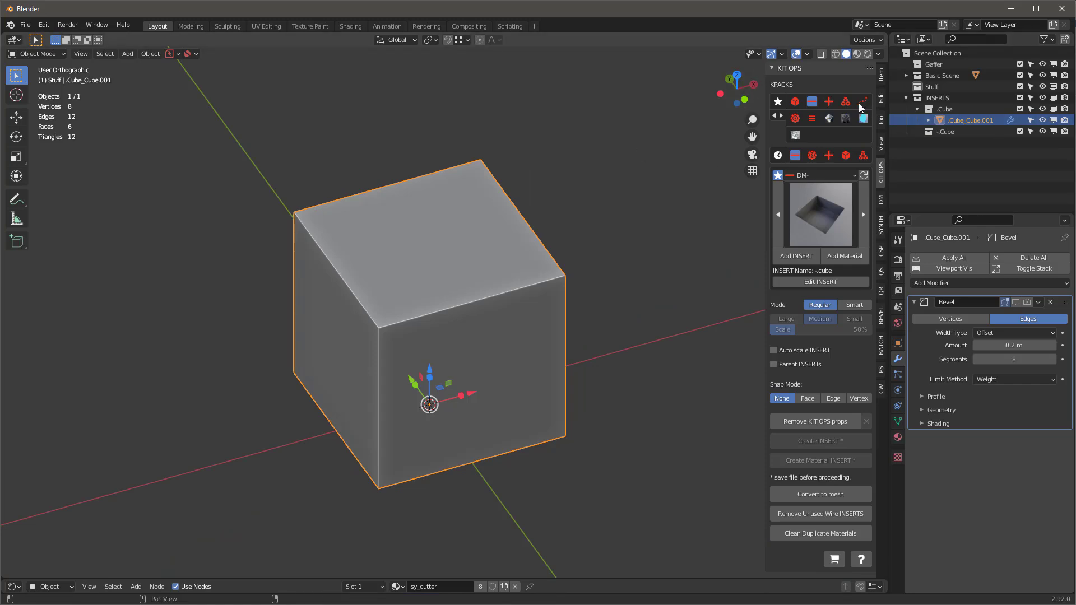
Add the DM- parting-line-mirror insert onto the cube with Face snap mode and select its cutter.
{"action": "left_click", "coordinate": [819, 213]}
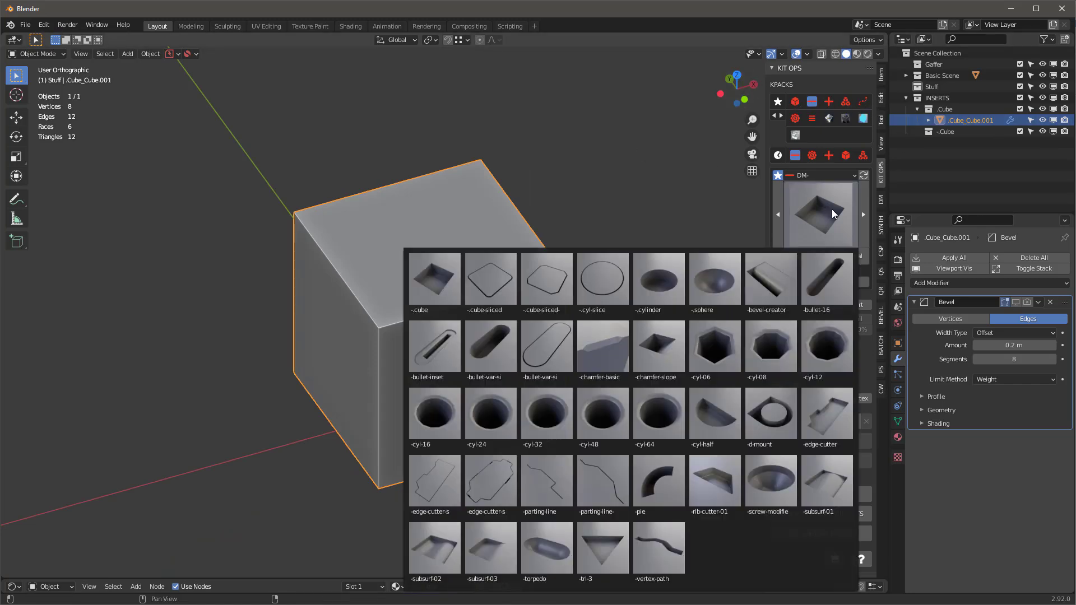
{"action": "left_click", "coordinate": [603, 481]}
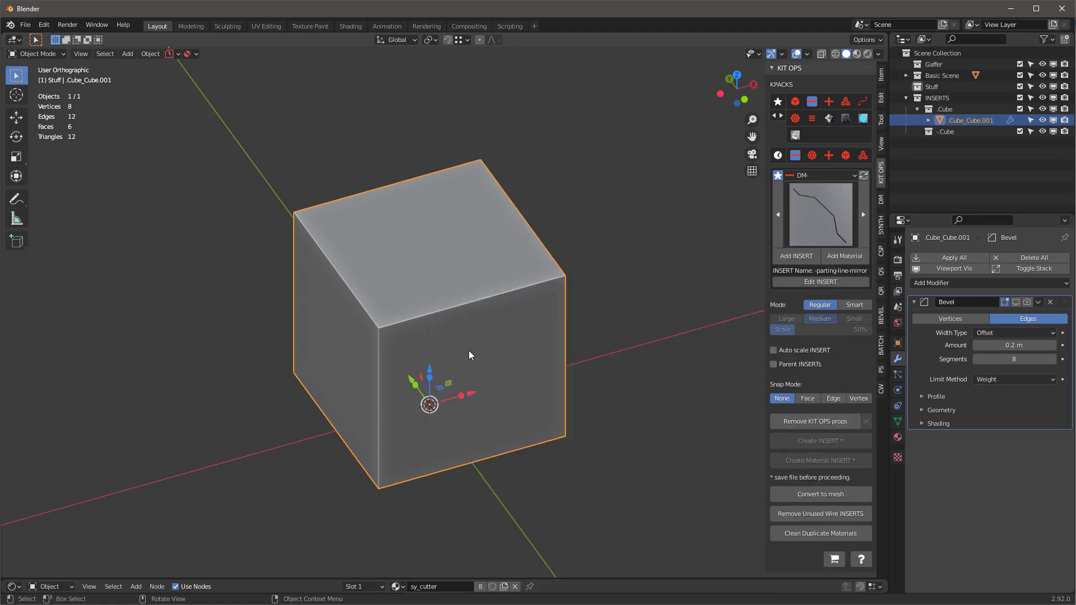
{"action": "left_click", "coordinate": [808, 398]}
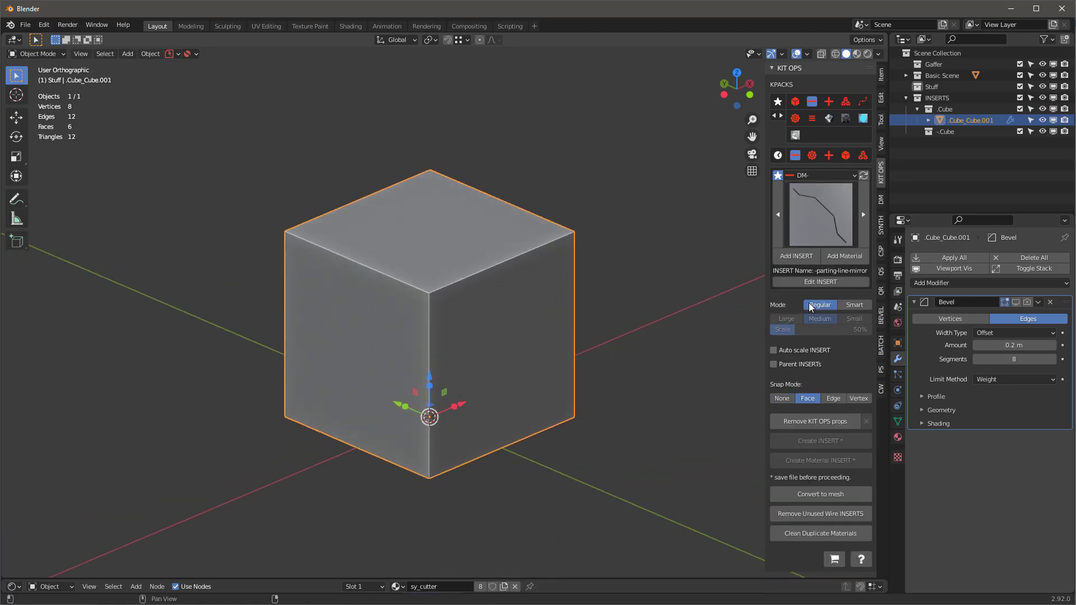
{"action": "left_click", "coordinate": [796, 256]}
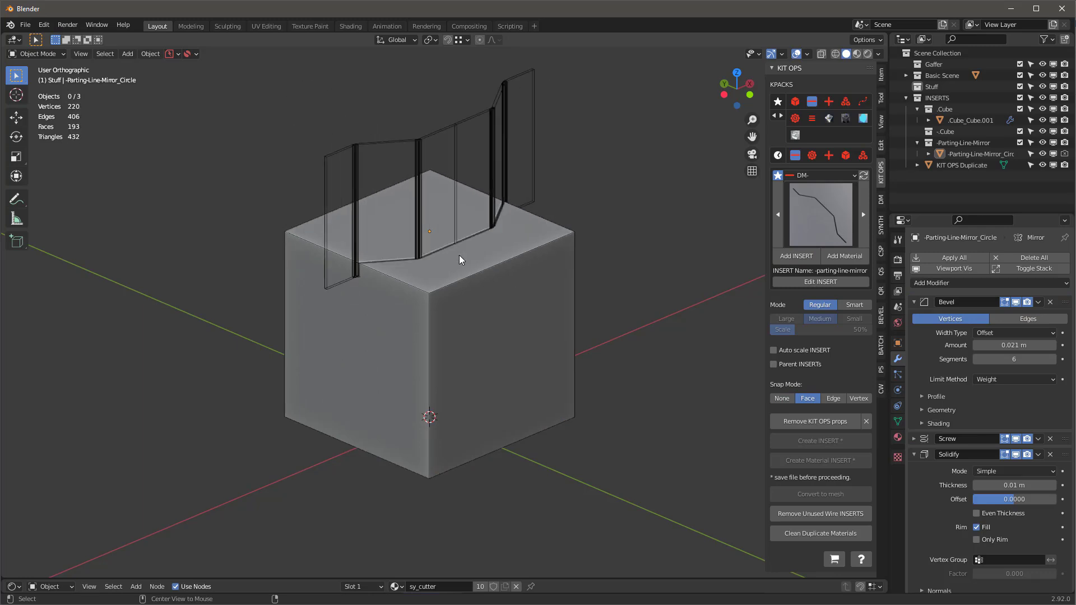
{"action": "left_click", "coordinate": [426, 200]}
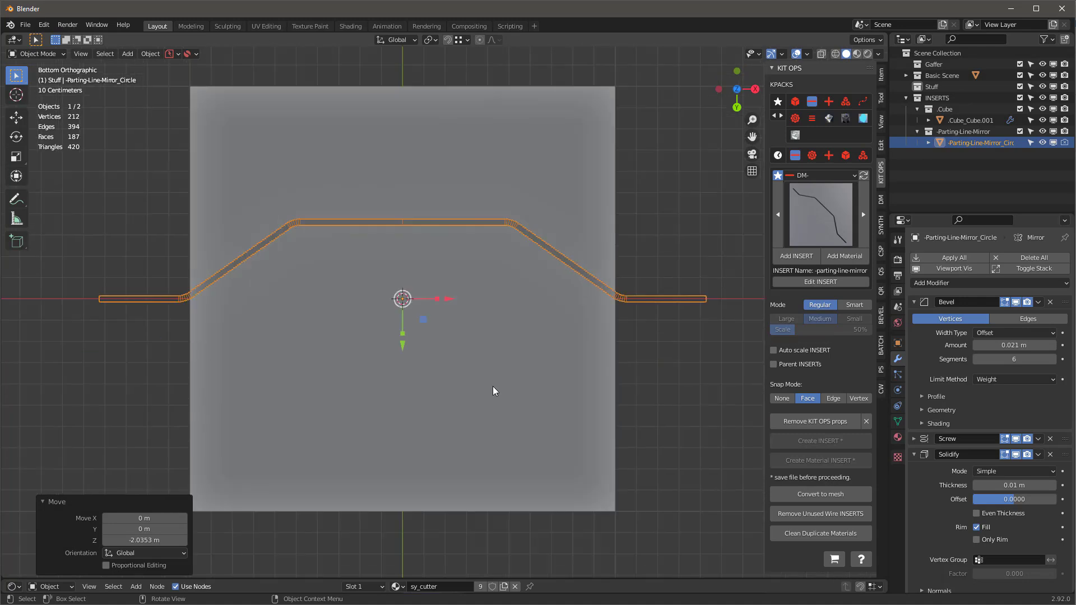
Select the parting line's bend vertices and raise their bevel to 0.051 m with 10 segments.
{"action": "left_click", "coordinate": [1033, 268]}
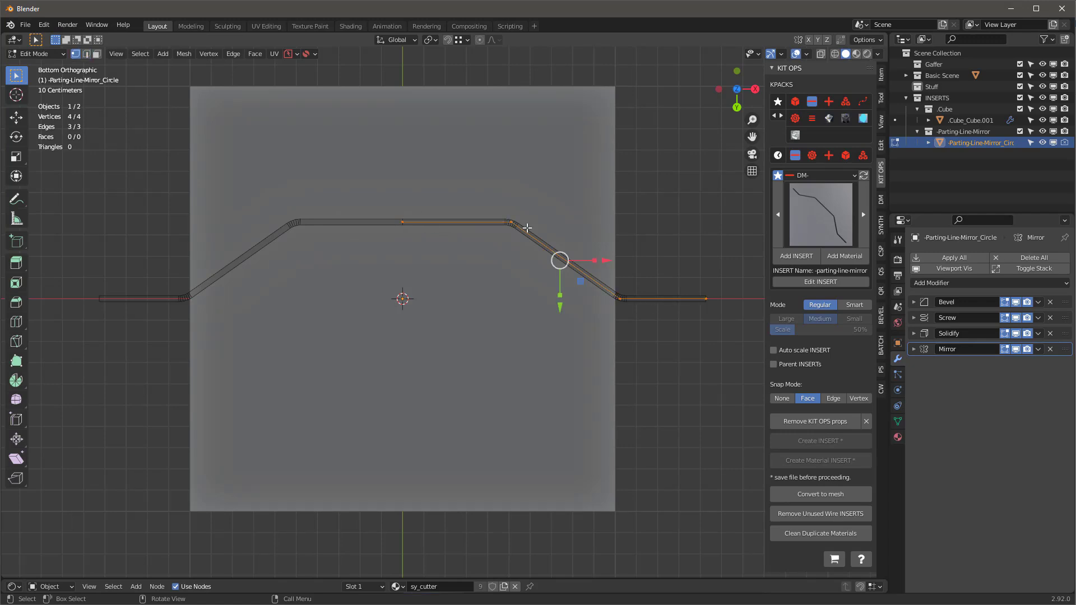
{"action": "mouse_move", "coordinate": [709, 321]}
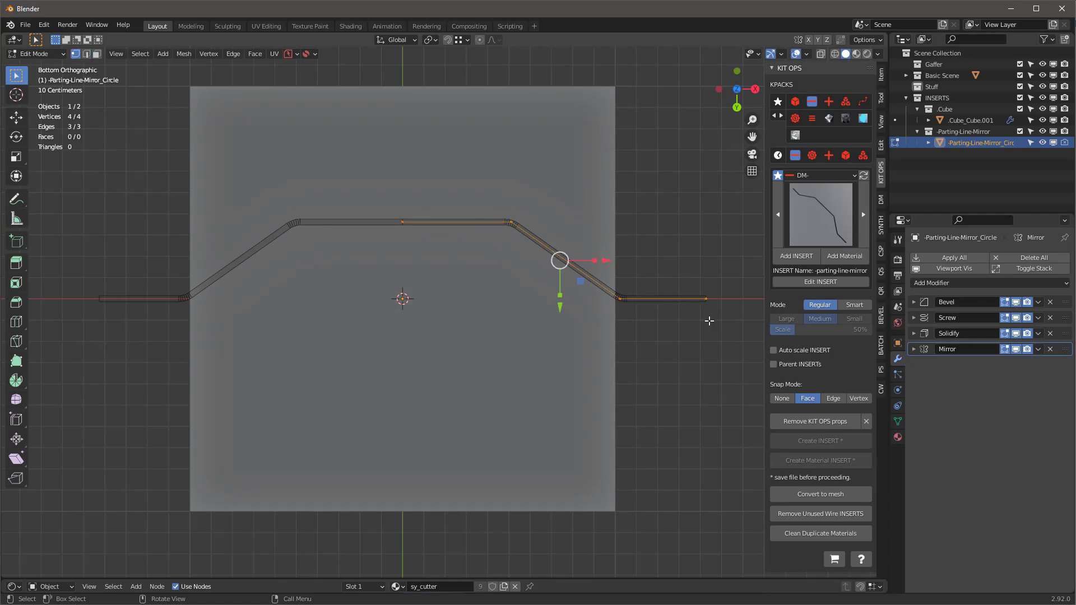
{"action": "left_click", "coordinate": [914, 301]}
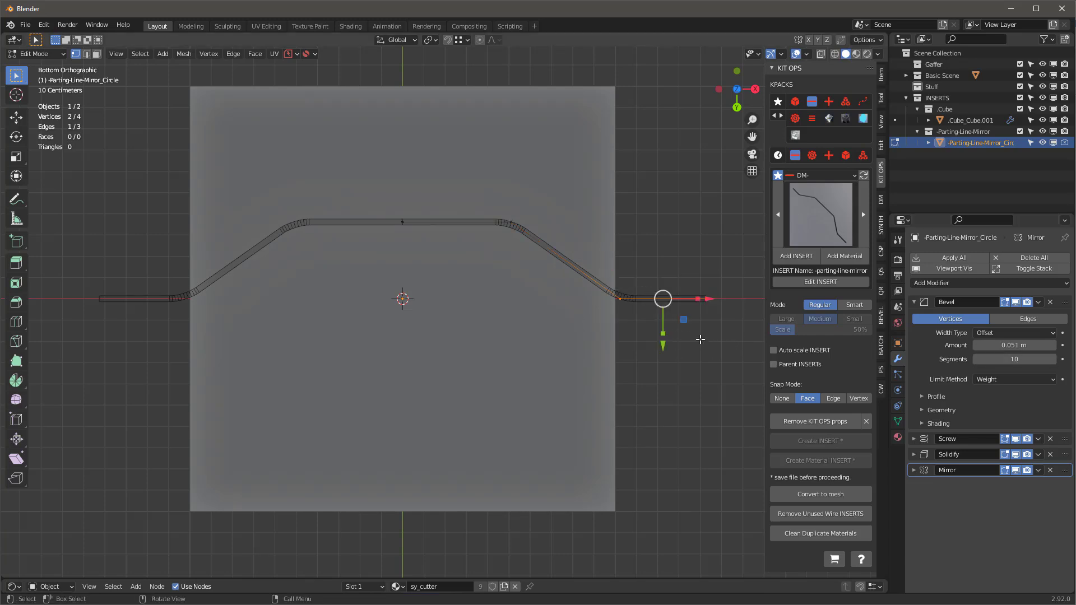
{"action": "key", "text": "g"}
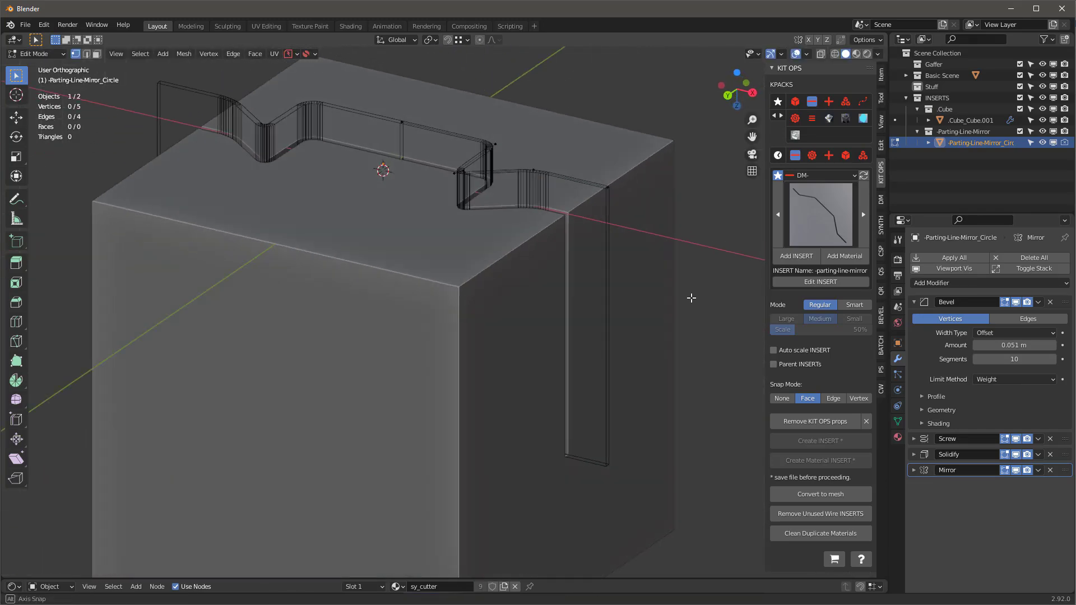
{"action": "mouse_move", "coordinate": [546, 213]}
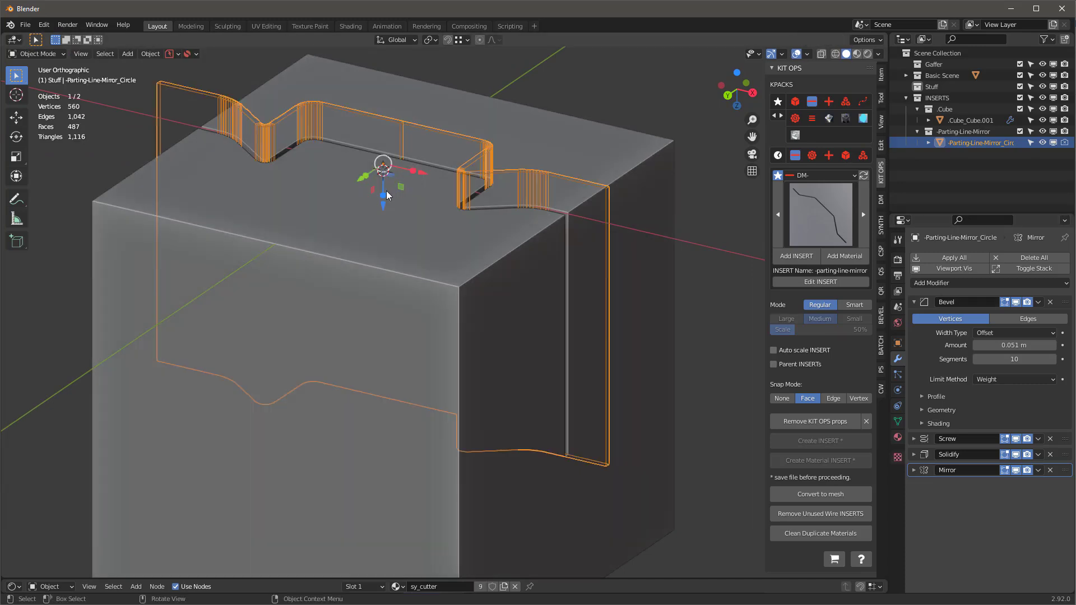
Move the vertices into a deeper notch and set Solidify thickness to 0.006 m, expanding Mirror.
{"action": "key", "text": "s"}
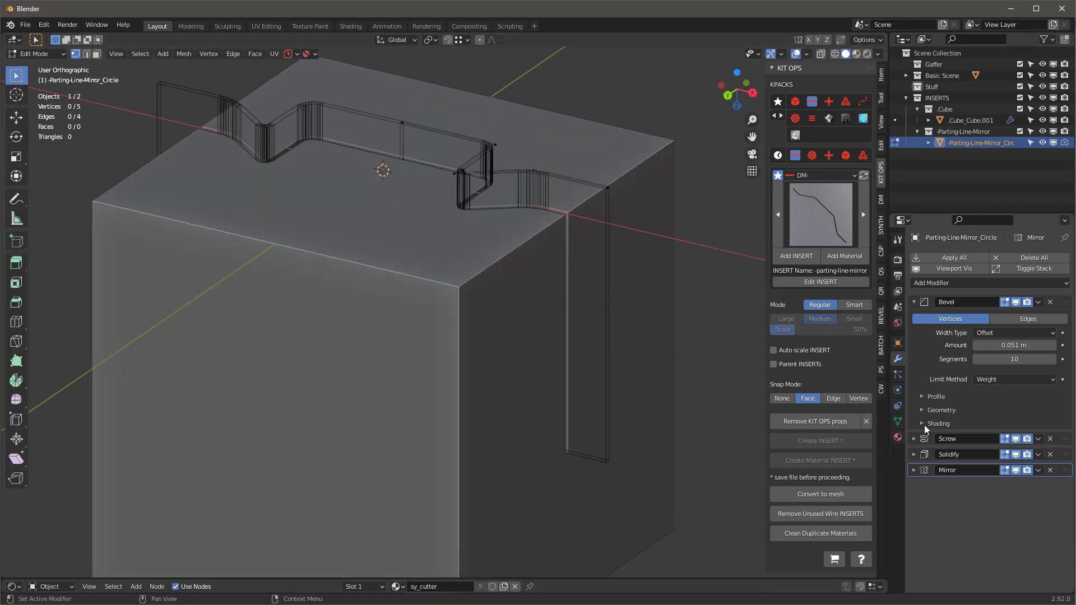
{"action": "left_click", "coordinate": [915, 438]}
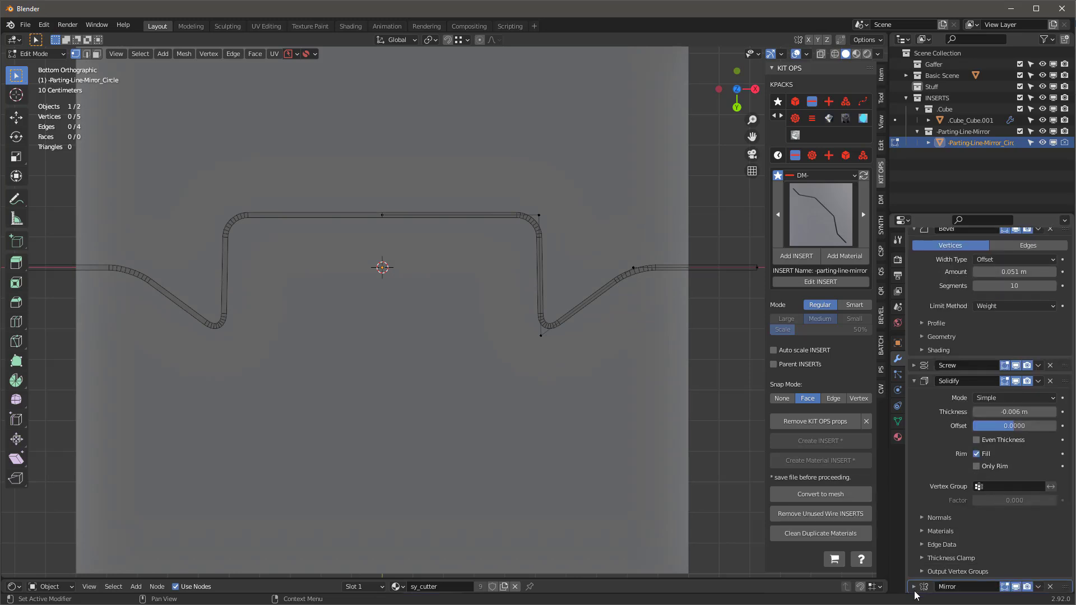
{"action": "scroll", "scroll_direction": "down", "scroll_amount": 3}
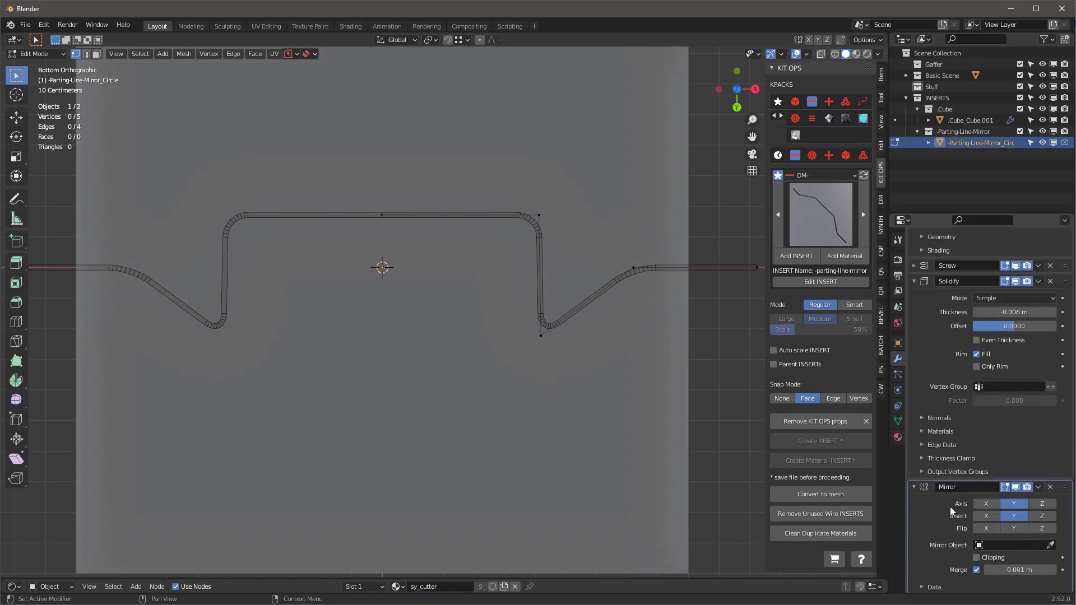
{"action": "left_click", "coordinate": [1013, 503]}
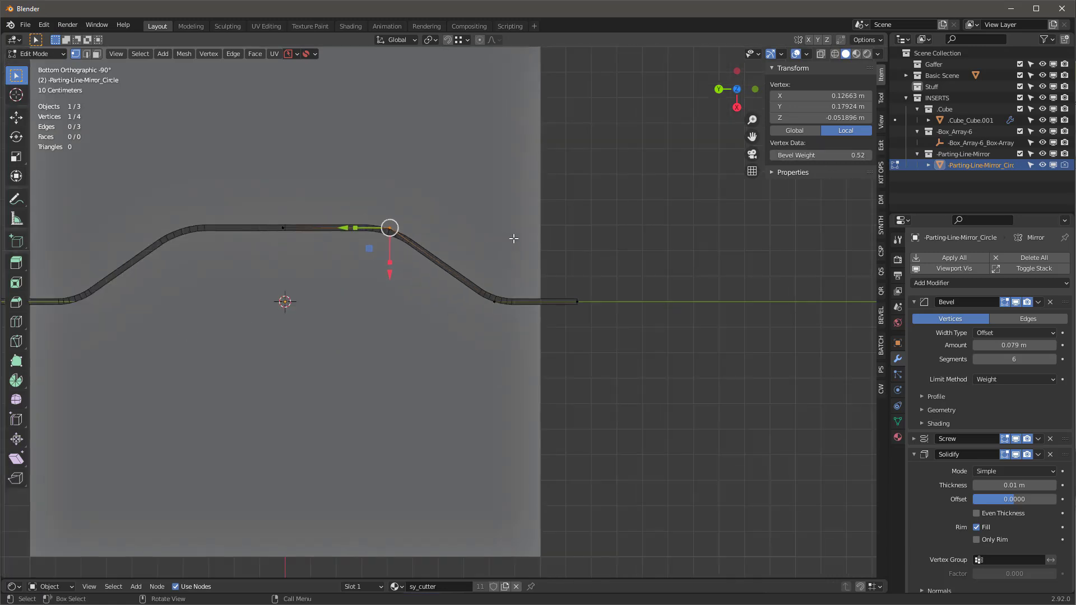
{"action": "mouse_move", "coordinate": [522, 229]}
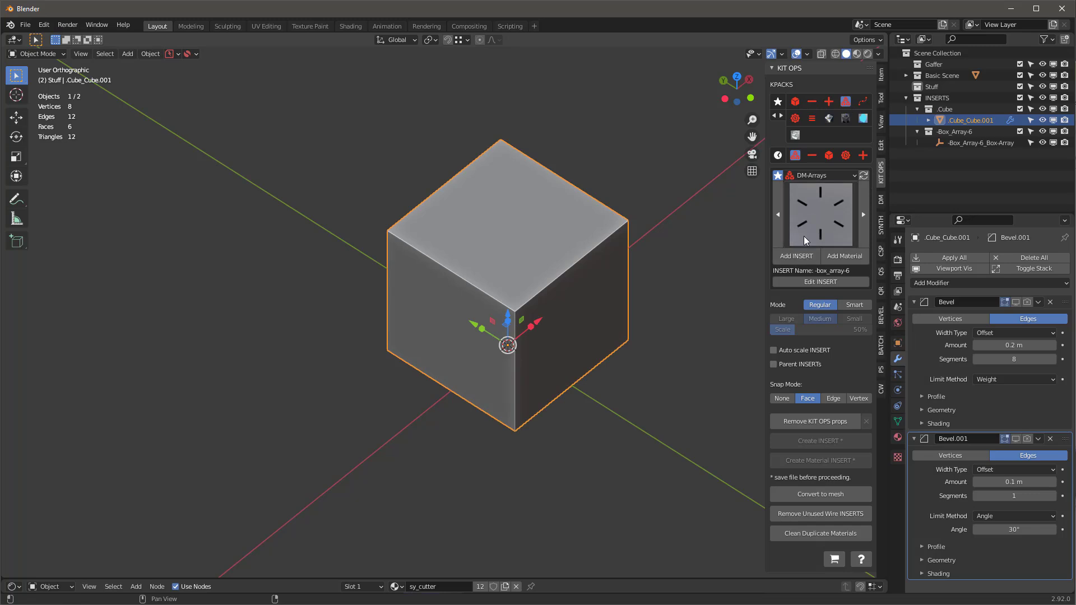
{"action": "mouse_move", "coordinate": [803, 240]}
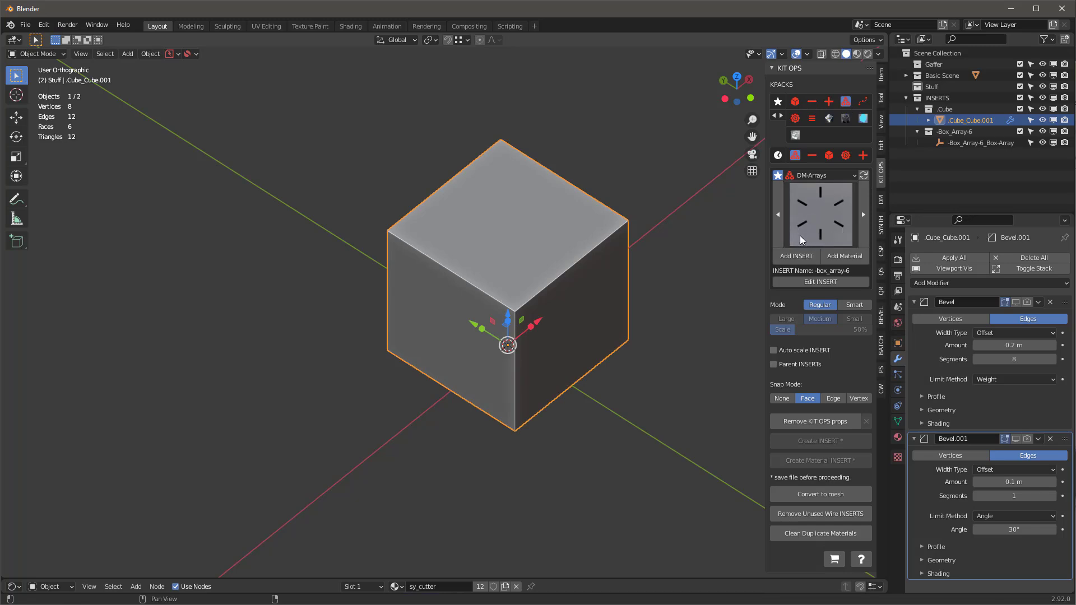
Add the box_array-6 insert on the cube's top face and browse the array thumbnails.
{"action": "left_click", "coordinate": [796, 256]}
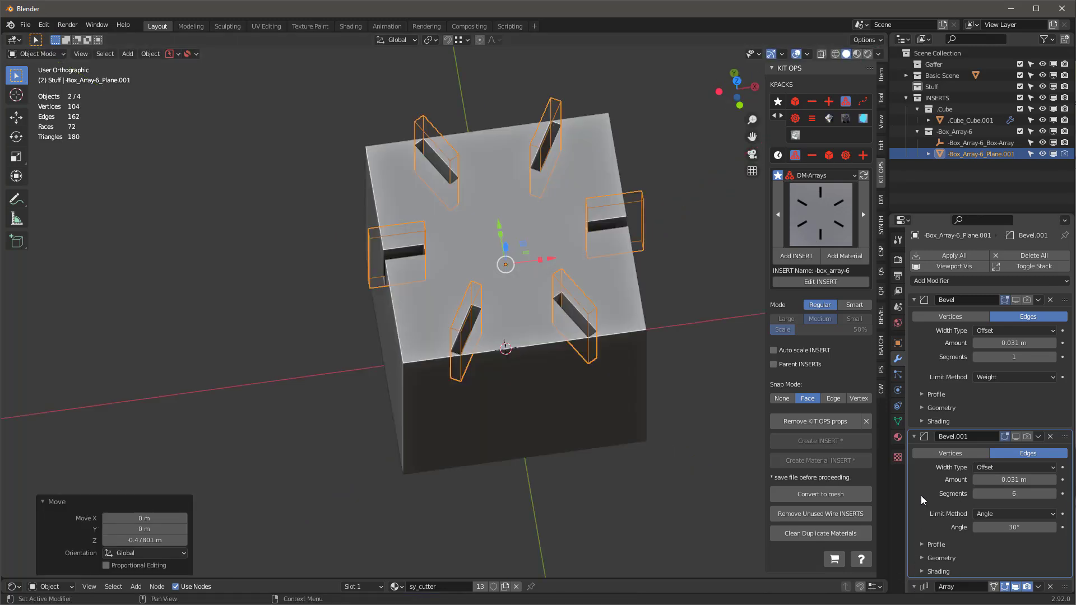
{"action": "scroll", "scroll_direction": "down", "scroll_amount": 3}
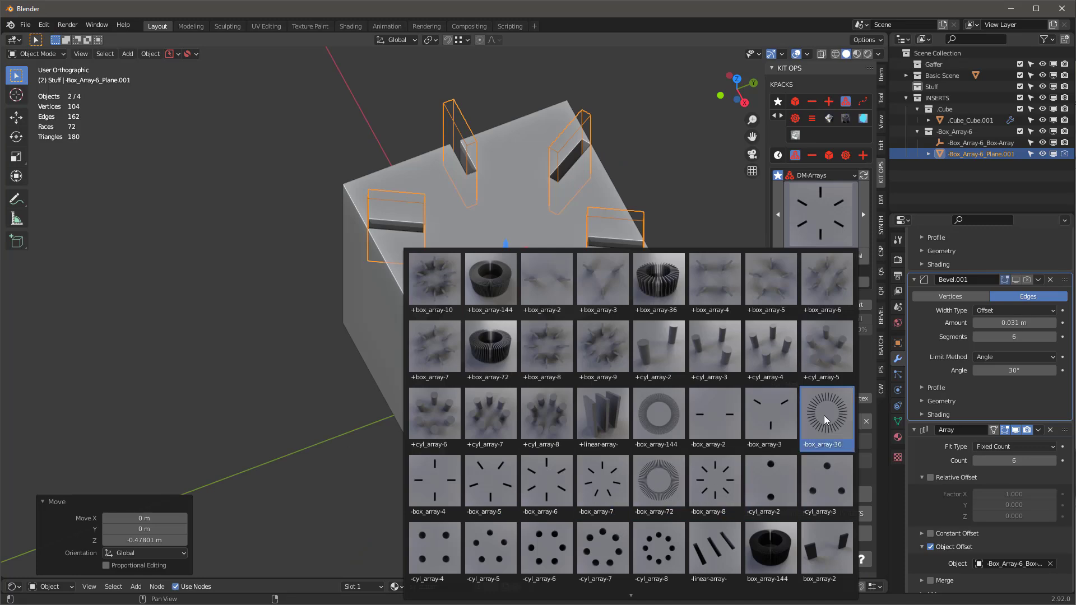
{"action": "left_click", "coordinate": [826, 419]}
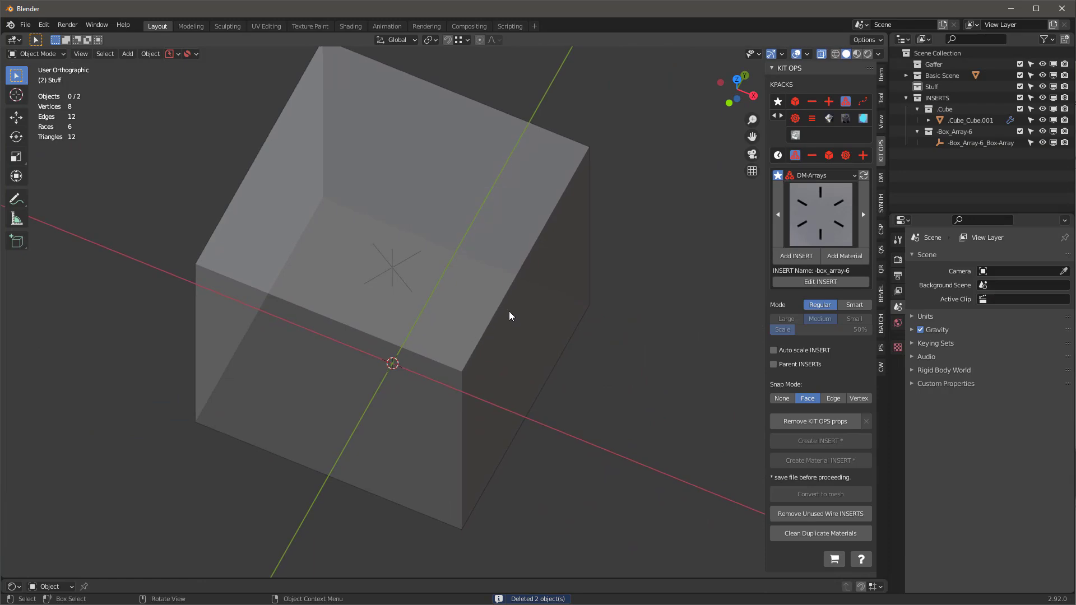
Switch the KPACK to DM-Arrays and choose the linear-array insert for the cube top.
{"action": "left_click", "coordinate": [821, 175]}
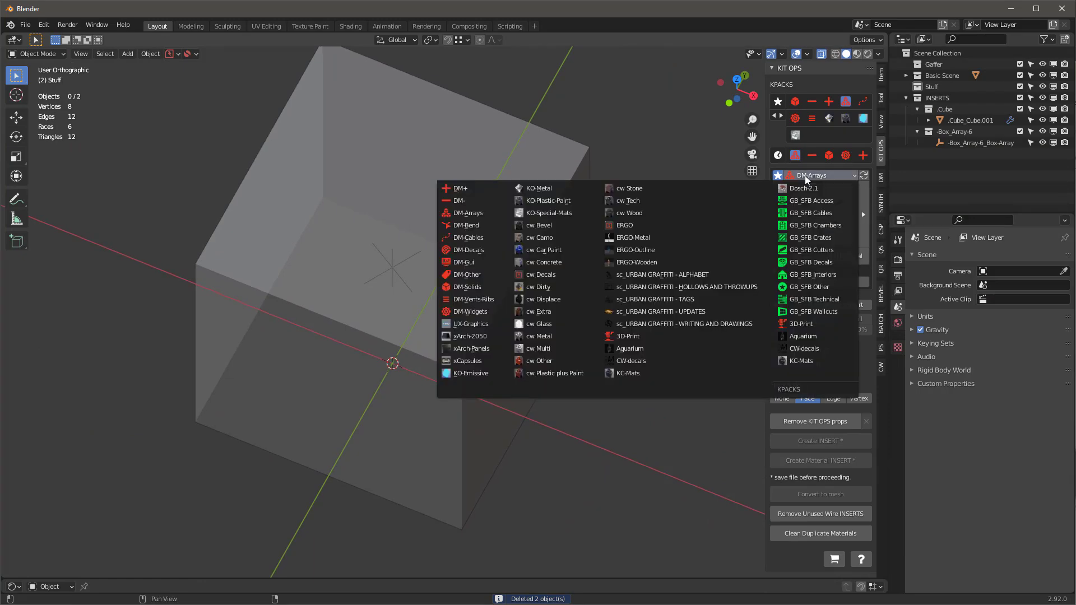
{"action": "left_click", "coordinate": [467, 213]}
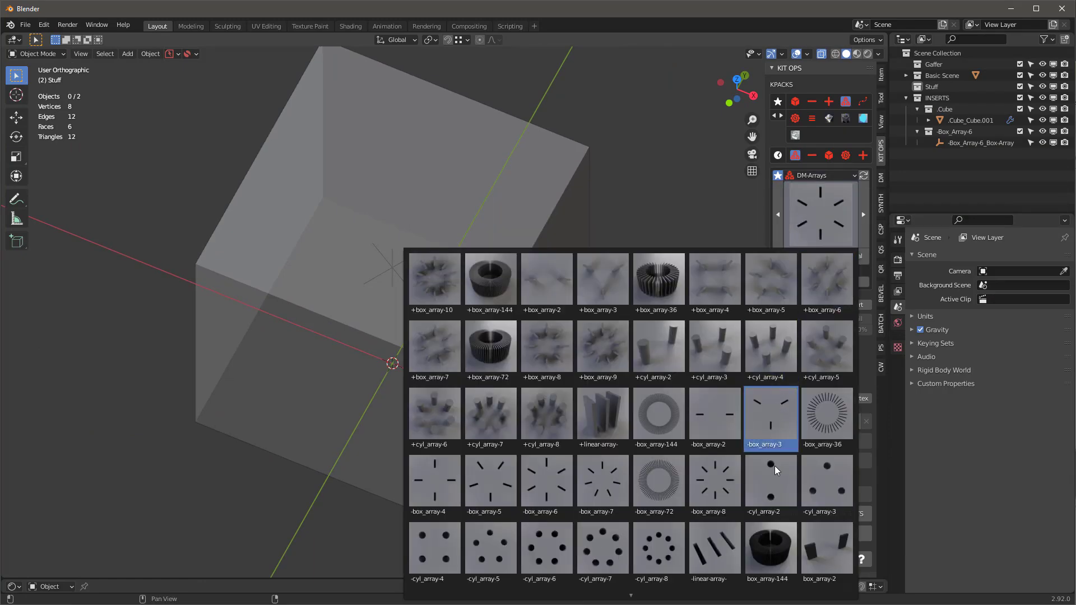
{"action": "left_click", "coordinate": [714, 549]}
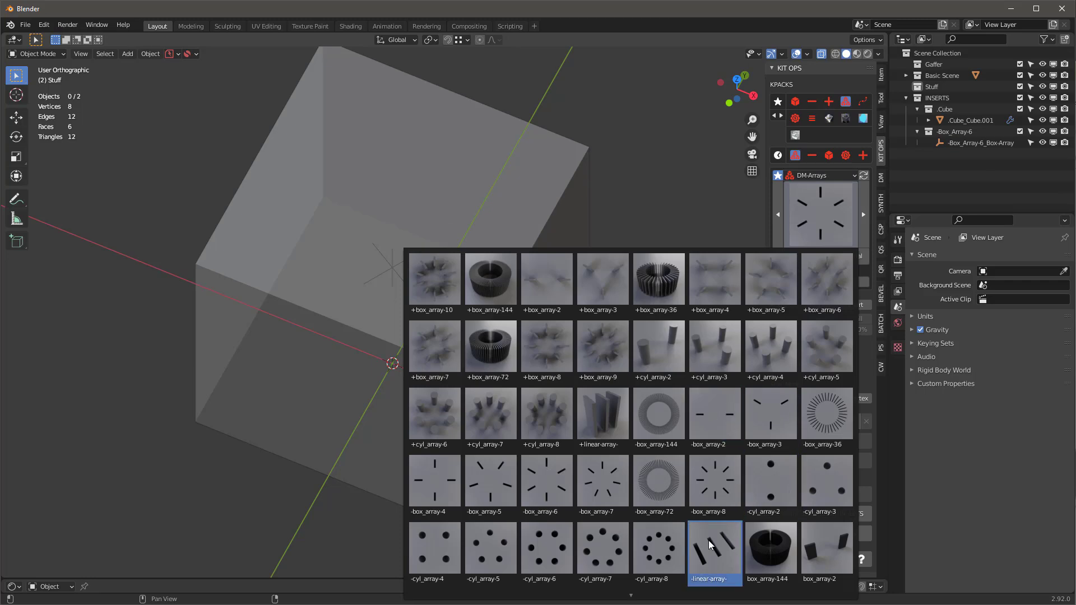
{"action": "left_click", "coordinate": [714, 549]}
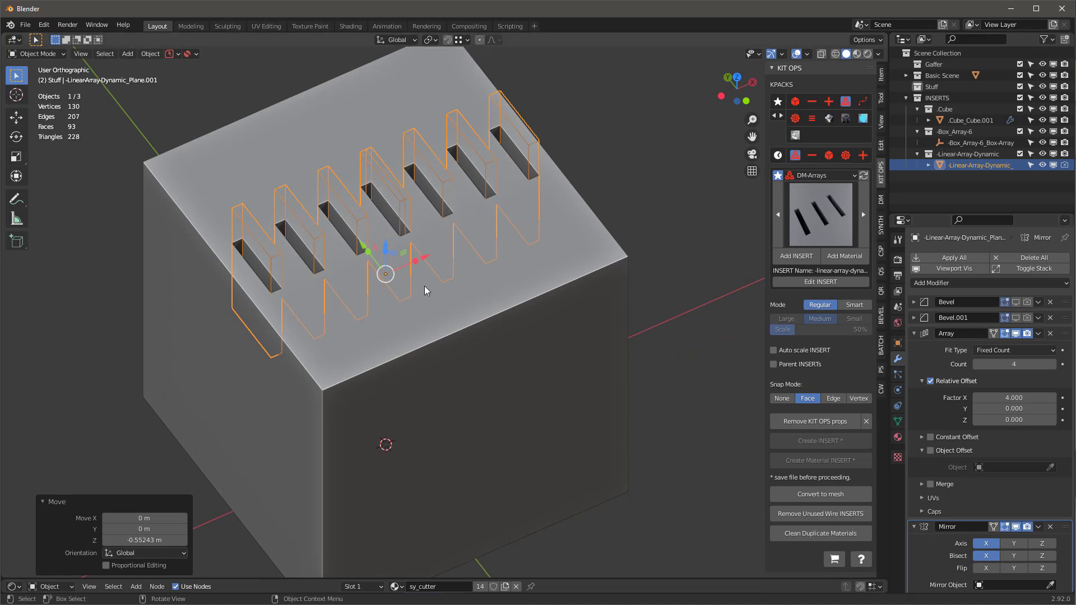
{"action": "mouse_move", "coordinate": [402, 268]}
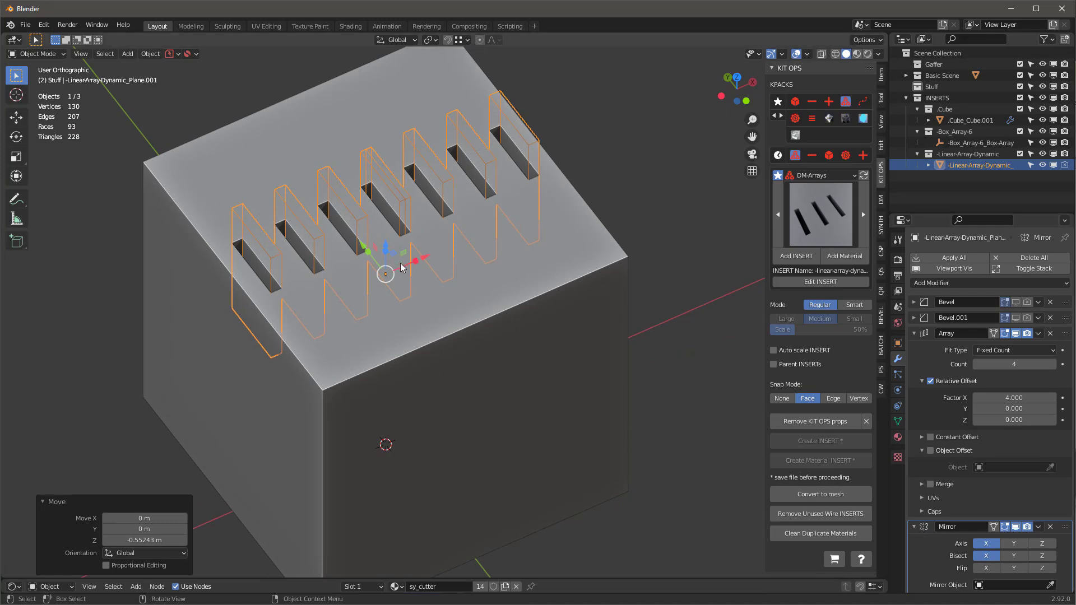
{"action": "mouse_move", "coordinate": [453, 212]}
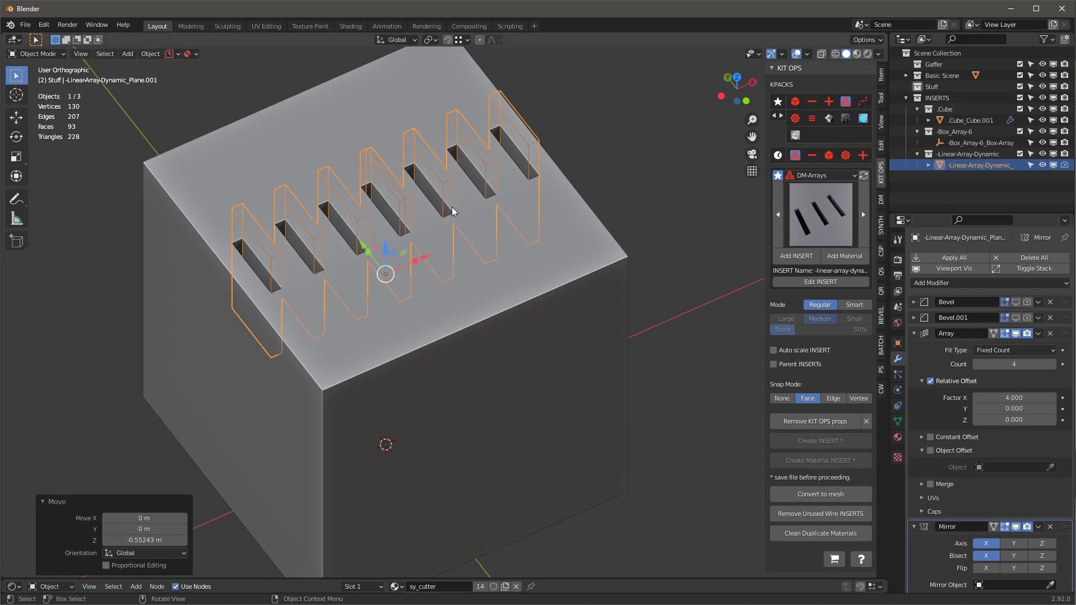
Narrow the slot cutter along X, tighten its relative offset, and raise the Array count to 12 slots.
{"action": "key", "text": "Tab"}
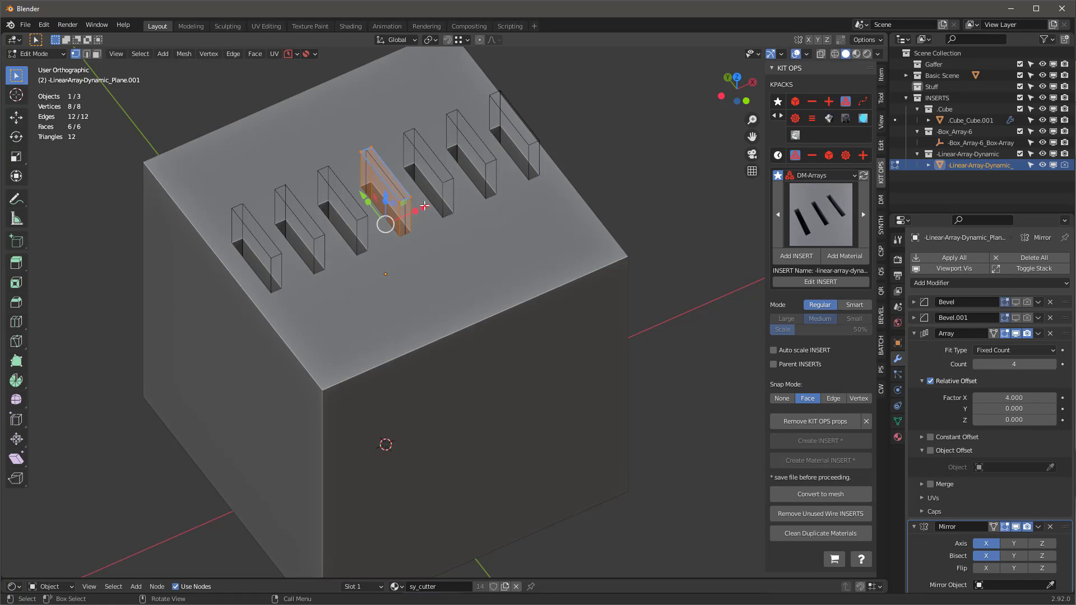
{"action": "key", "text": "s"}
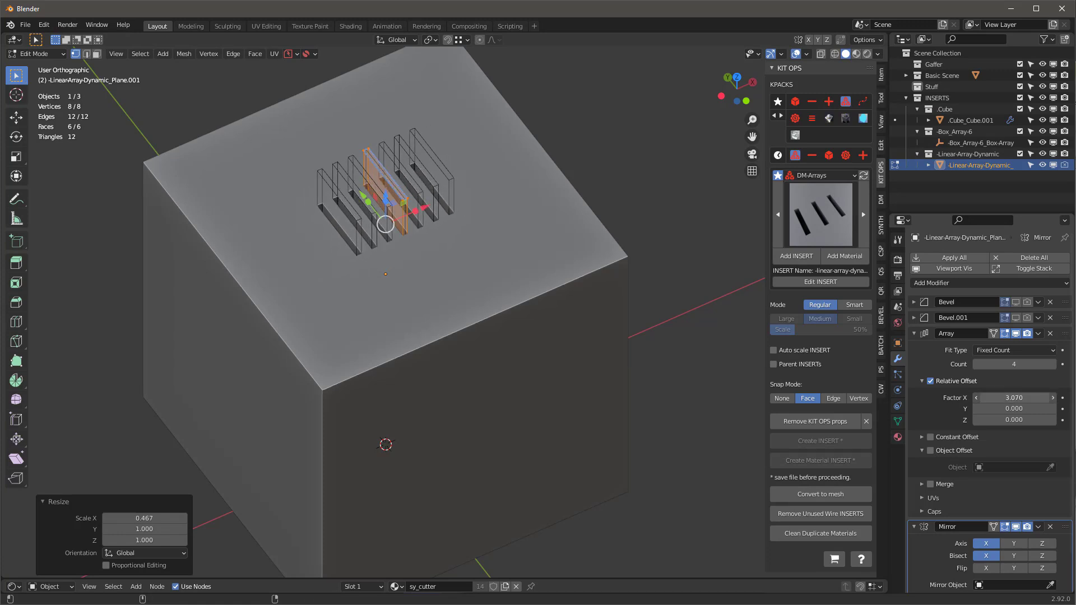
{"action": "left_click", "coordinate": [1053, 363]}
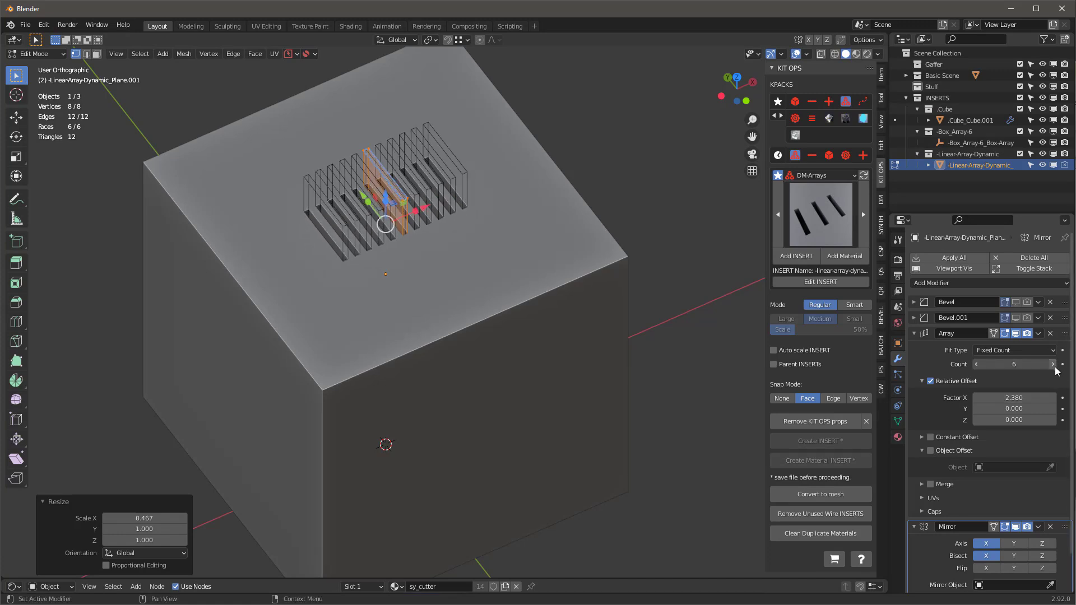
{"action": "left_click", "coordinate": [1062, 363]}
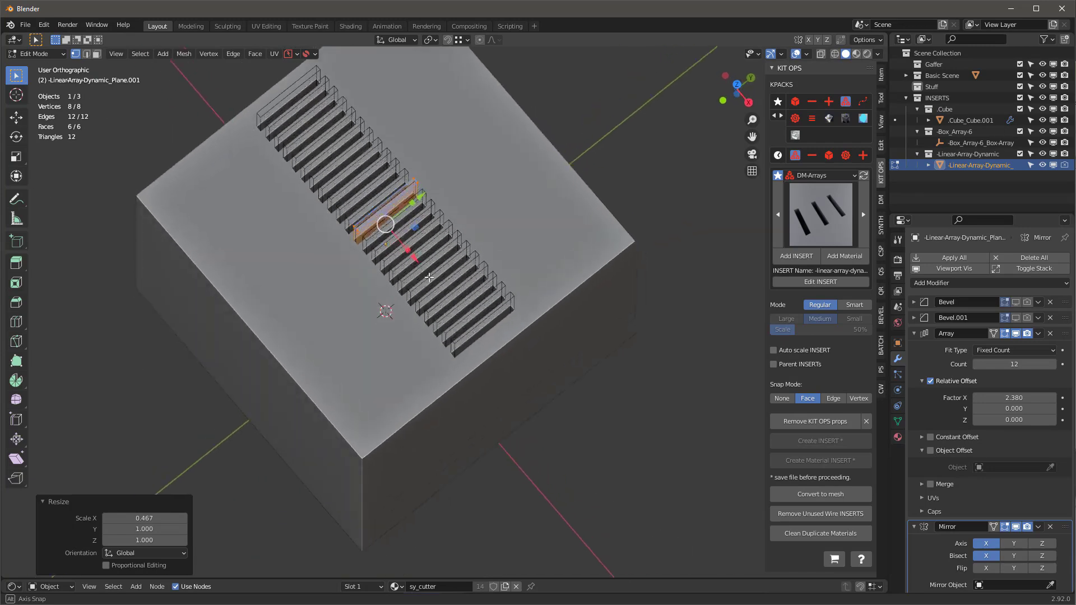